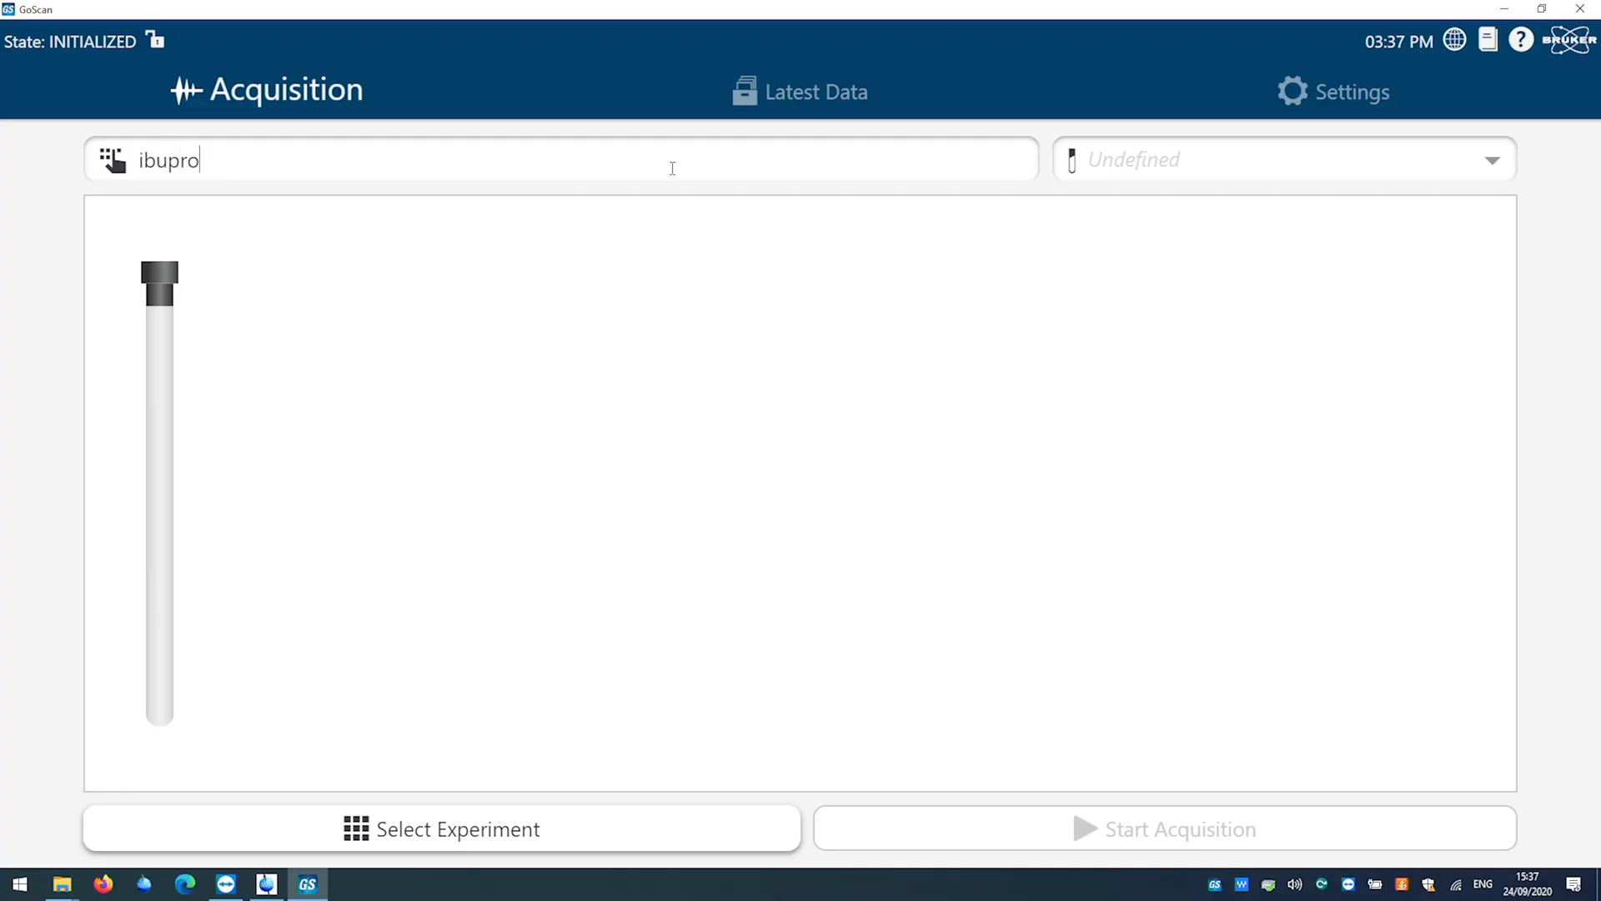
Step: Queue the 1H short experiment for the ibuprofen sample in DMSO
left_click(1492, 161)
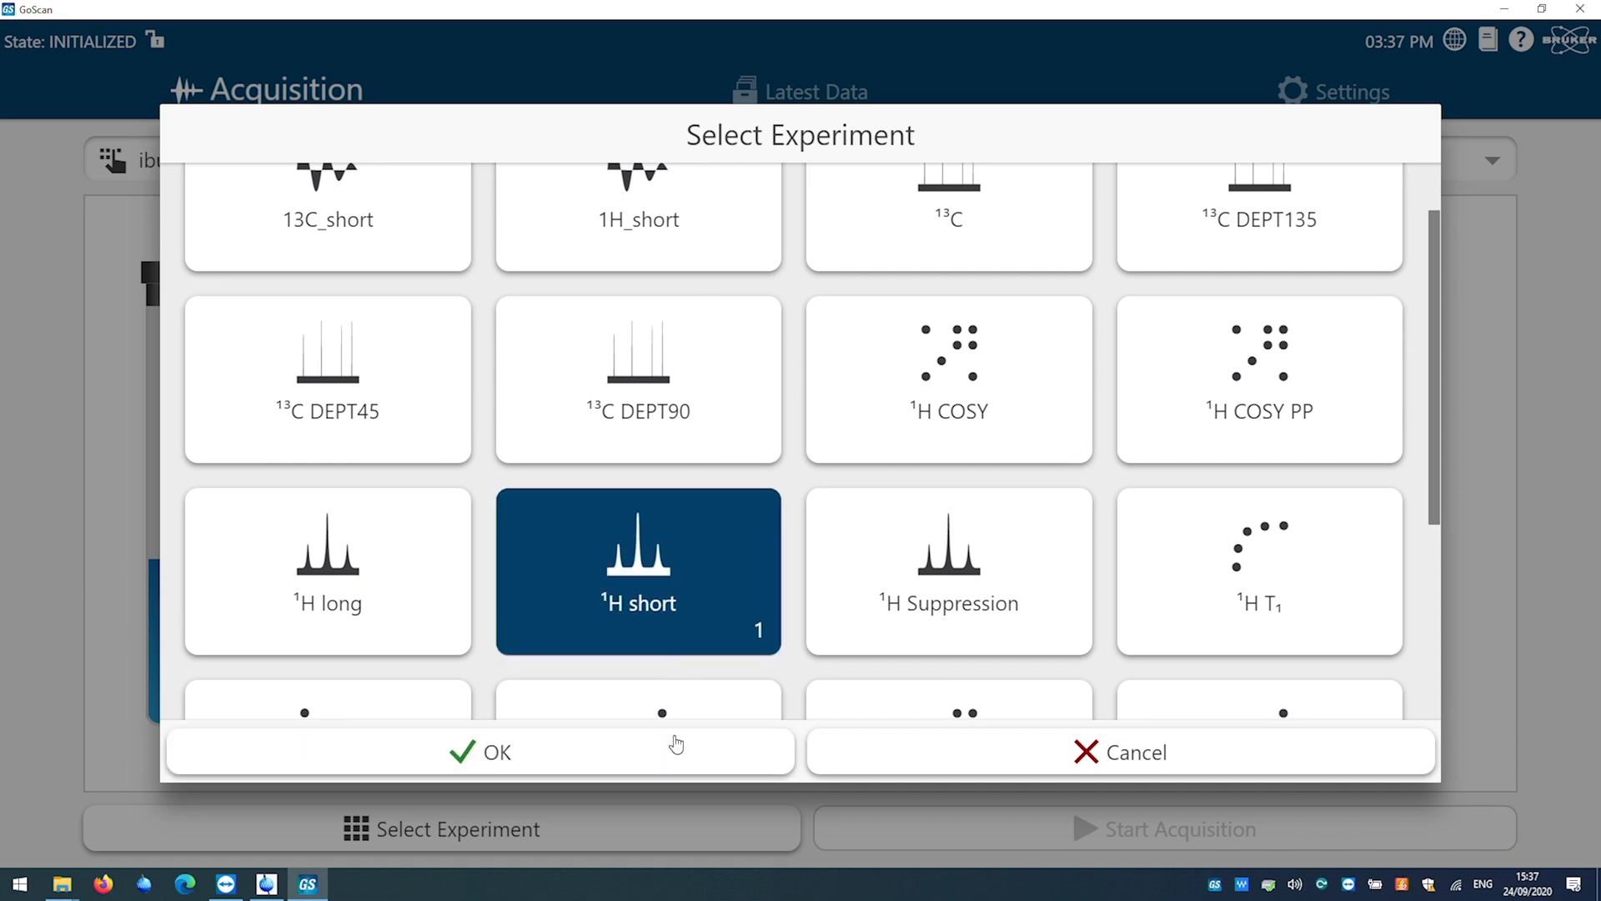
left_click(496, 752)
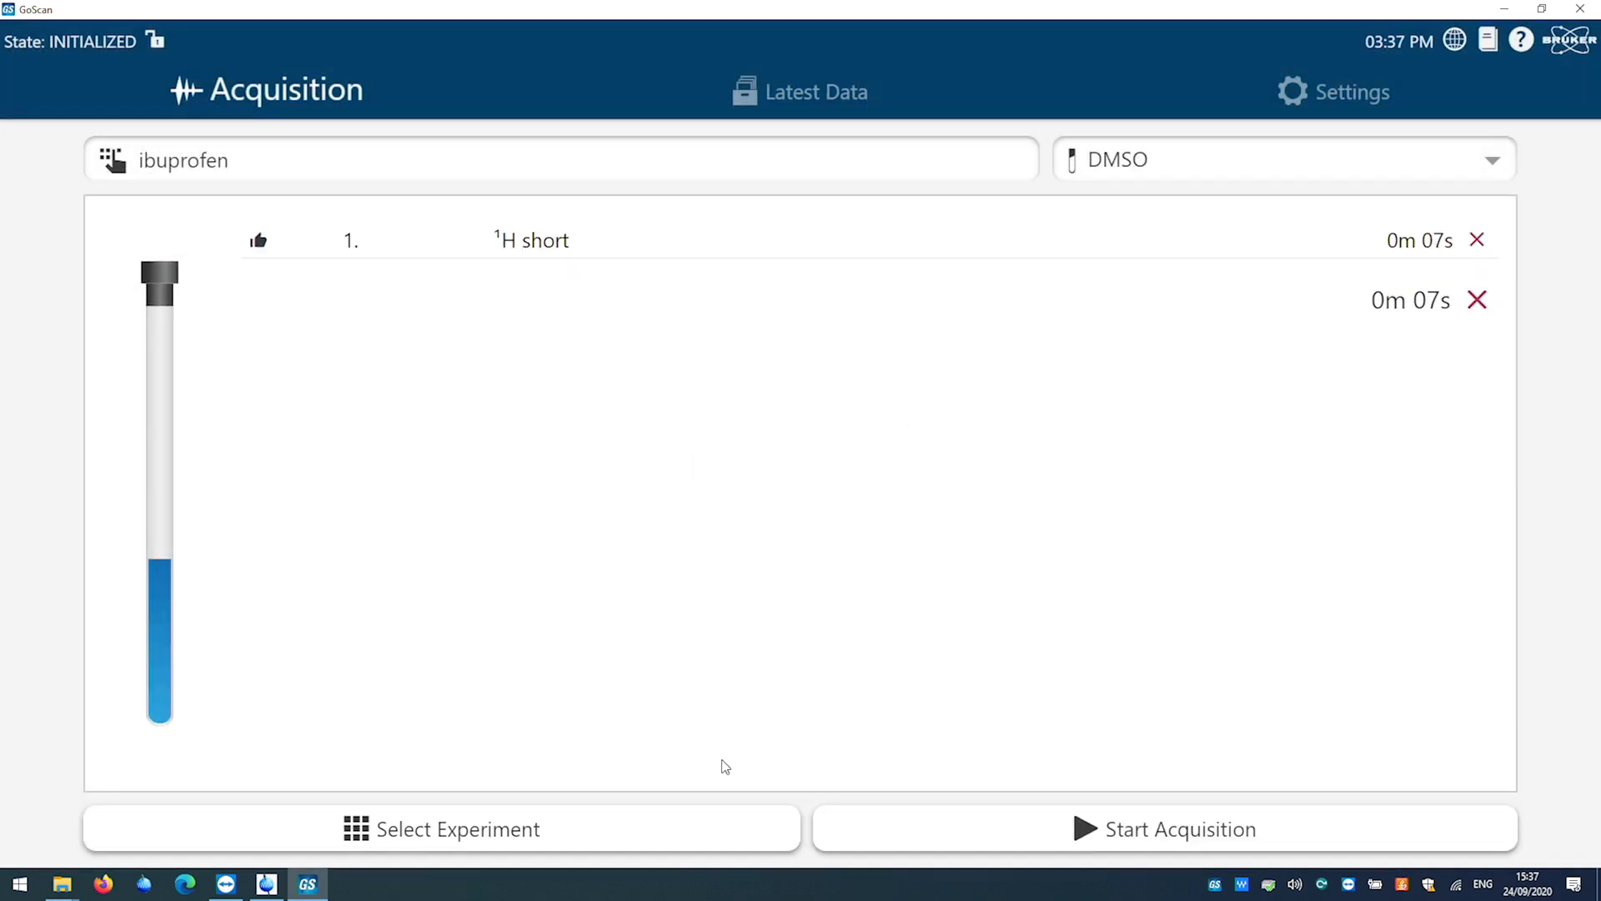
left_click(1167, 829)
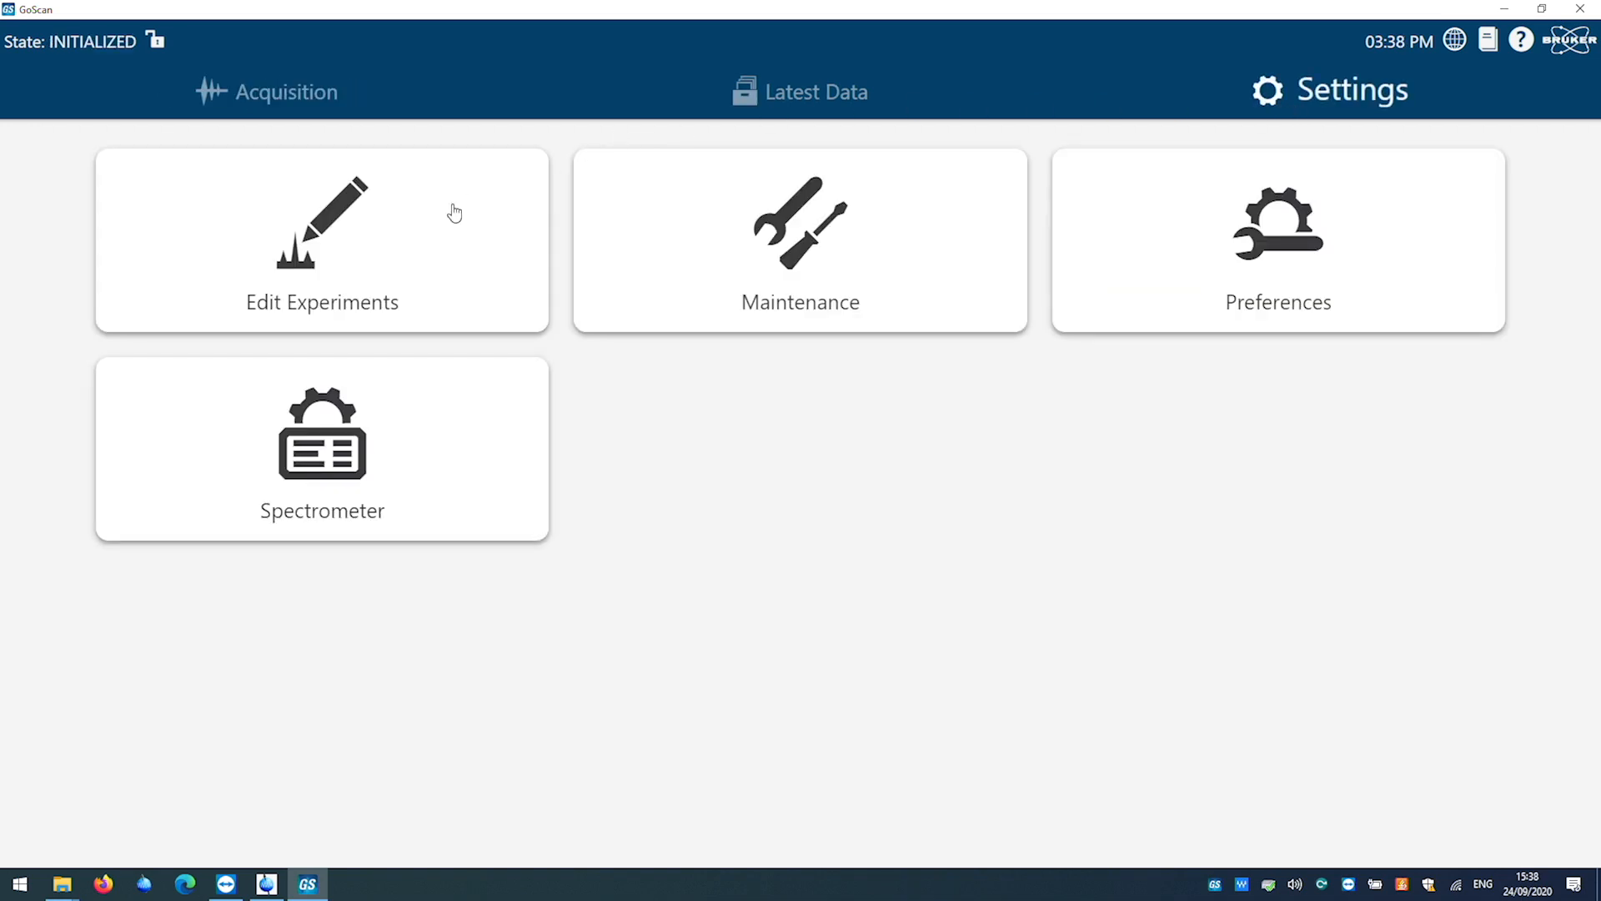
Step: Edit the 1H_short experiment and enter 16 as the number of scans
left_click(321, 242)
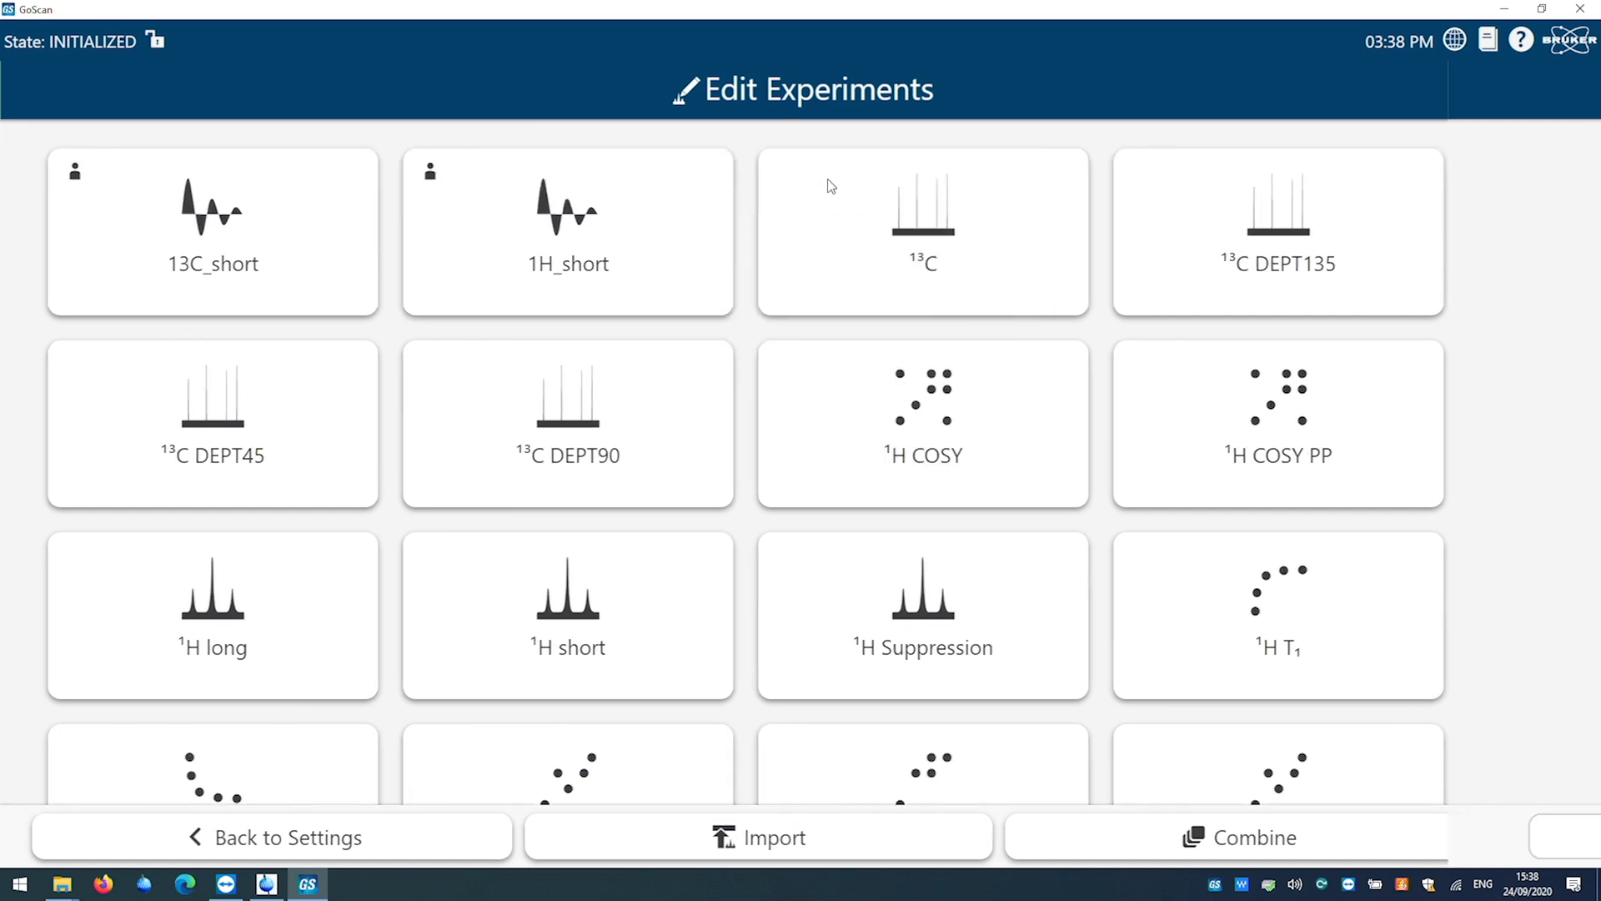
left_click(567, 233)
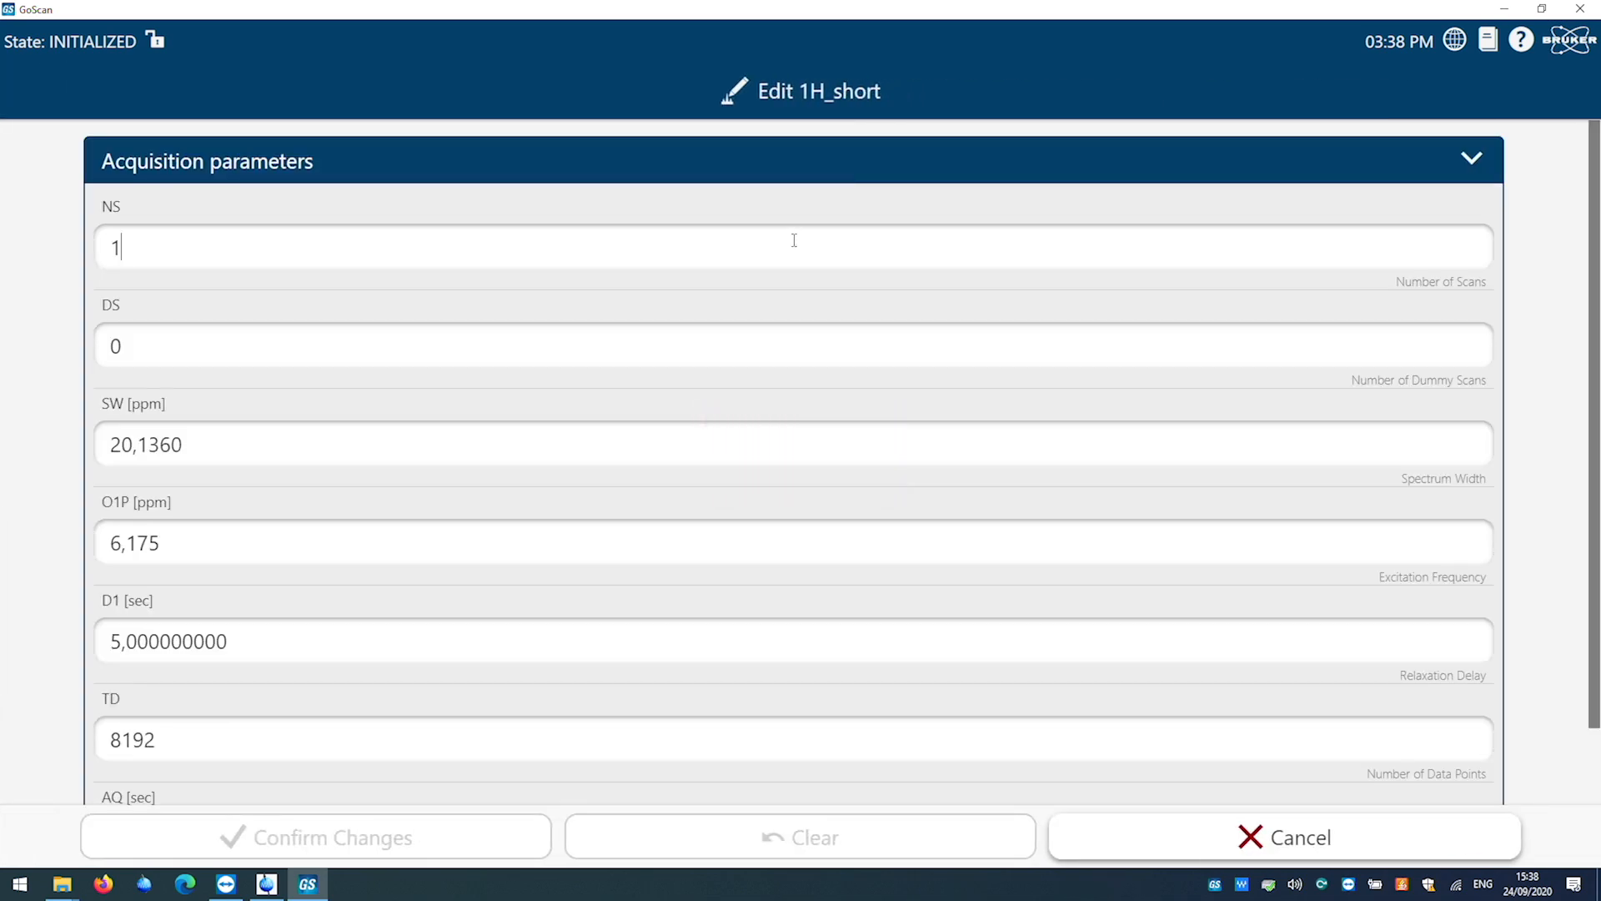
type("16")
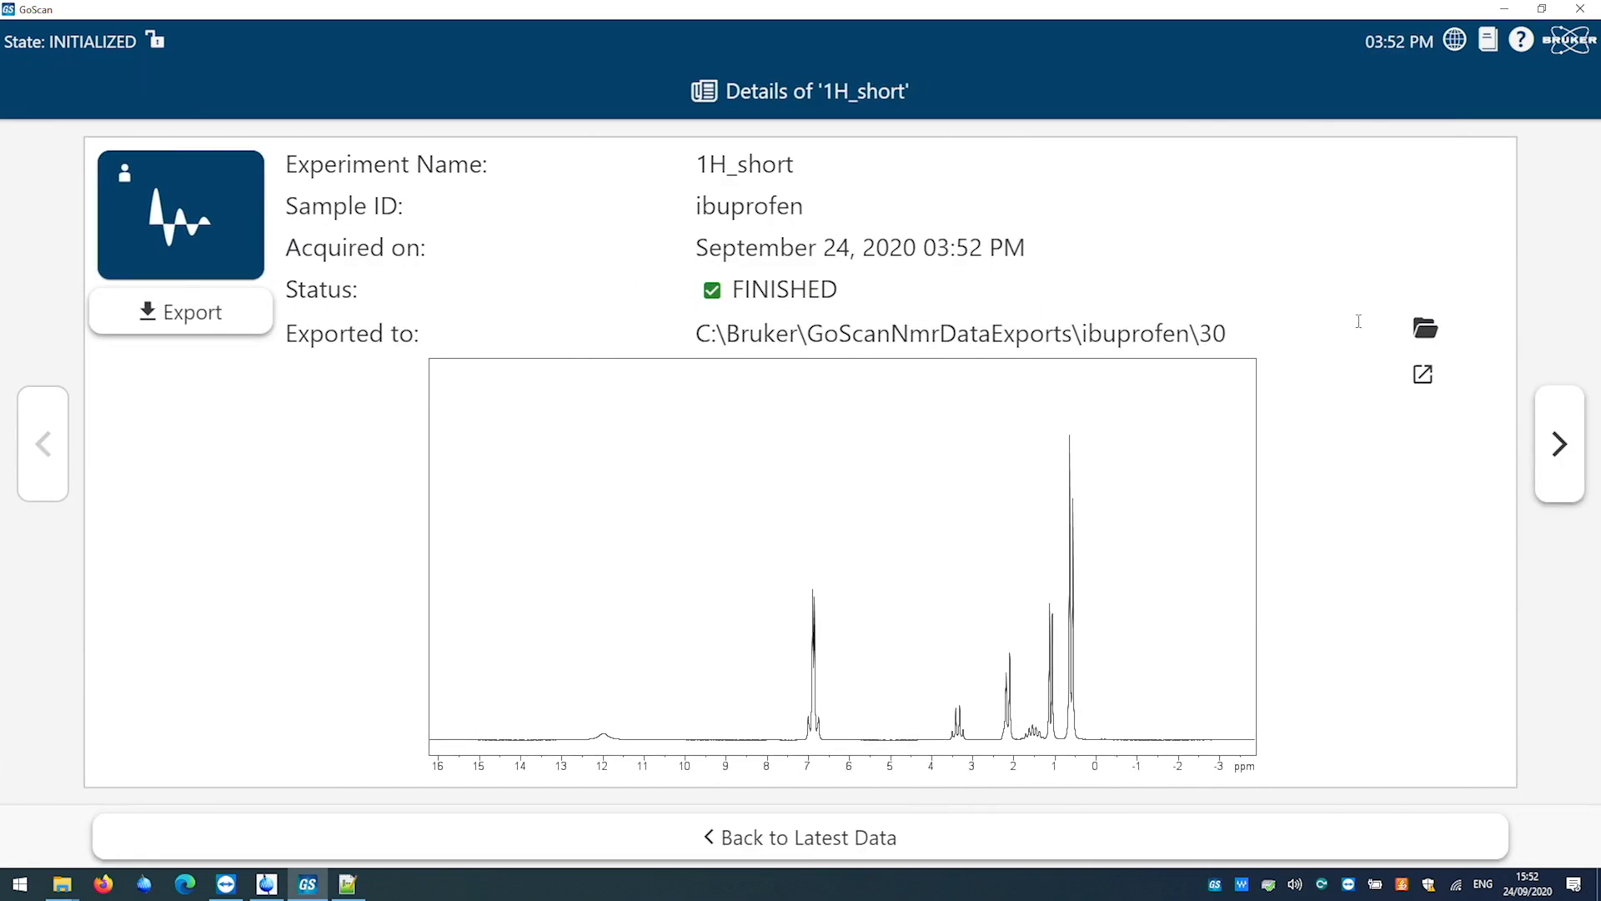
Step: Browse the ibuprofen 1H_short export folder, then open the spectrum in TopSpin
left_click(1424, 327)
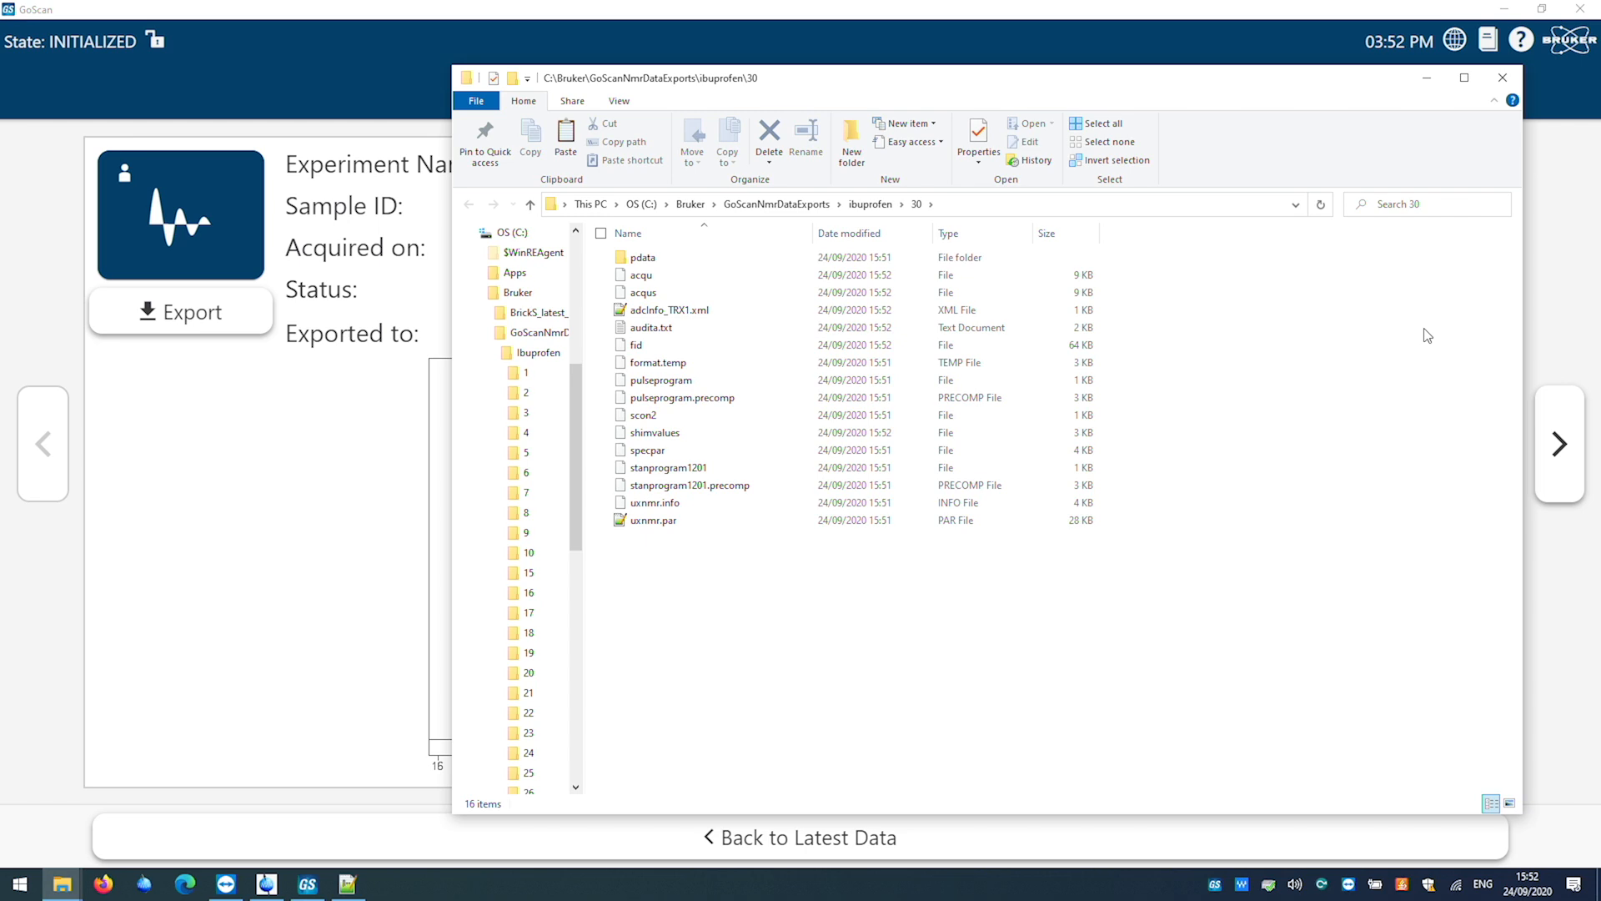
mouse_move(1436, 251)
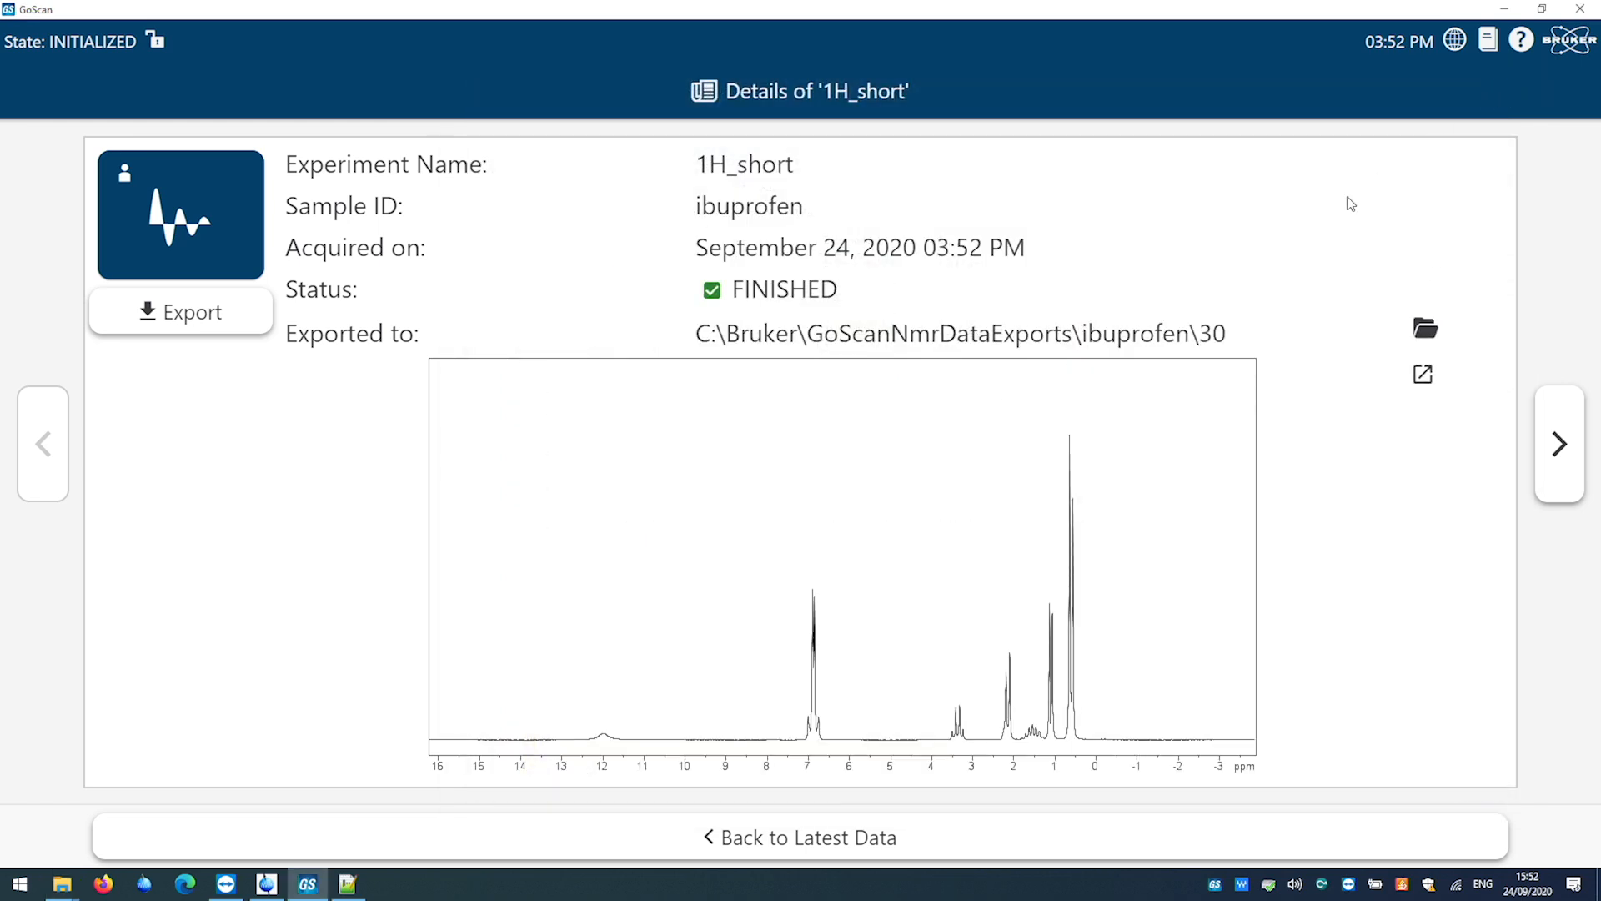
left_click(1422, 373)
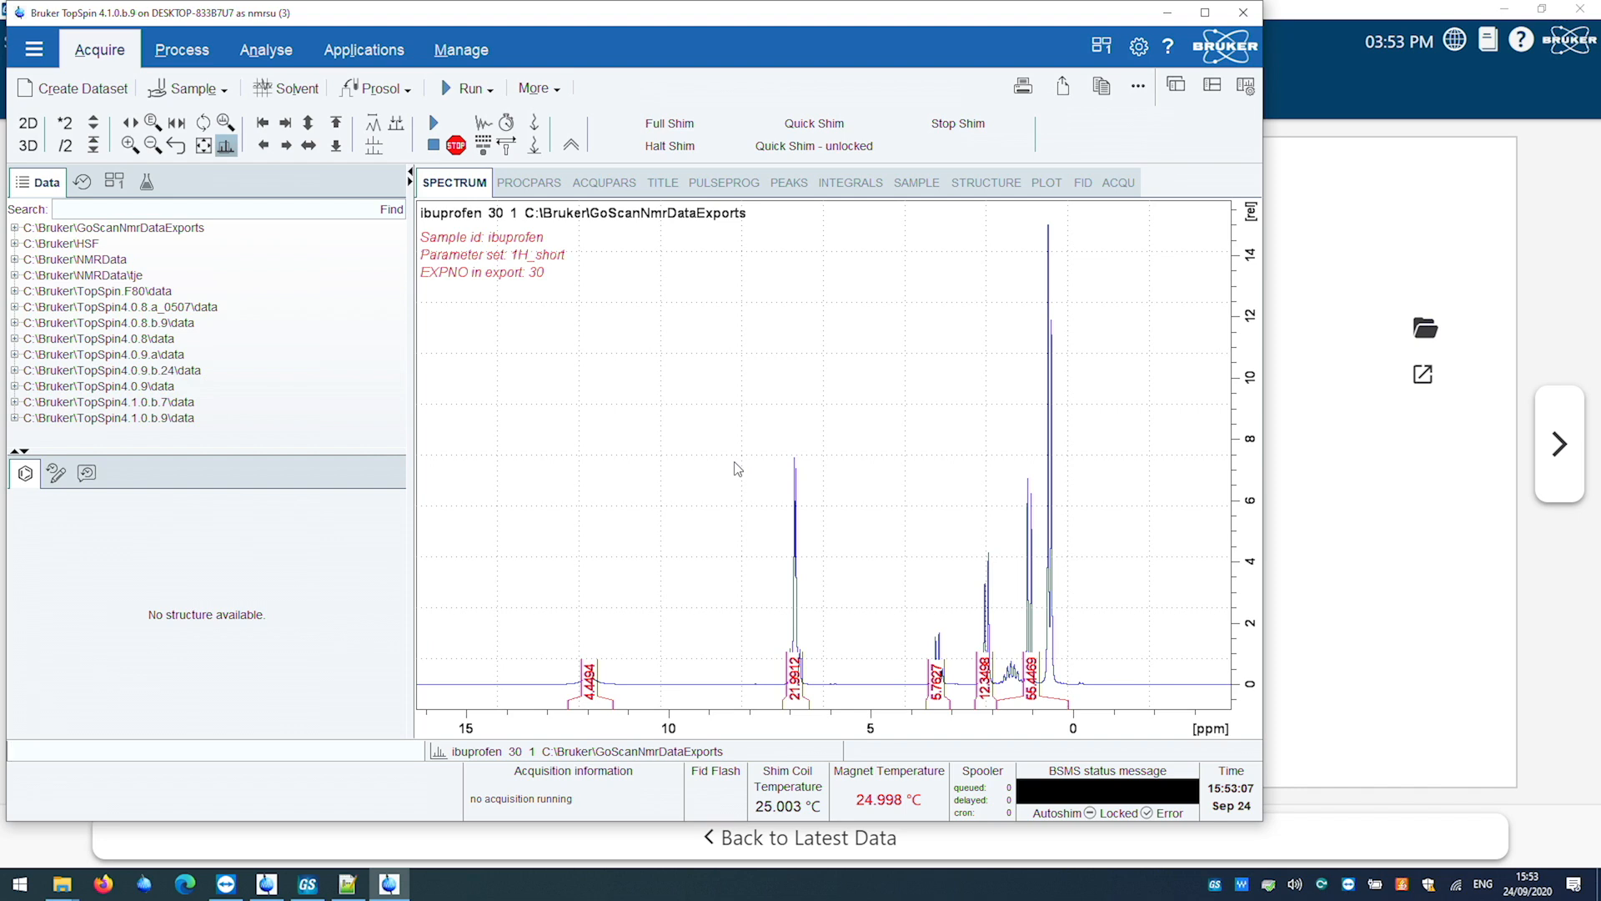
Step: Pick peaks by dragging a region over the ibuprofen 1H signals under Analyse
left_click(266, 49)
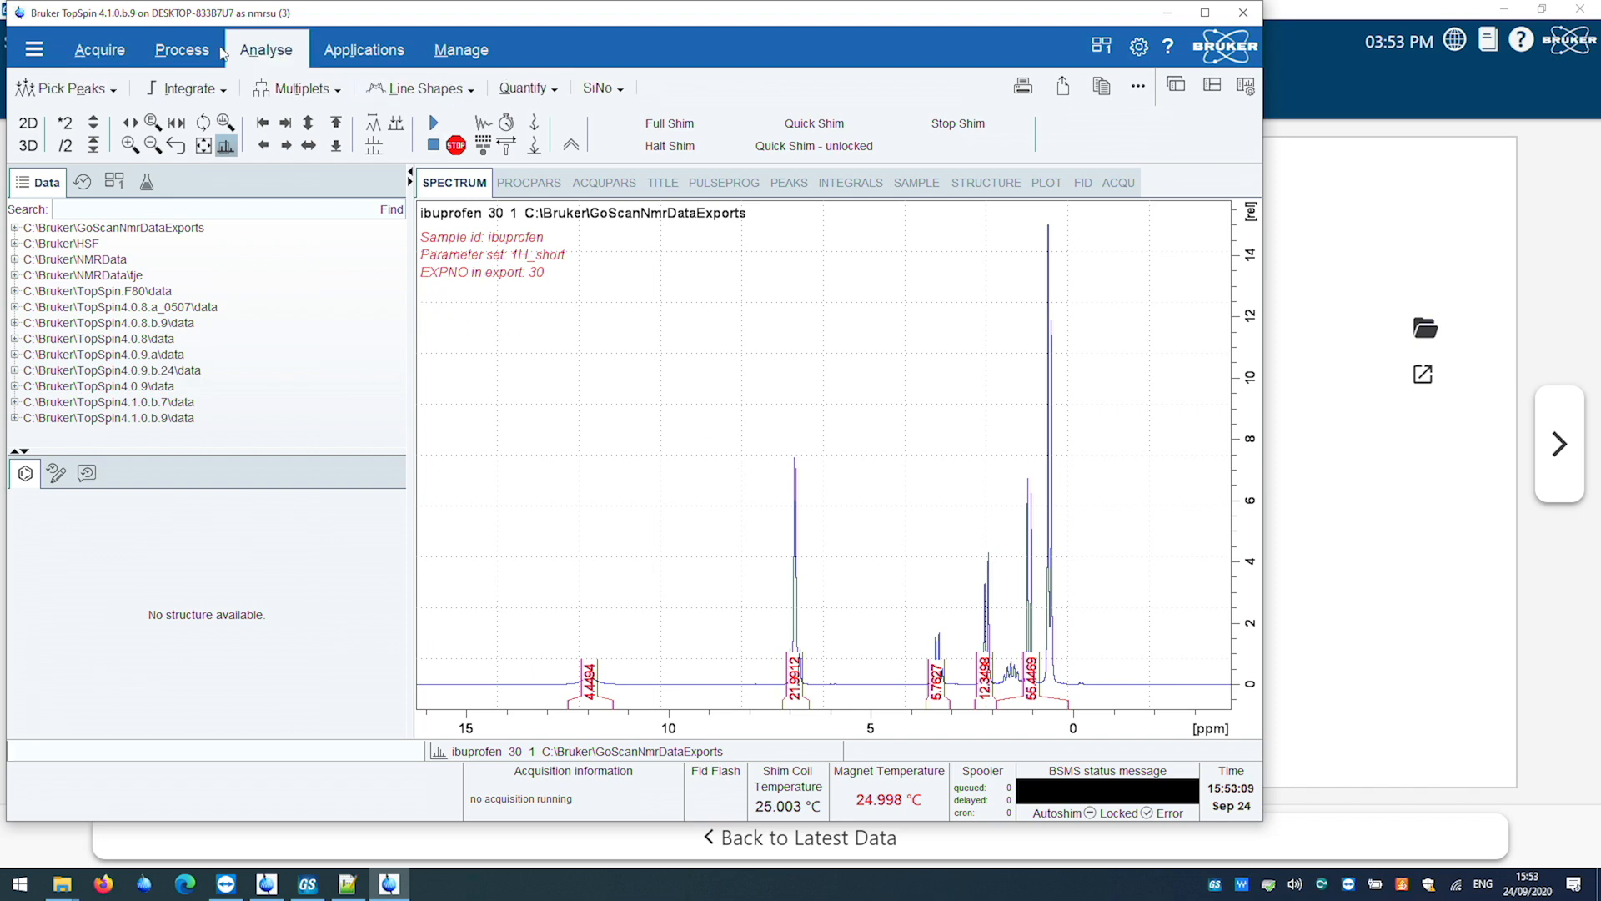
mouse_move(69, 87)
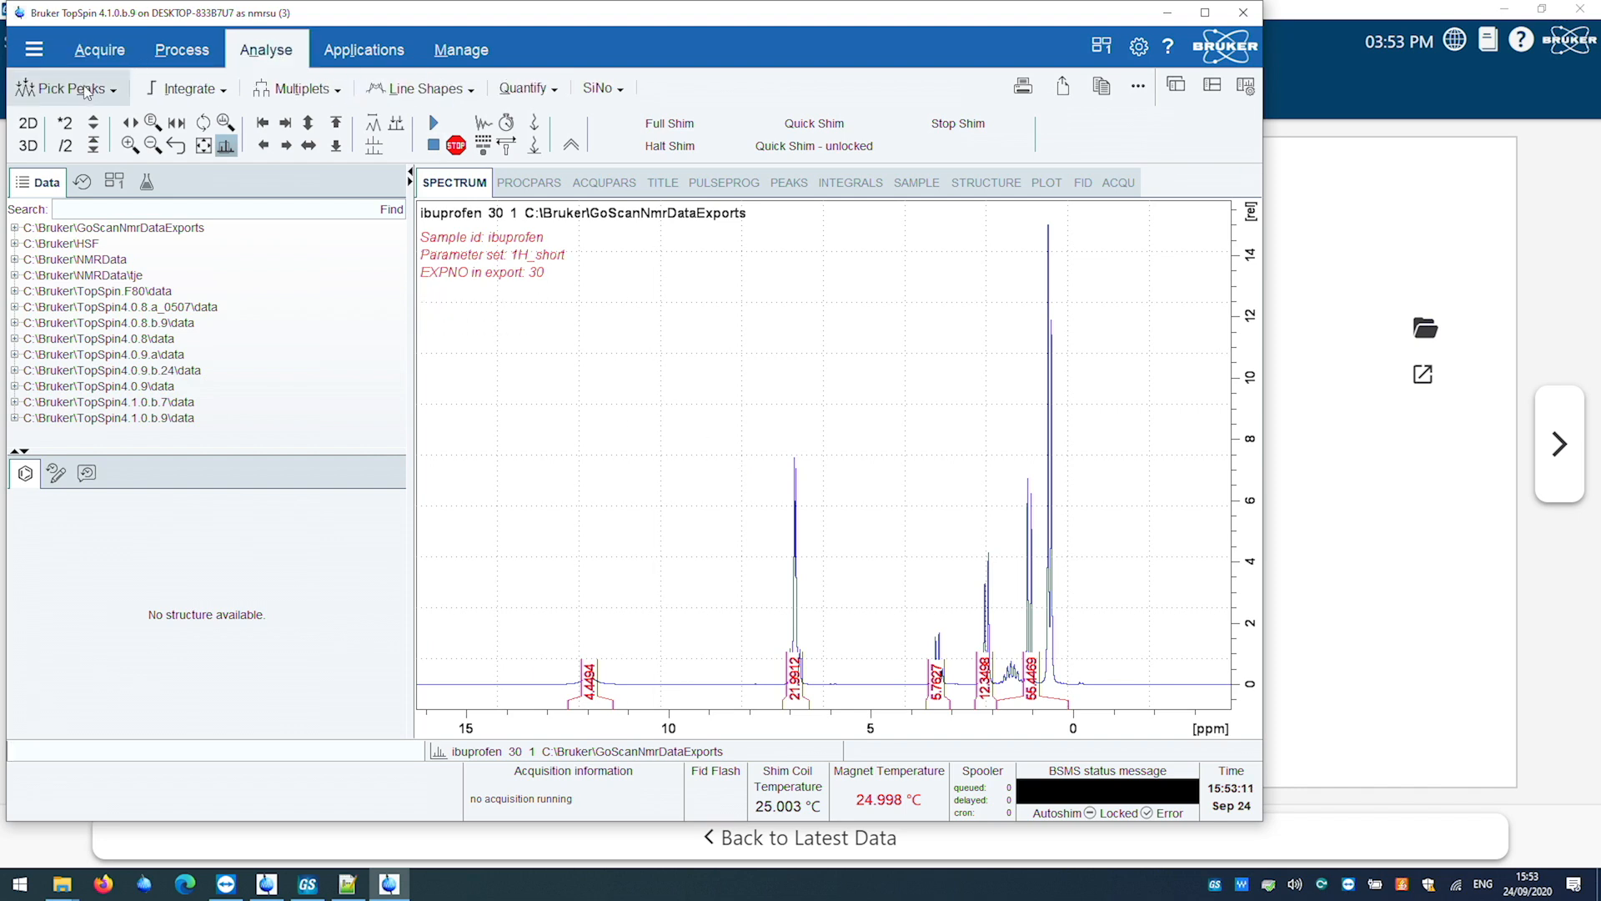
left_click(65, 87)
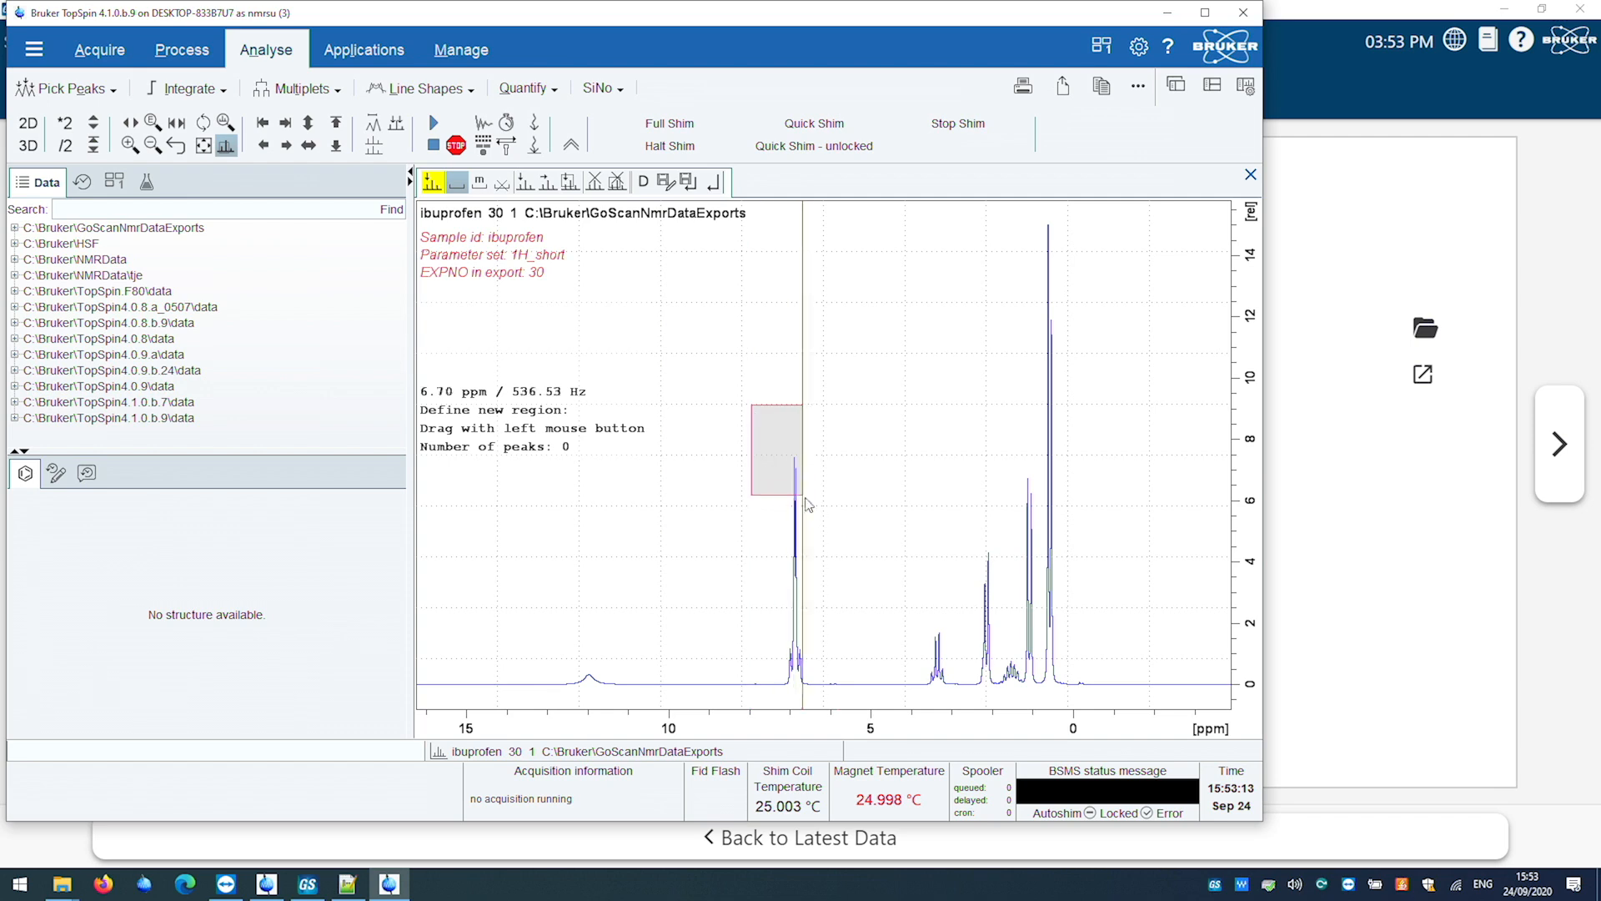
left_click_drag(884, 204, 1084, 521)
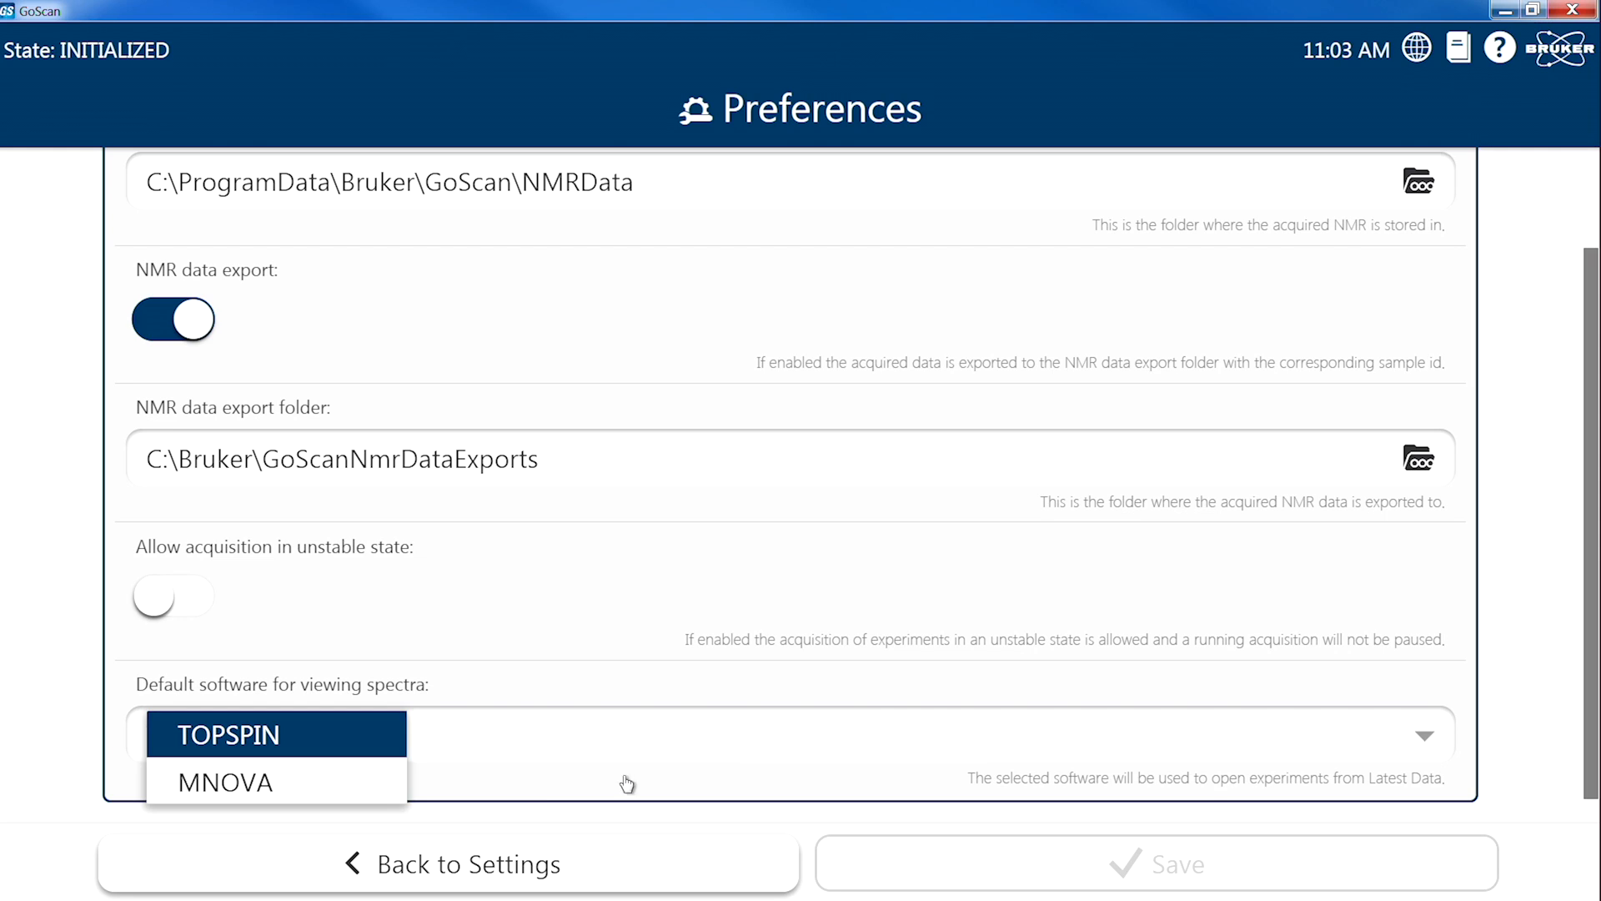
Step: Set MNOVA as the default spectrum viewer in Preferences and save
left_click(226, 782)
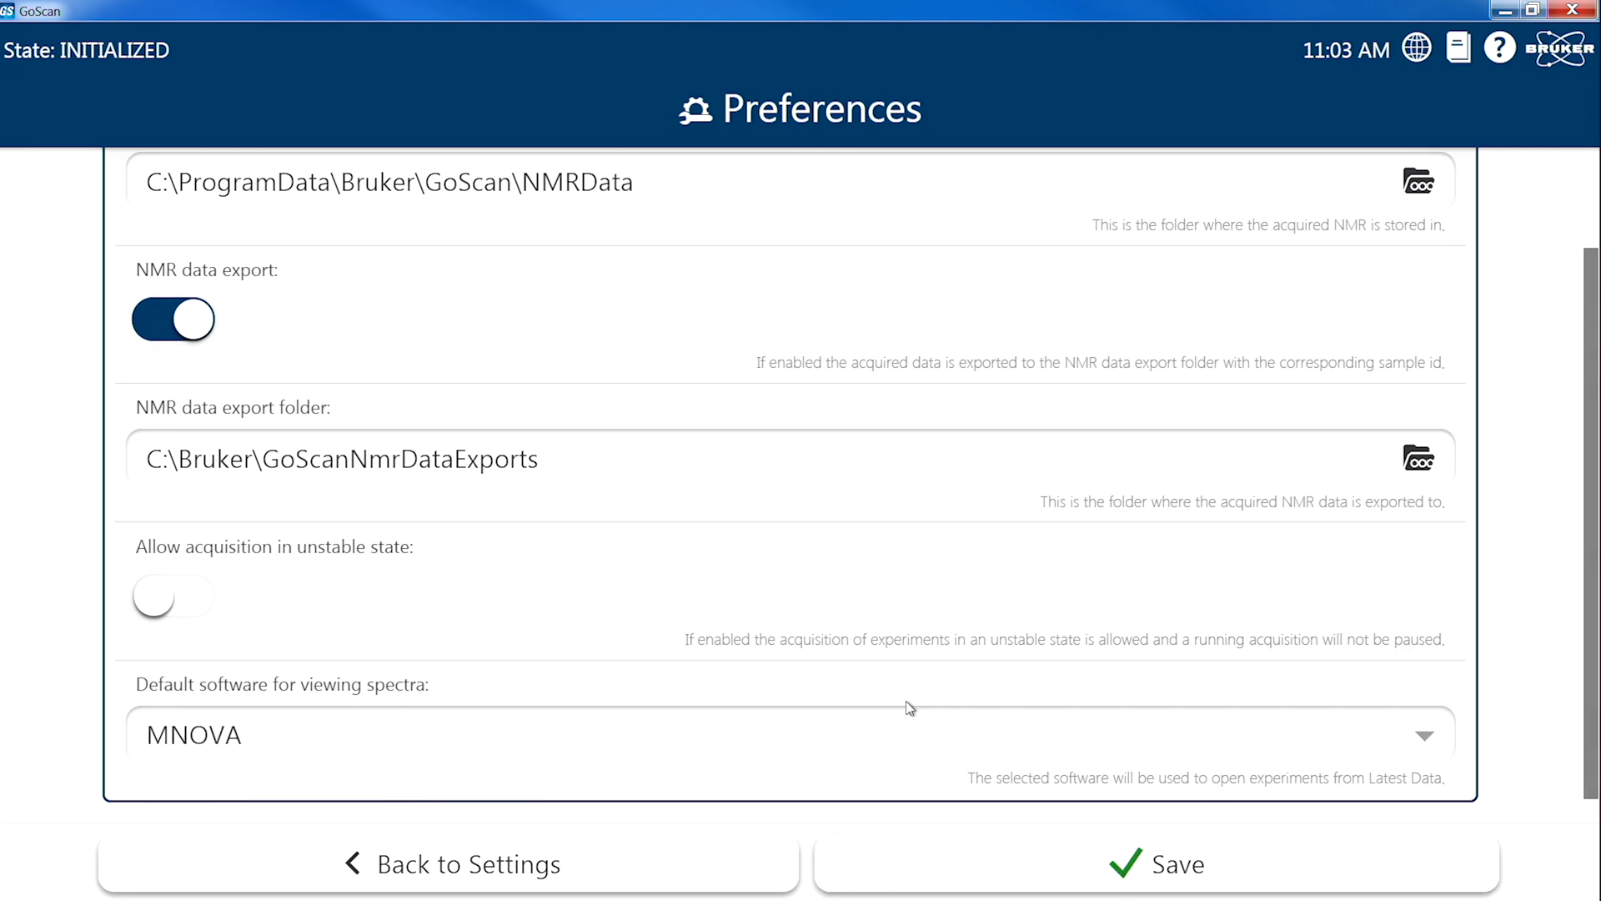
left_click(1168, 863)
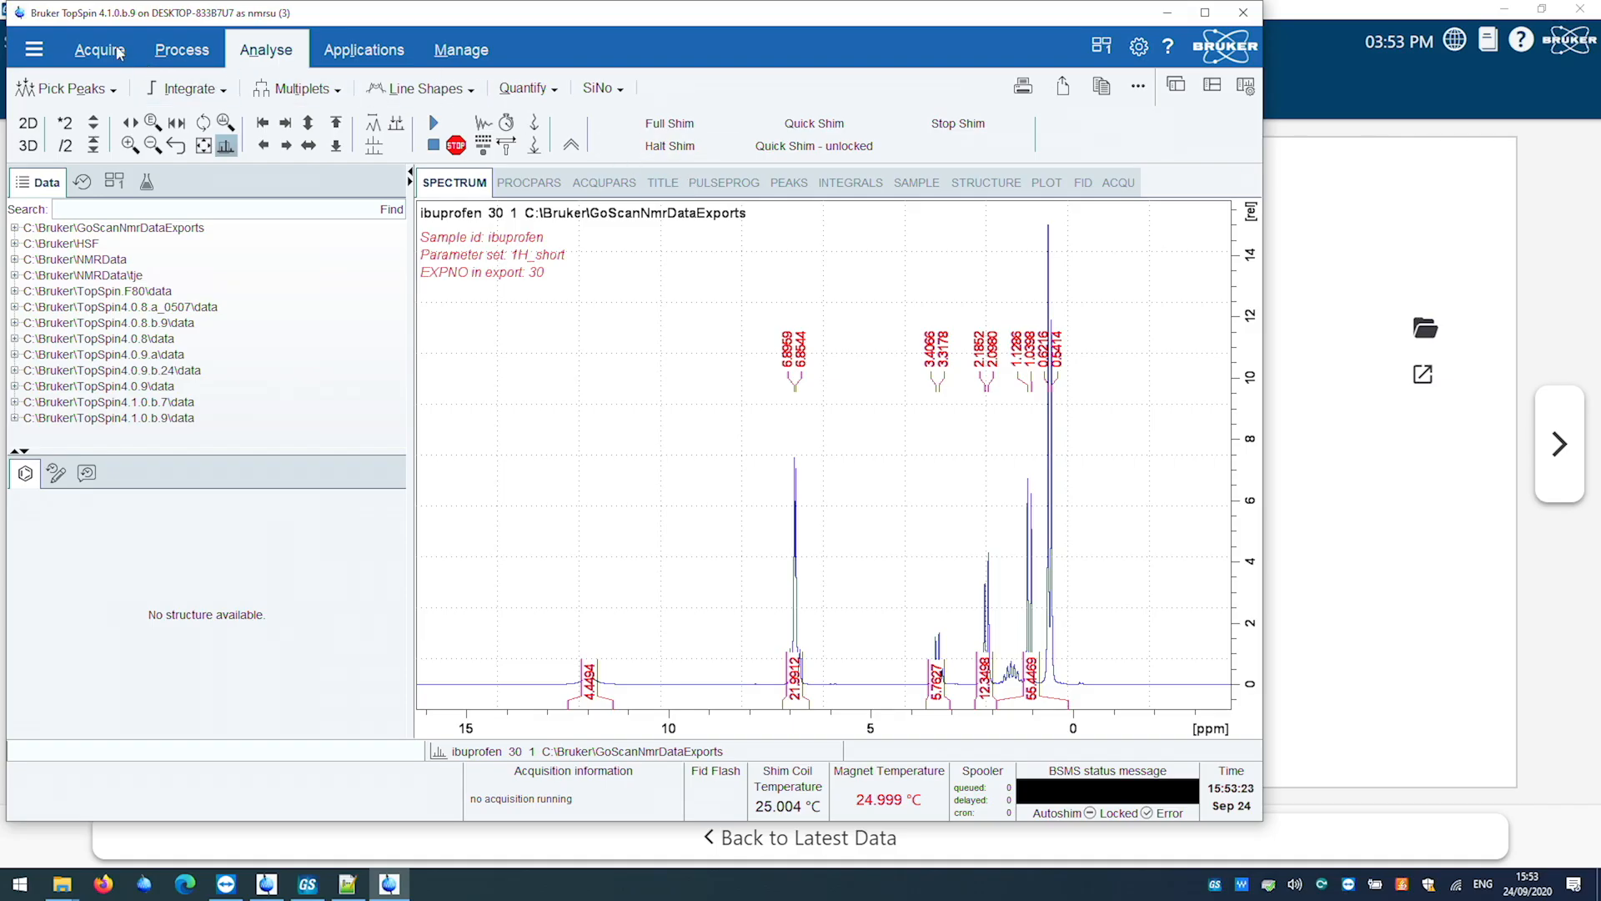
Step: Create dataset ibuprofen EXPNO 31 using the current parameters
left_click(98, 49)
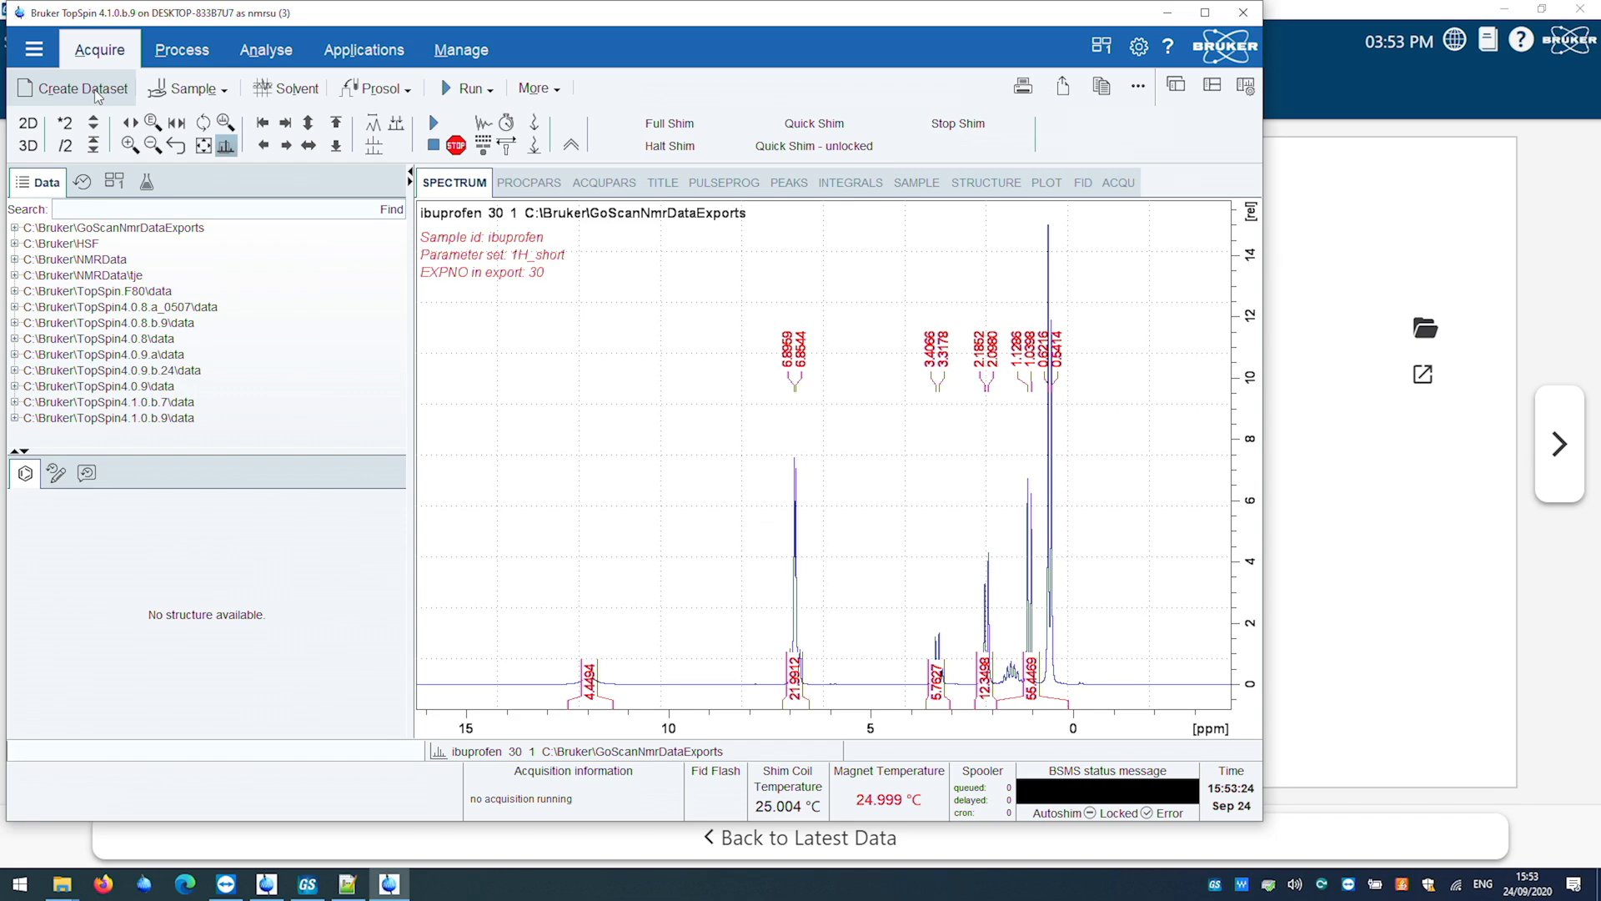
left_click(79, 88)
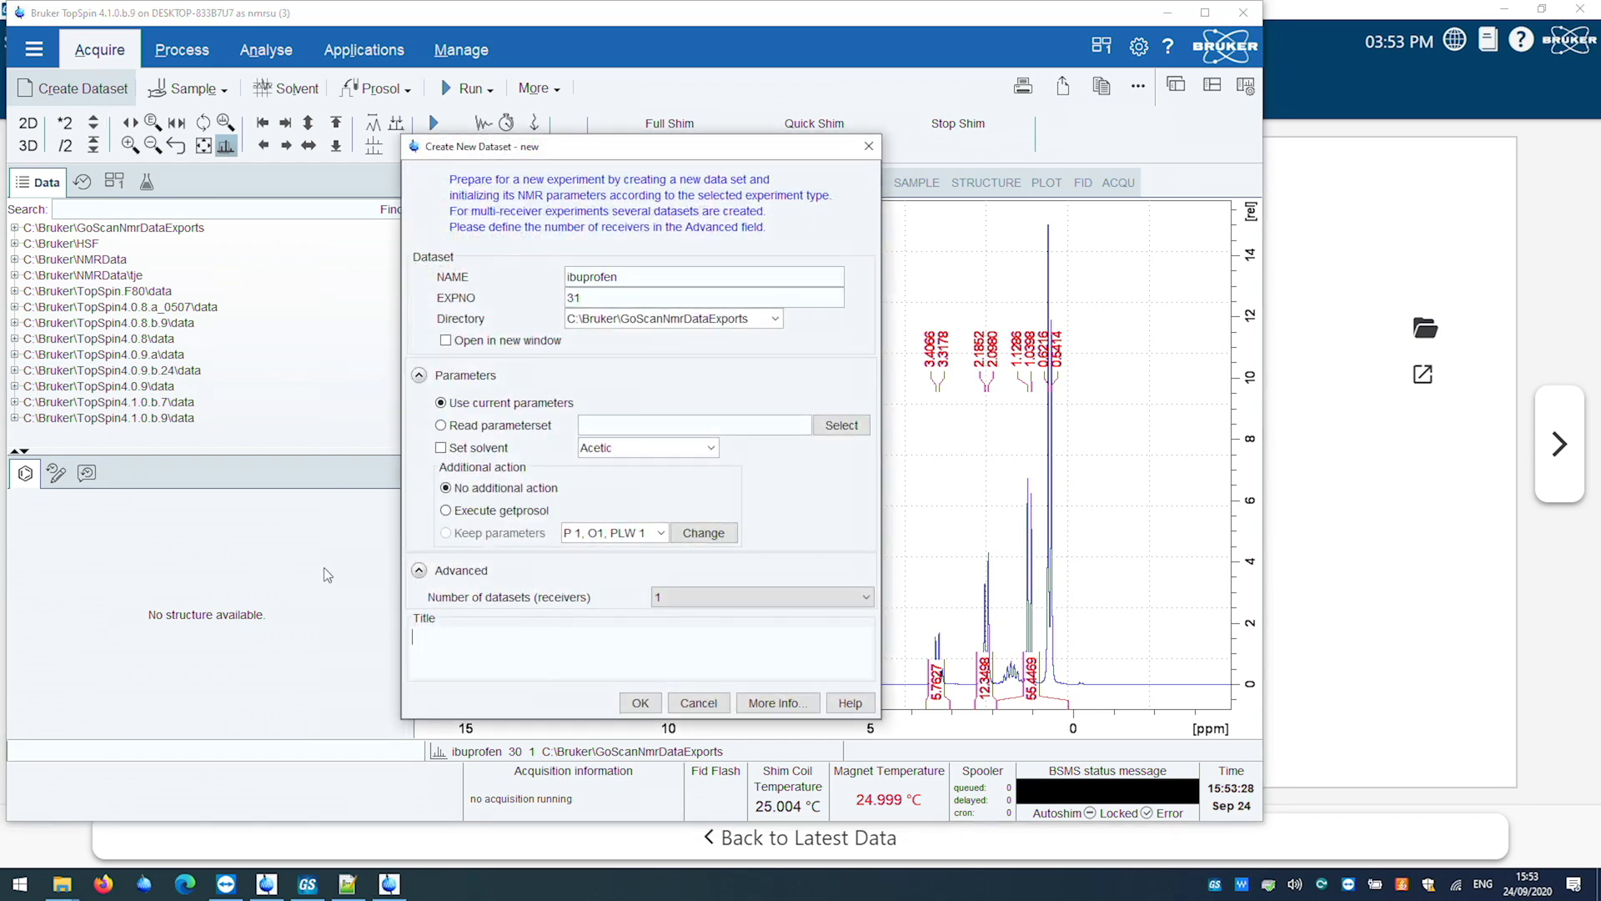
mouse_move(401, 471)
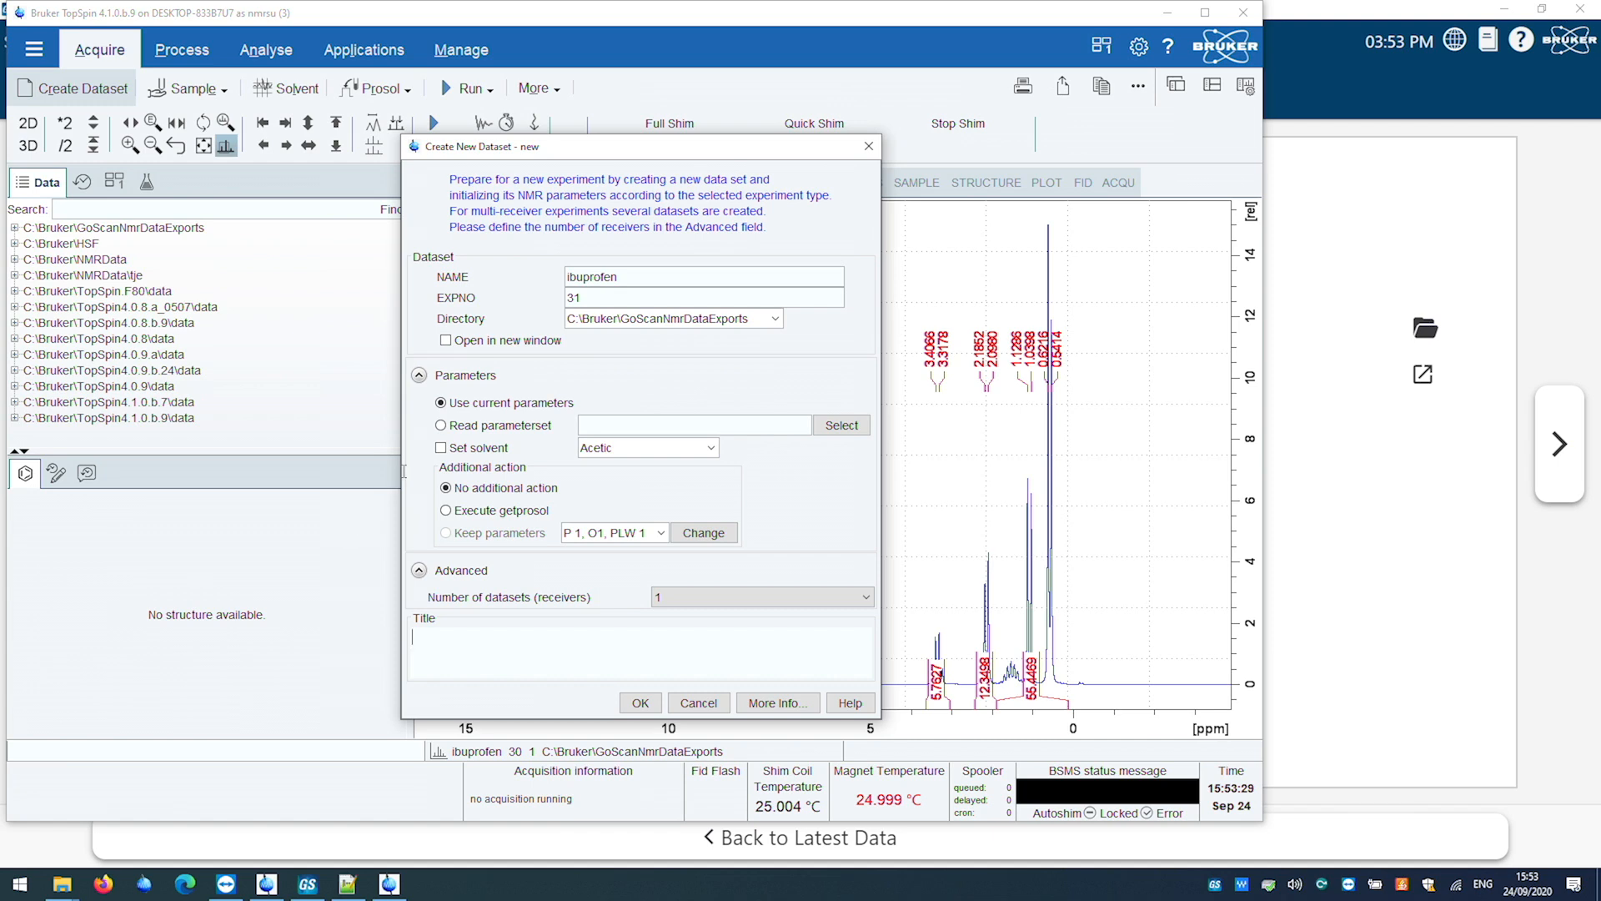
left_click(640, 702)
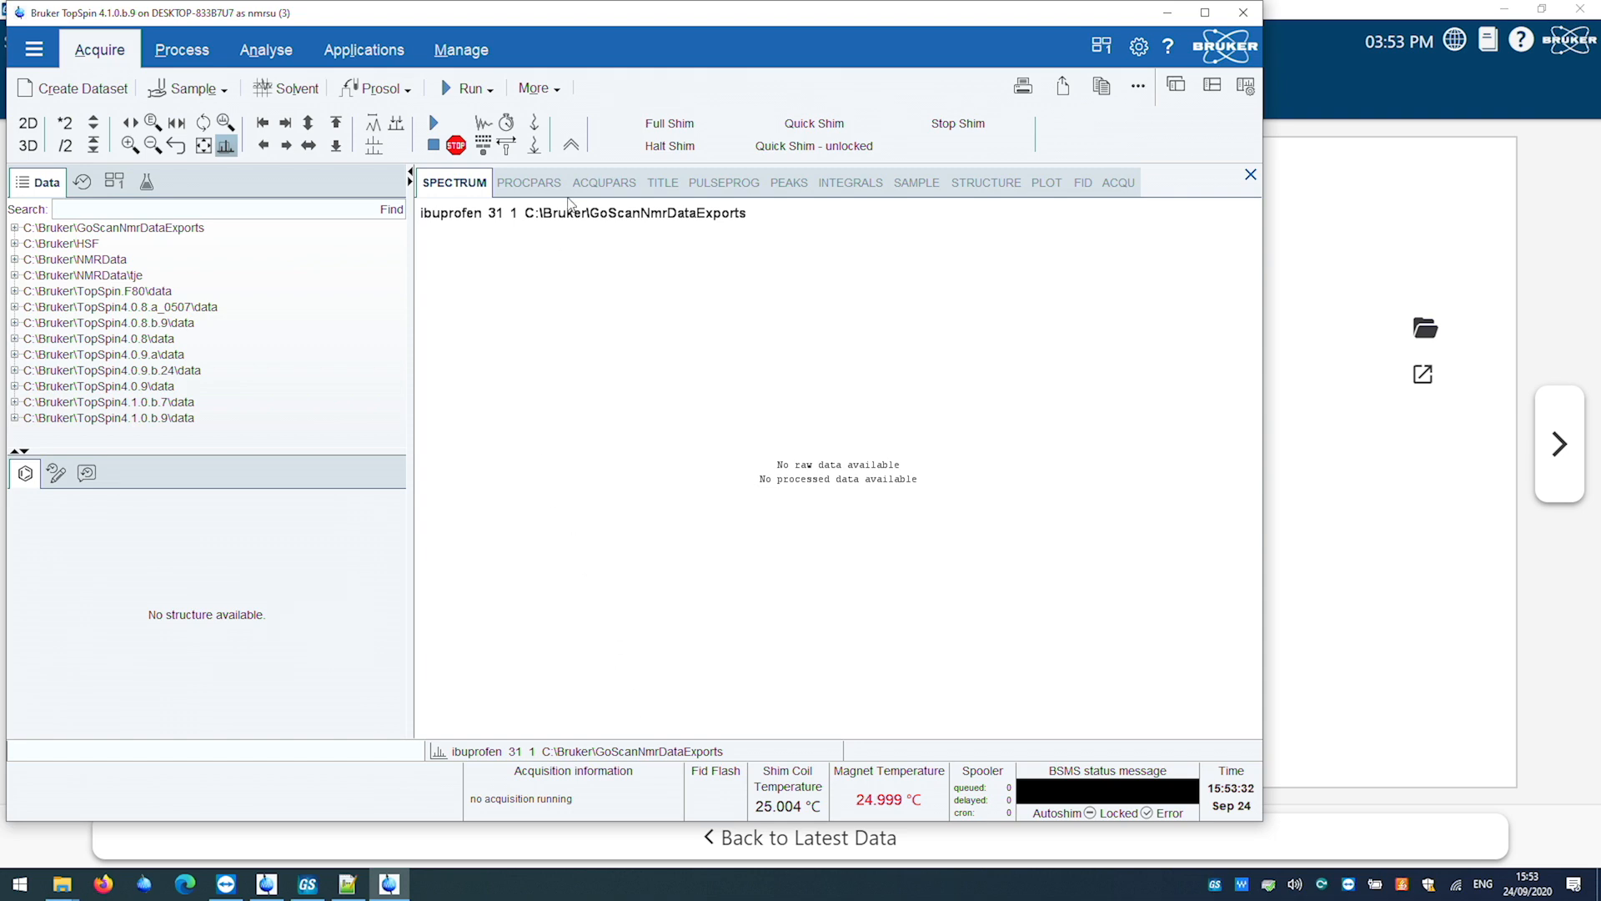
Step: In AcquPars, set spectral width to 15 ppm and number of scans to 1
left_click(603, 183)
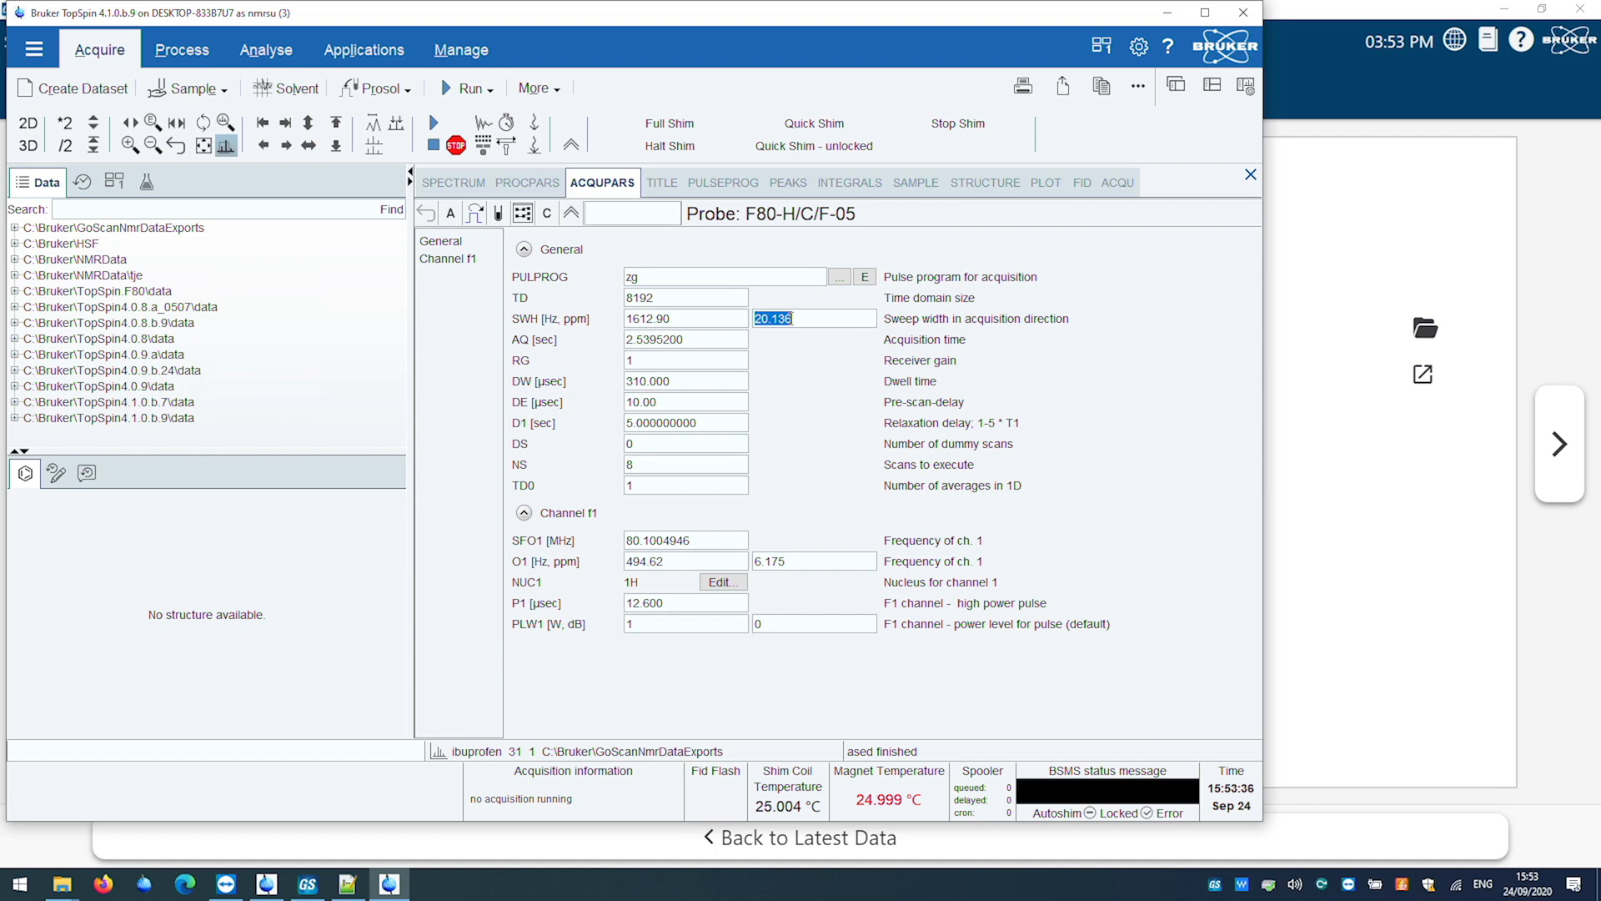
type("15")
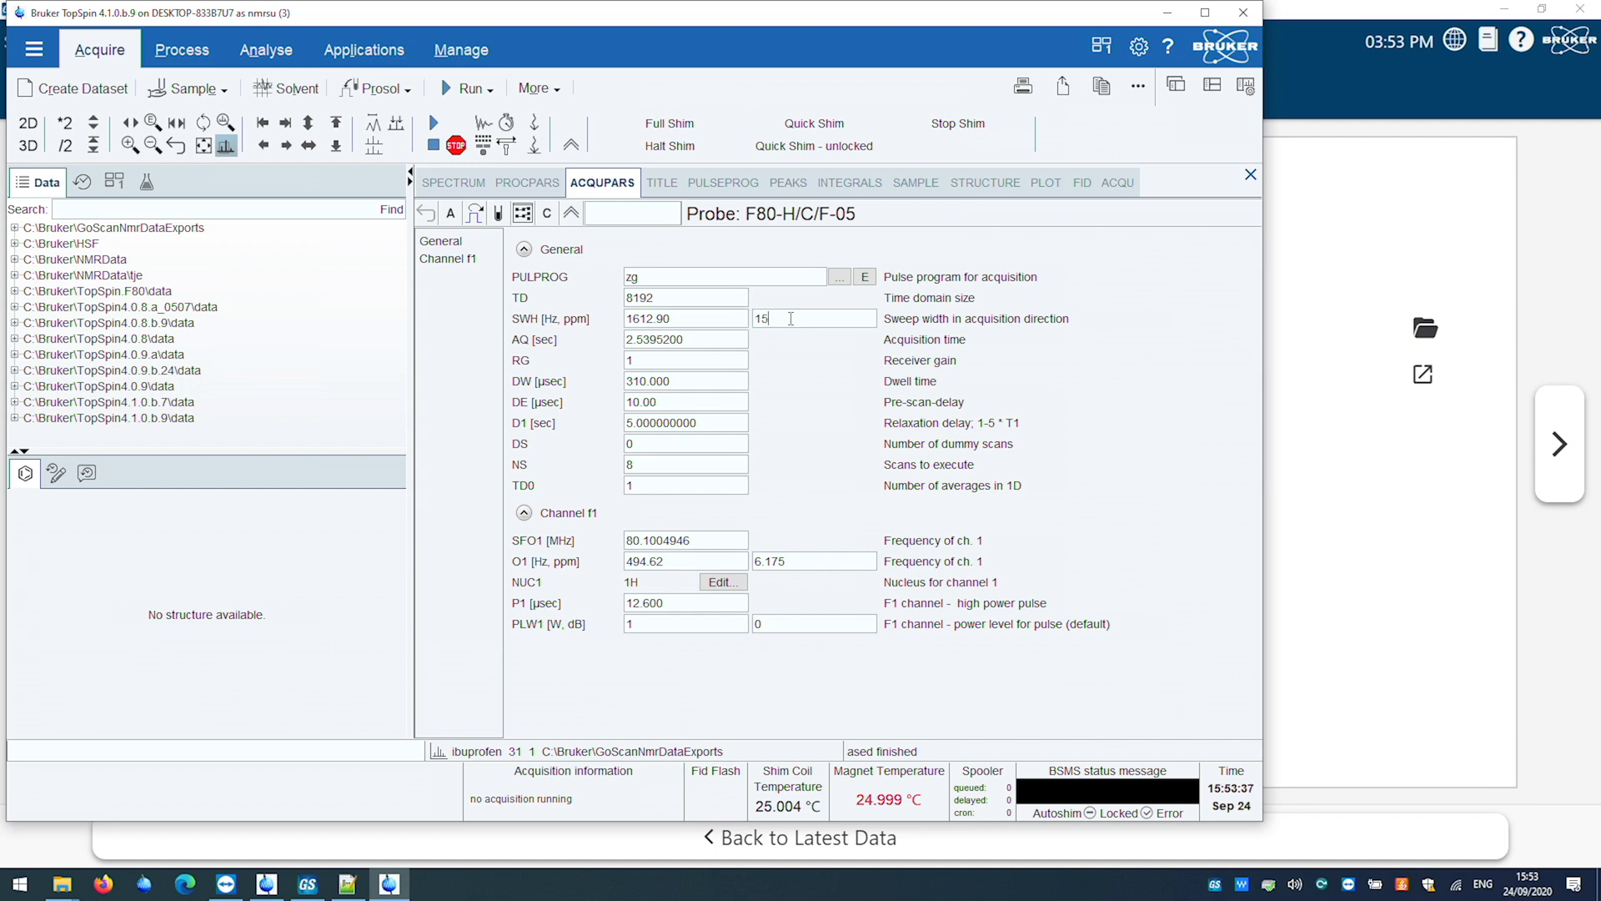
key("Enter")
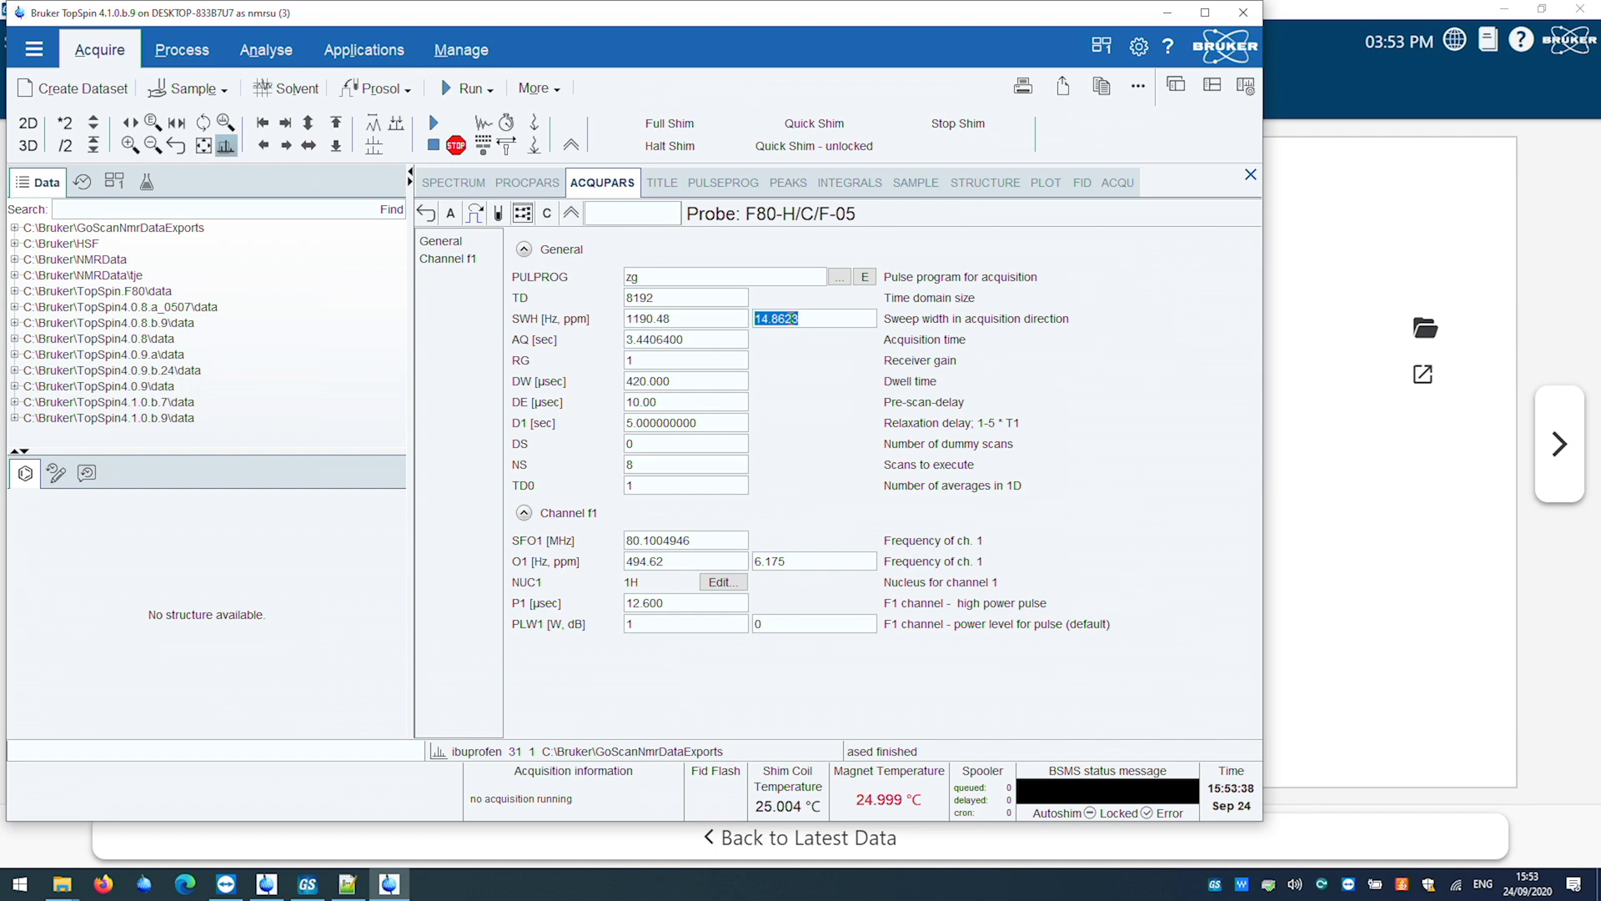
left_click(685, 464)
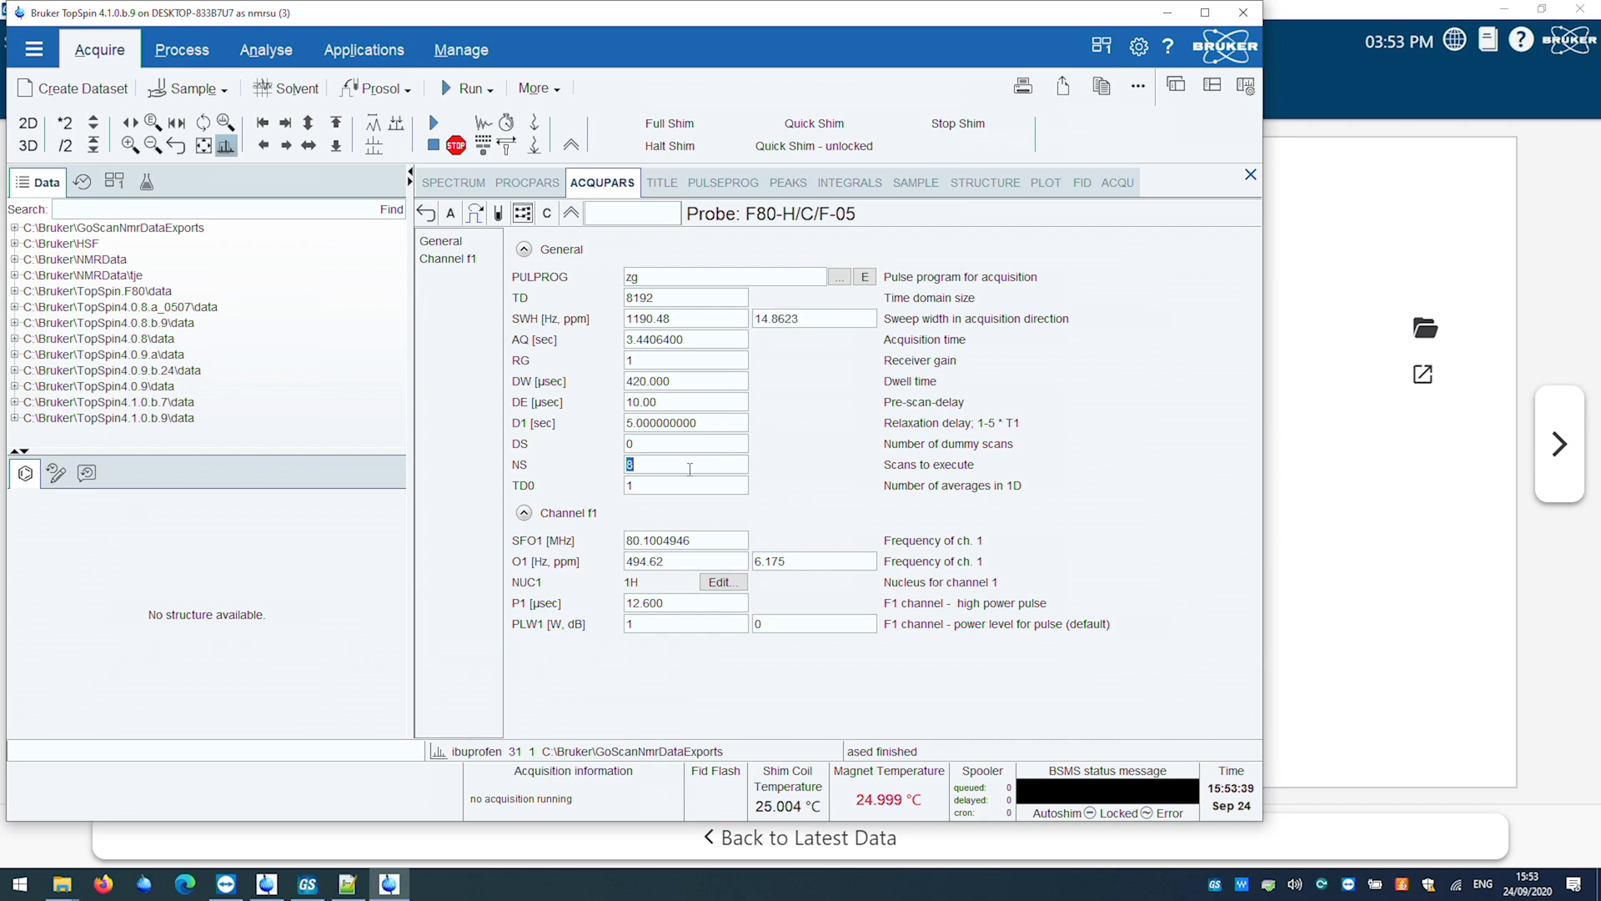
type("1")
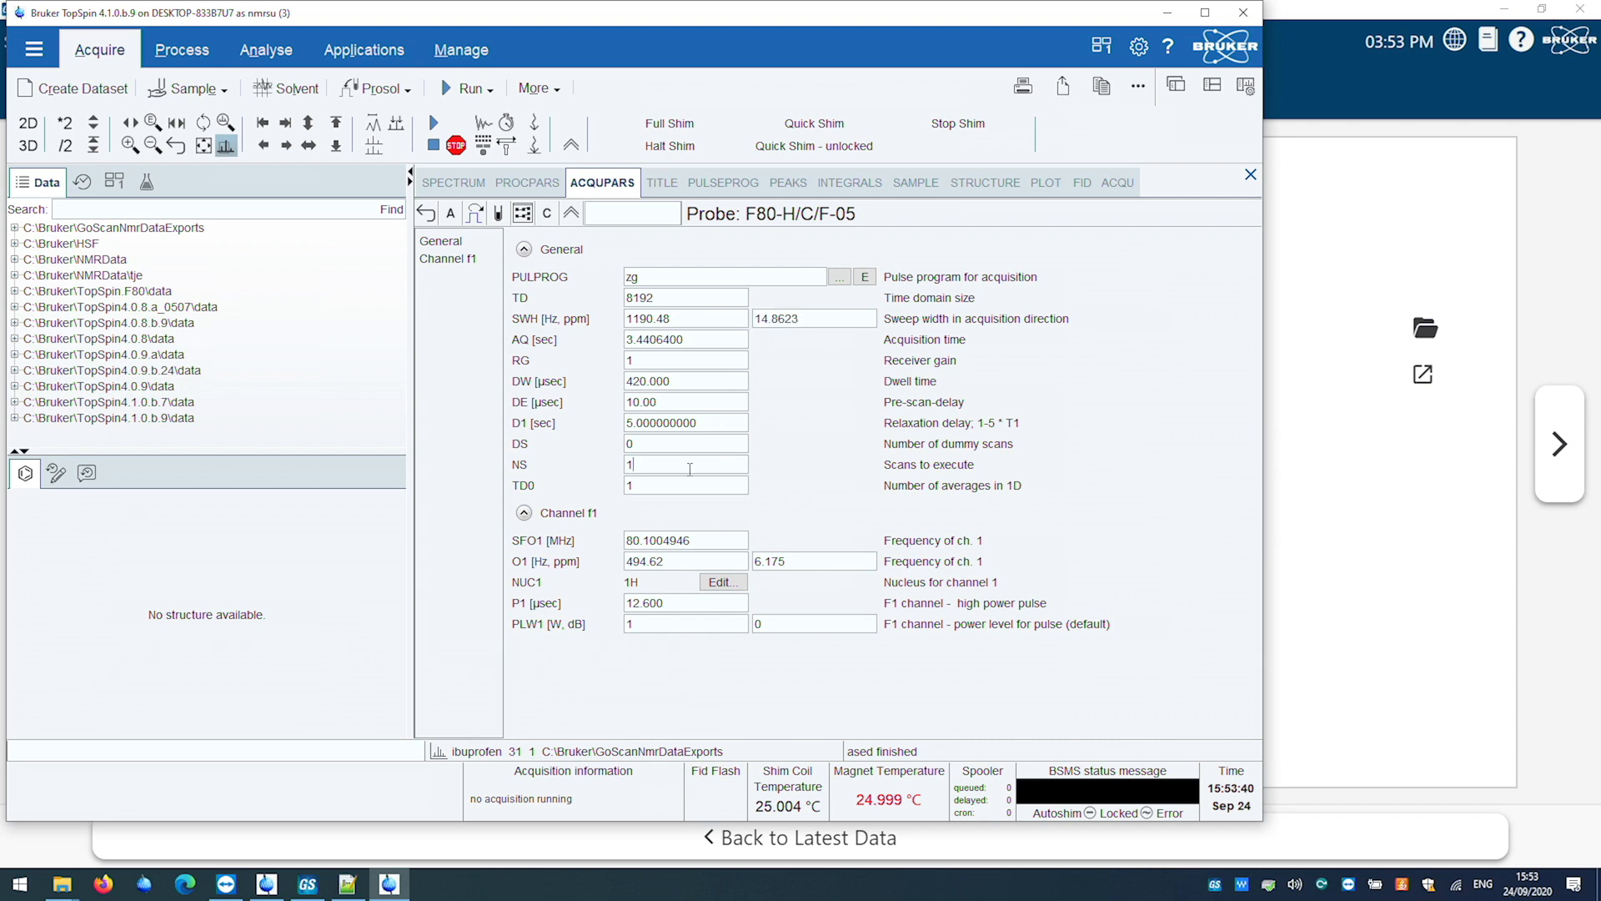
left_click(1299, 681)
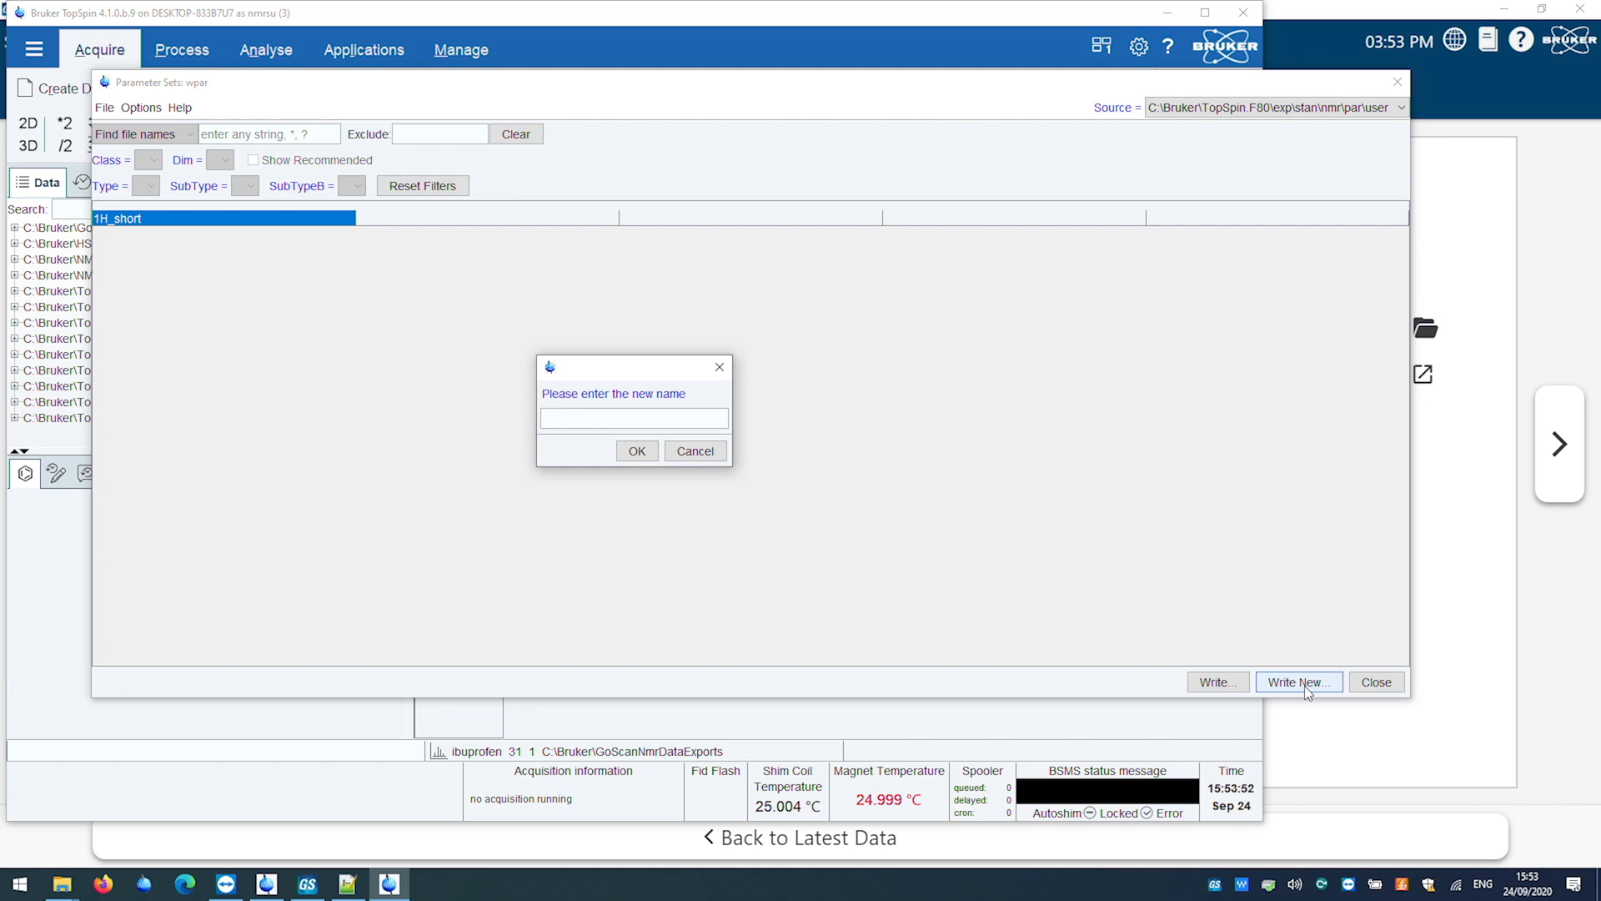
Step: Save the current parameters as a new parameter set named myExp
type("myExp")
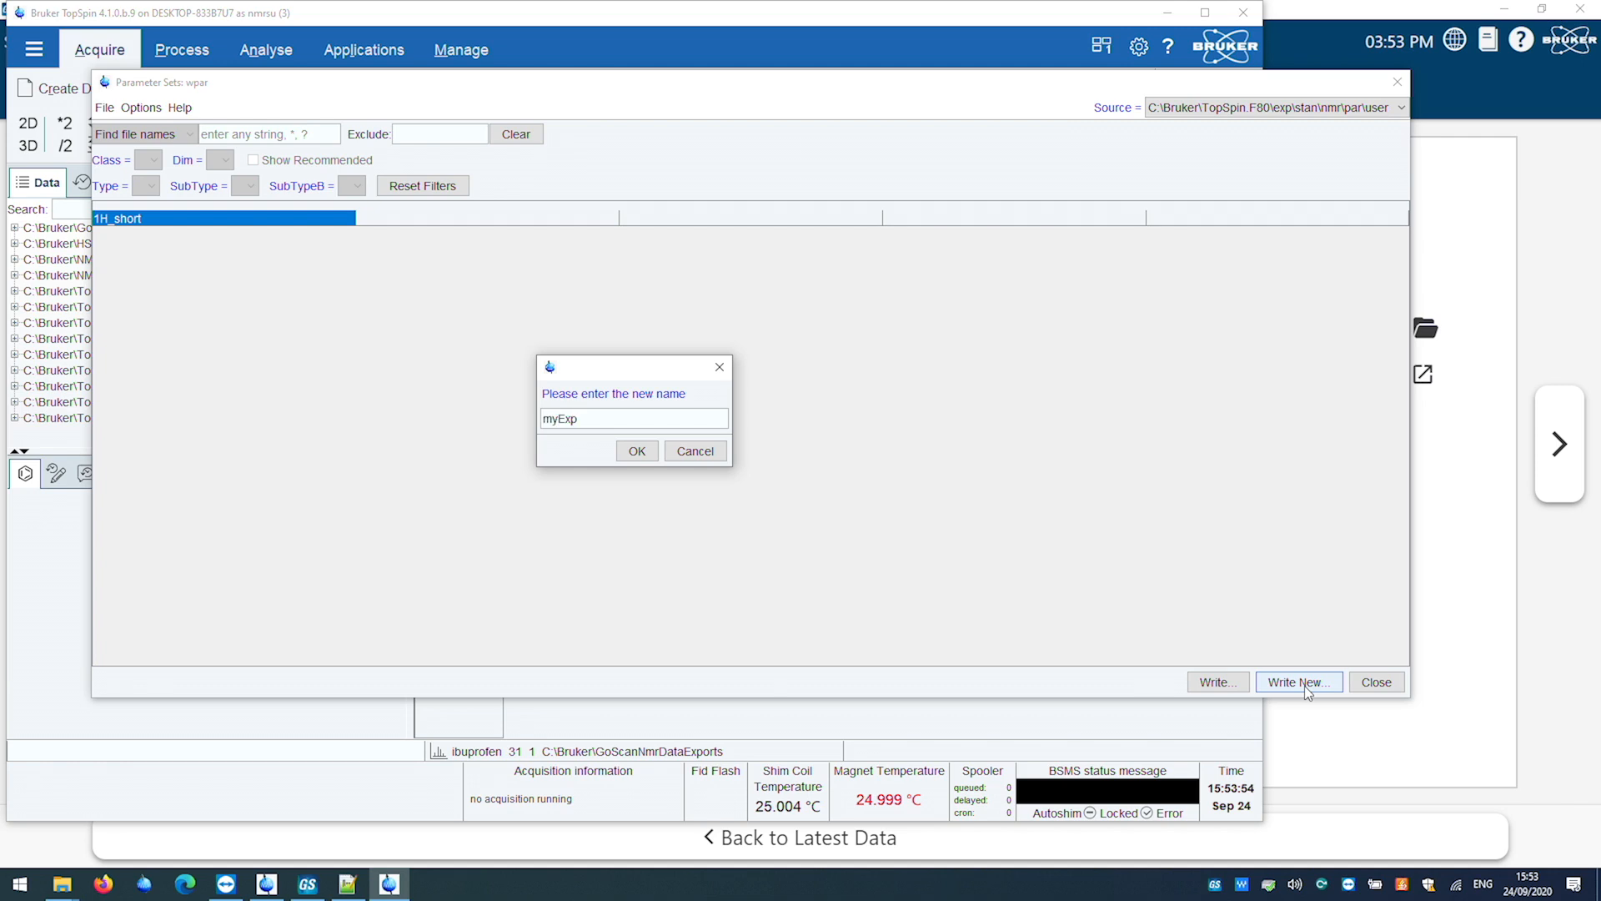
left_click(637, 450)
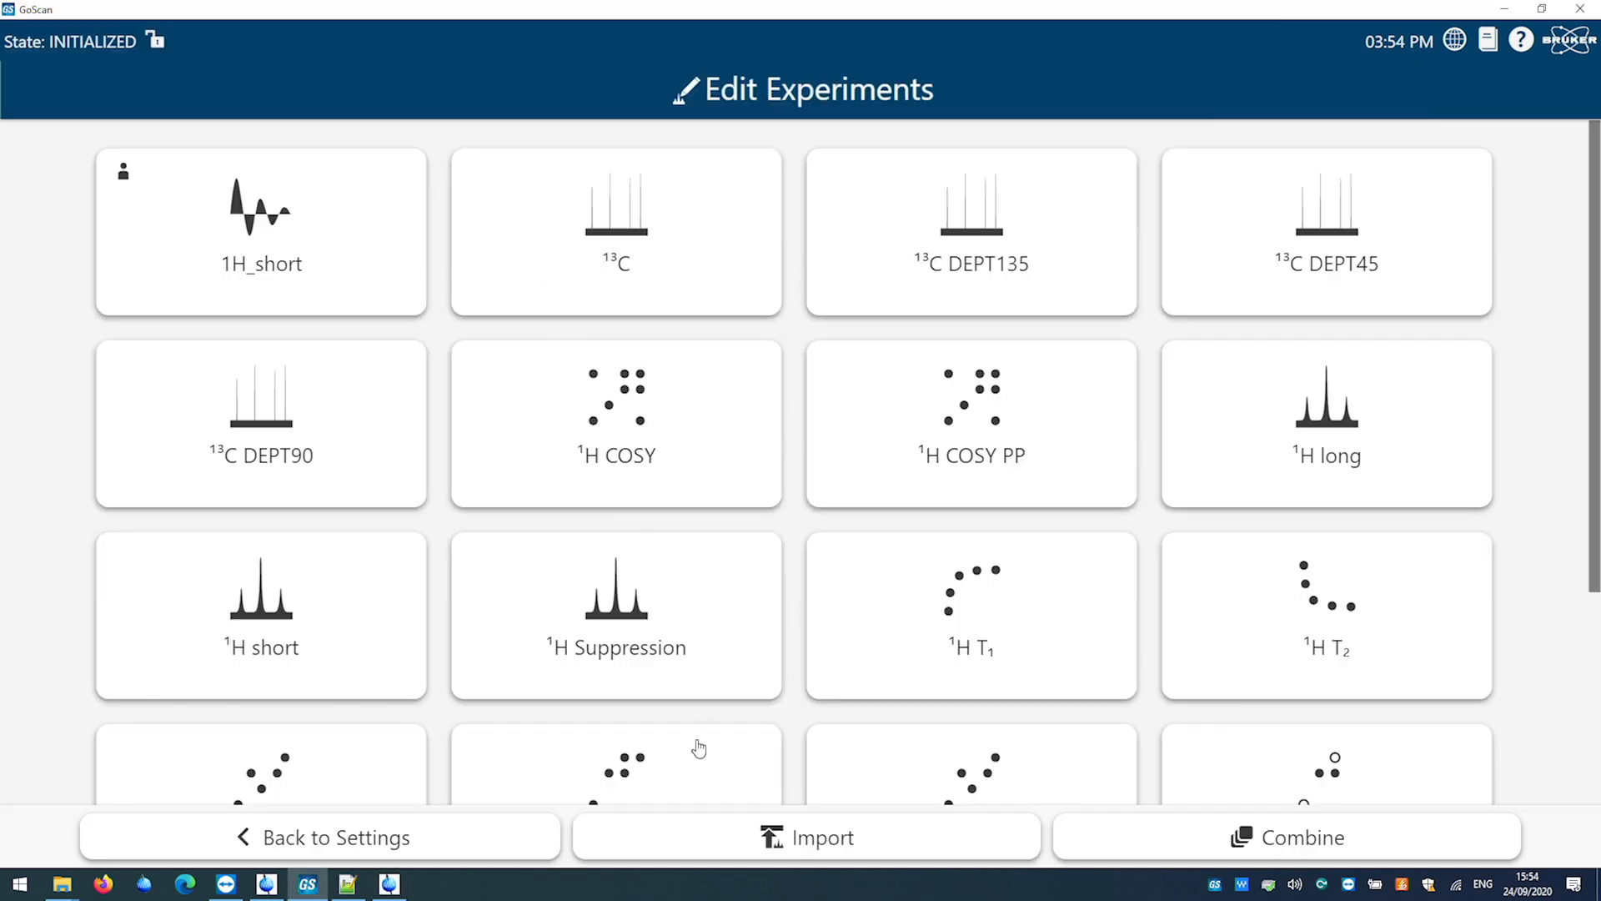
Step: Import the myExp parameter set into GoScan's experiment catalogue
left_click(813, 836)
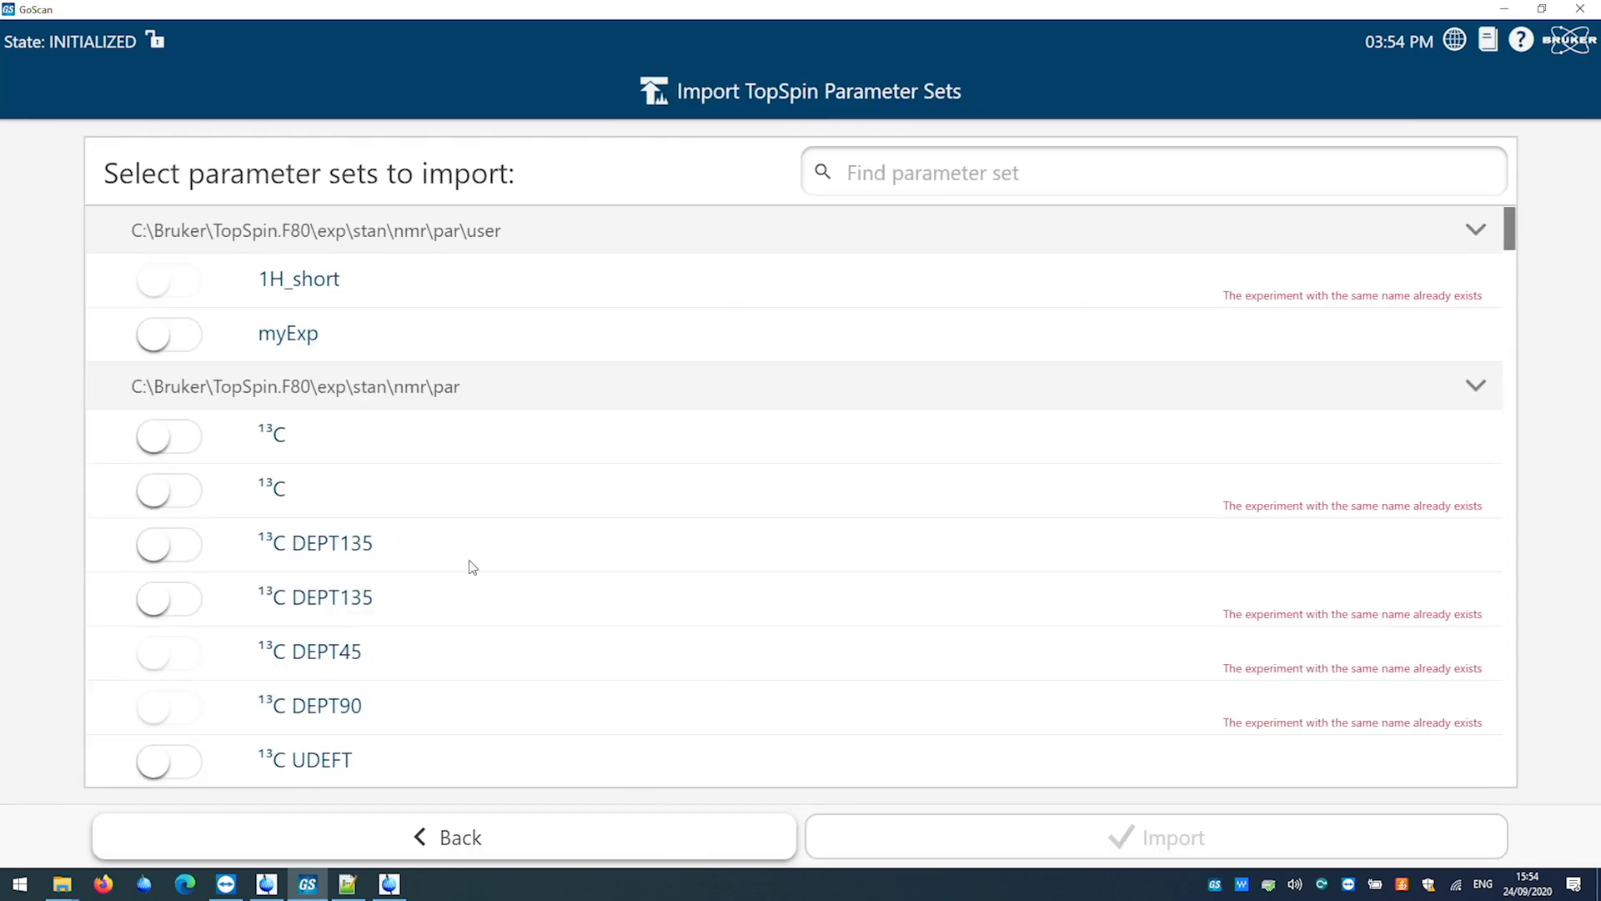
left_click(168, 334)
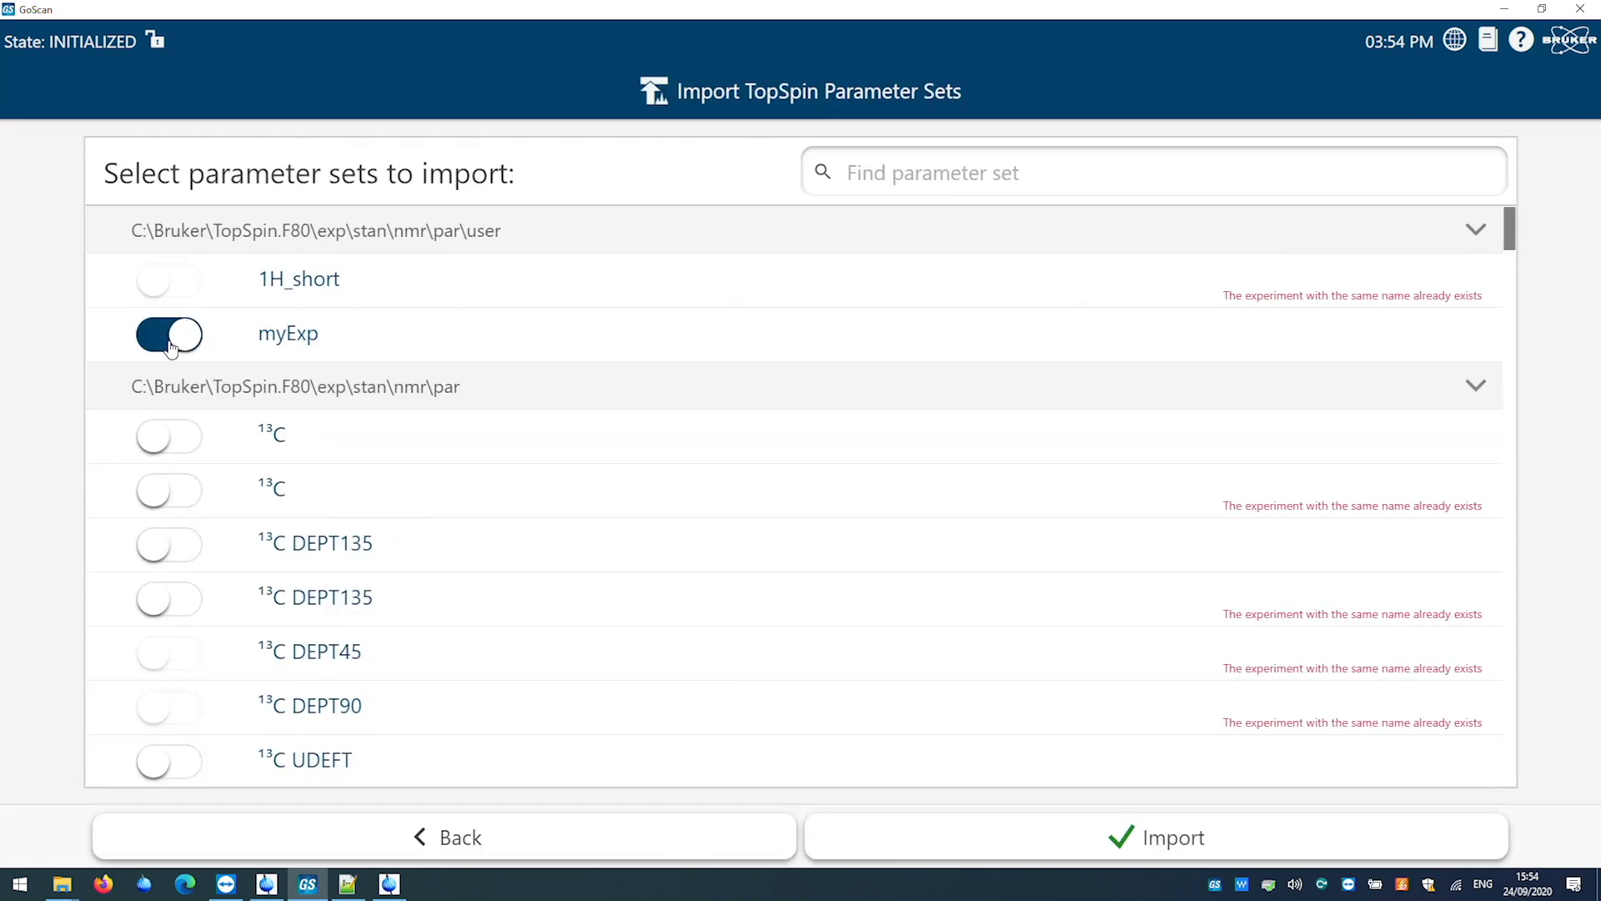
left_click(1155, 836)
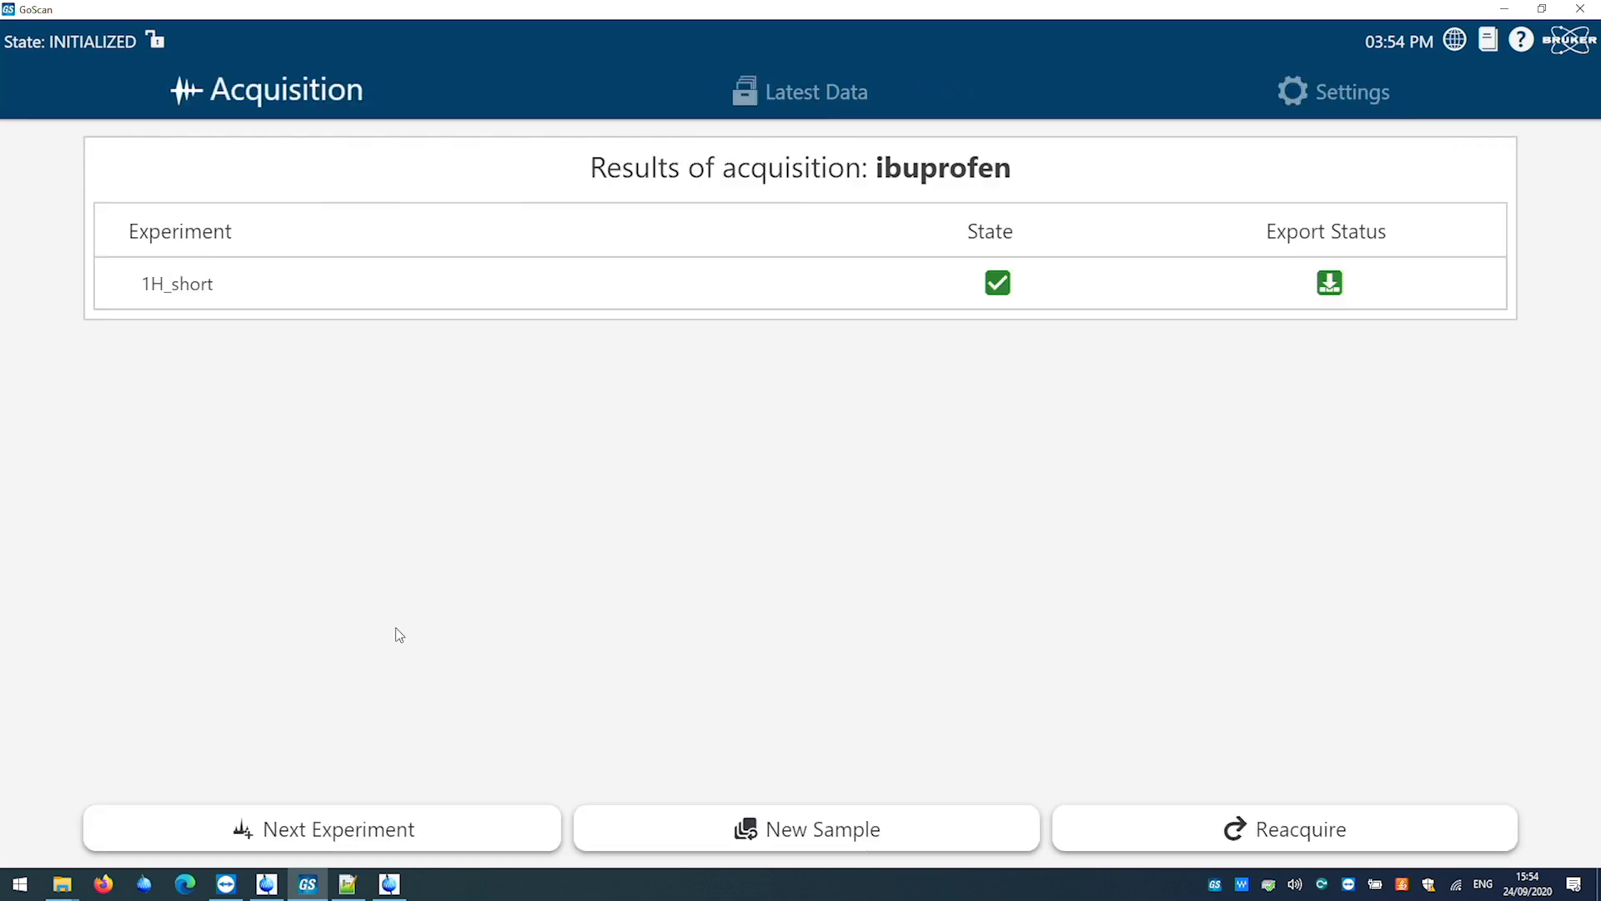
left_click(326, 829)
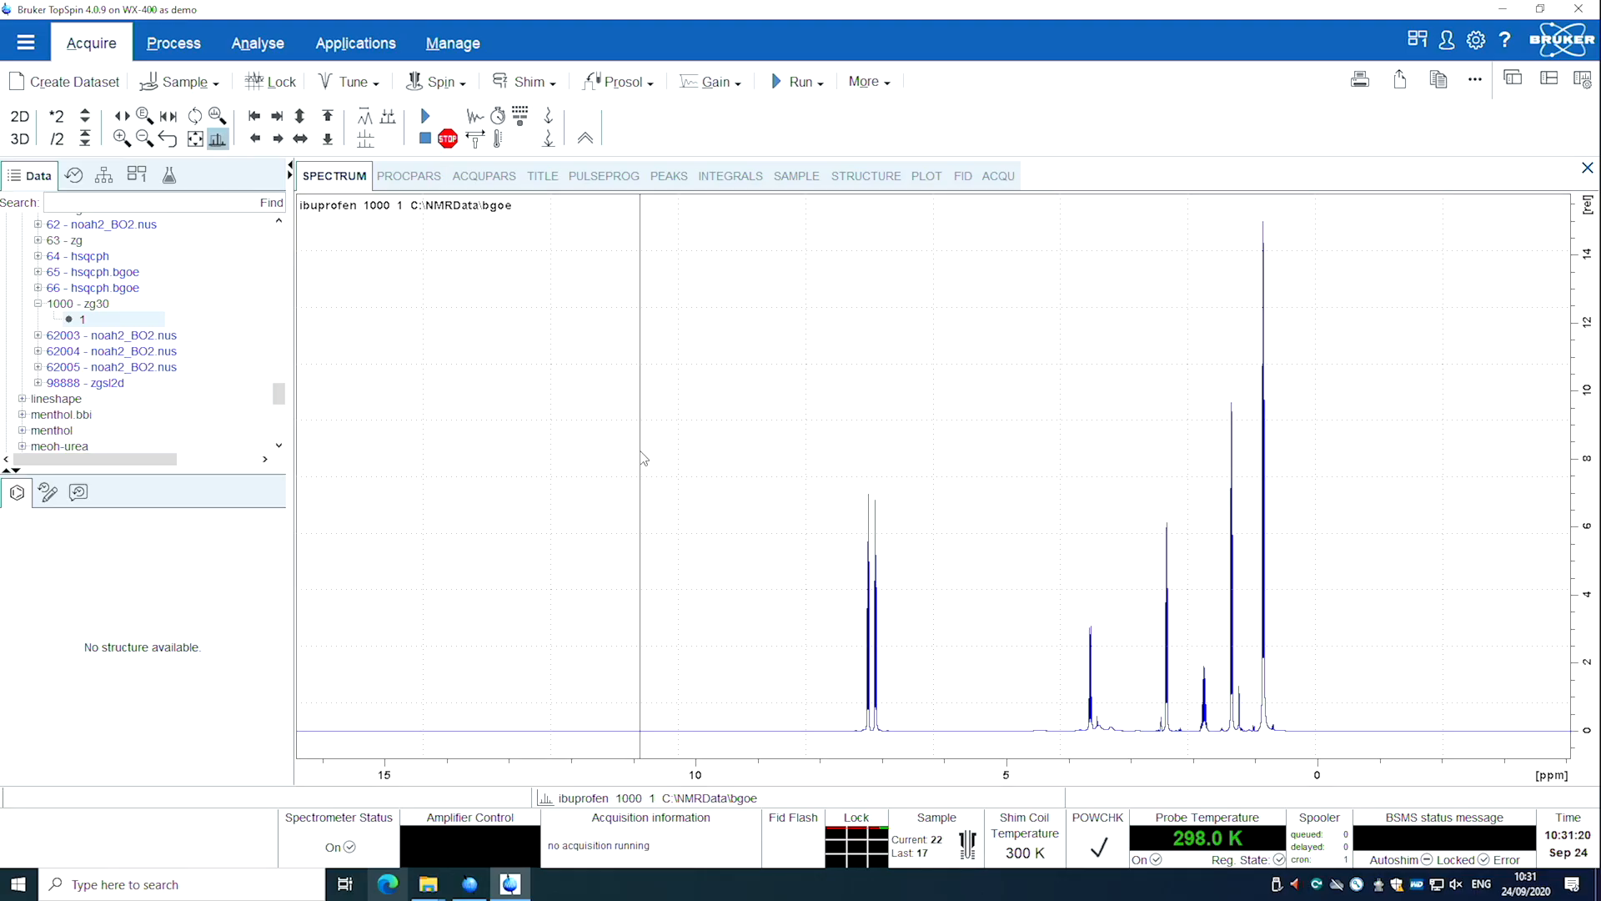
Step: Create ibuprofen dataset EXPNO 1001 with the HMBCETGPL3ND parameter set
left_click(61, 81)
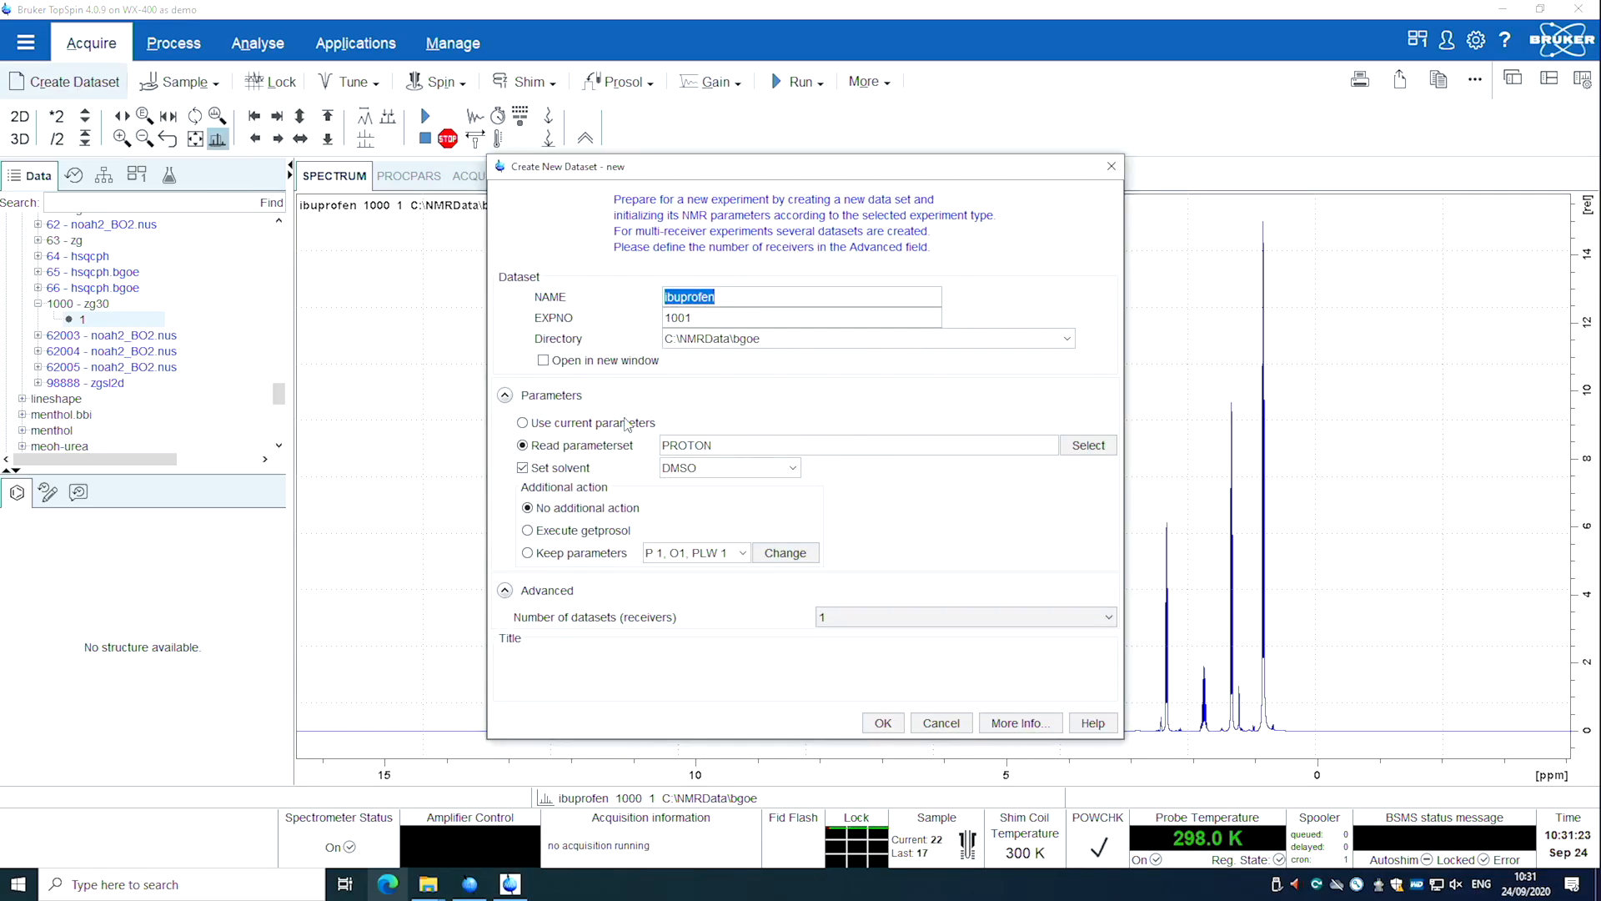
left_click(1087, 445)
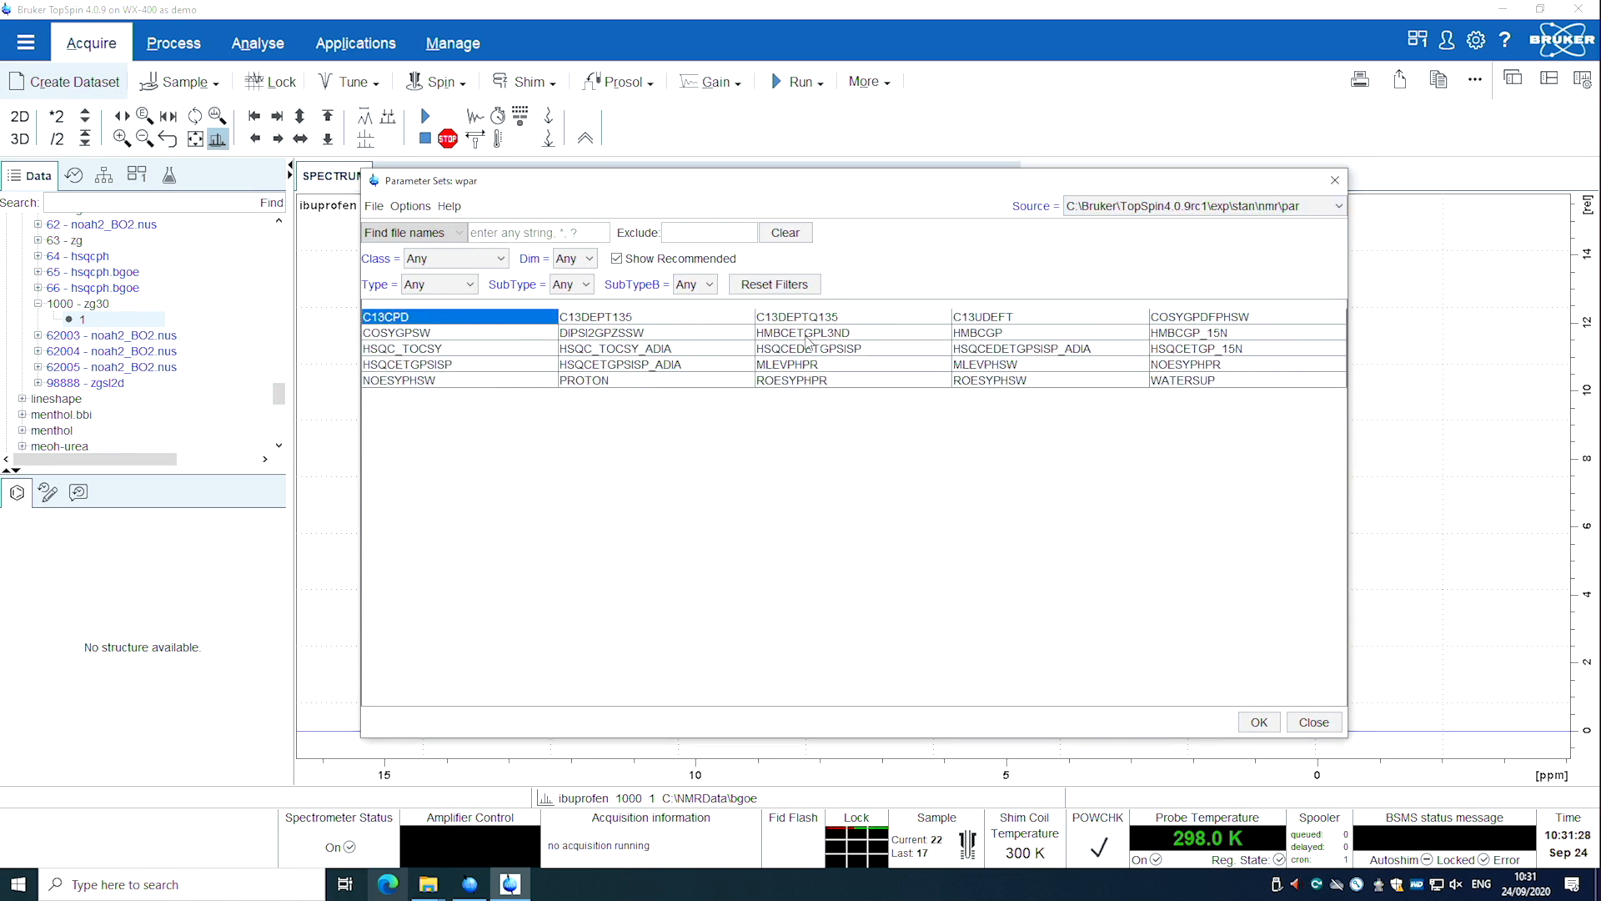
left_click(1259, 722)
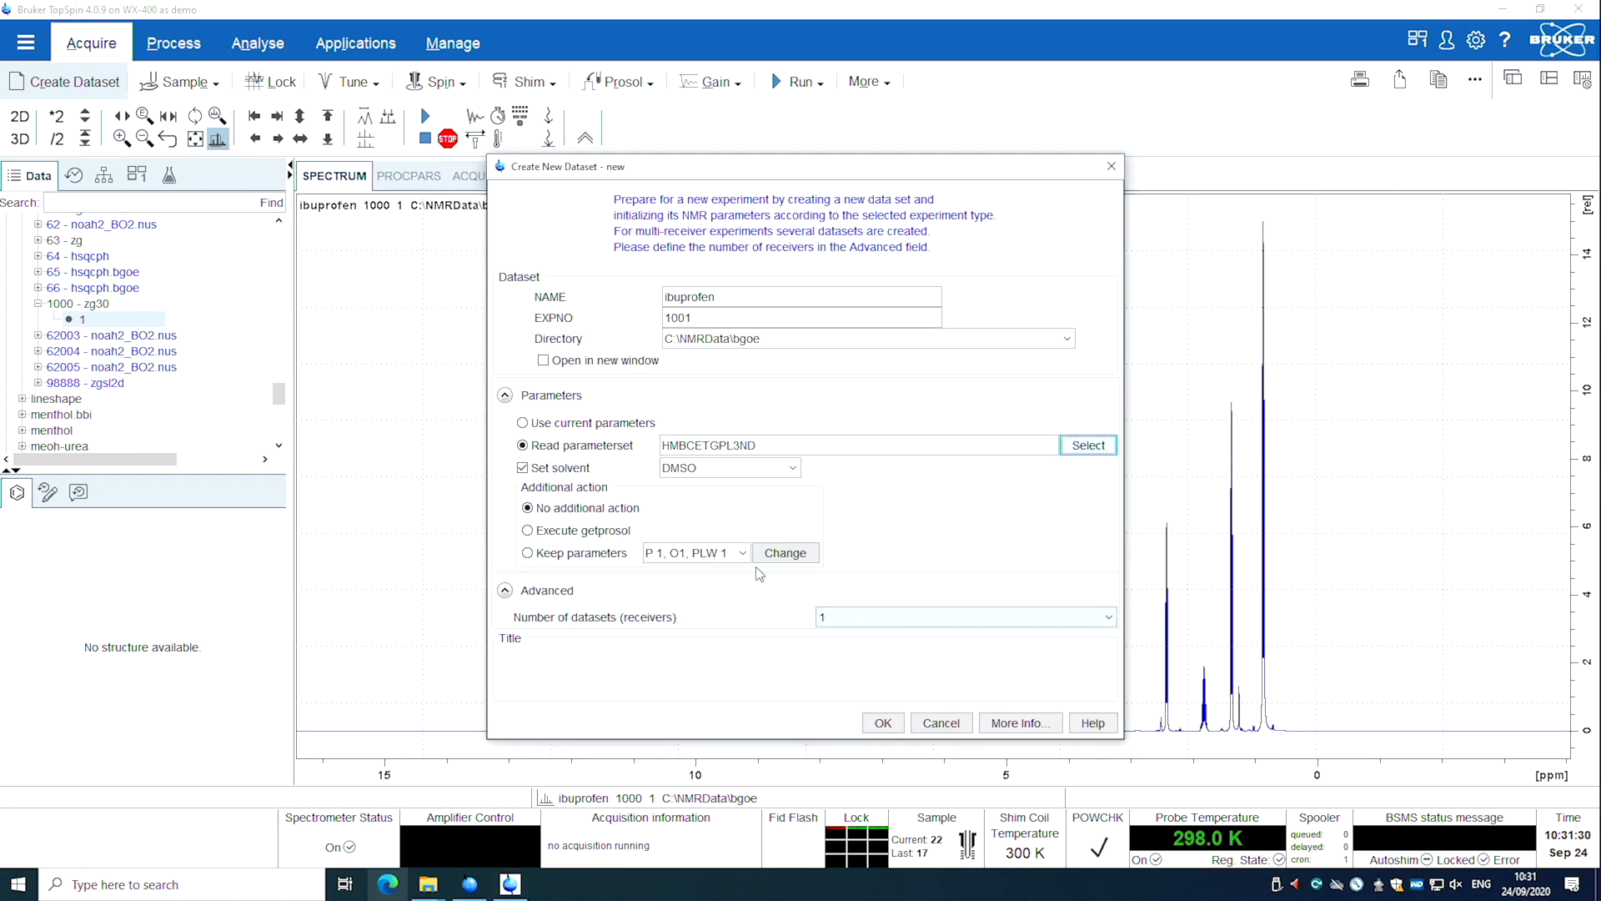
left_click(882, 722)
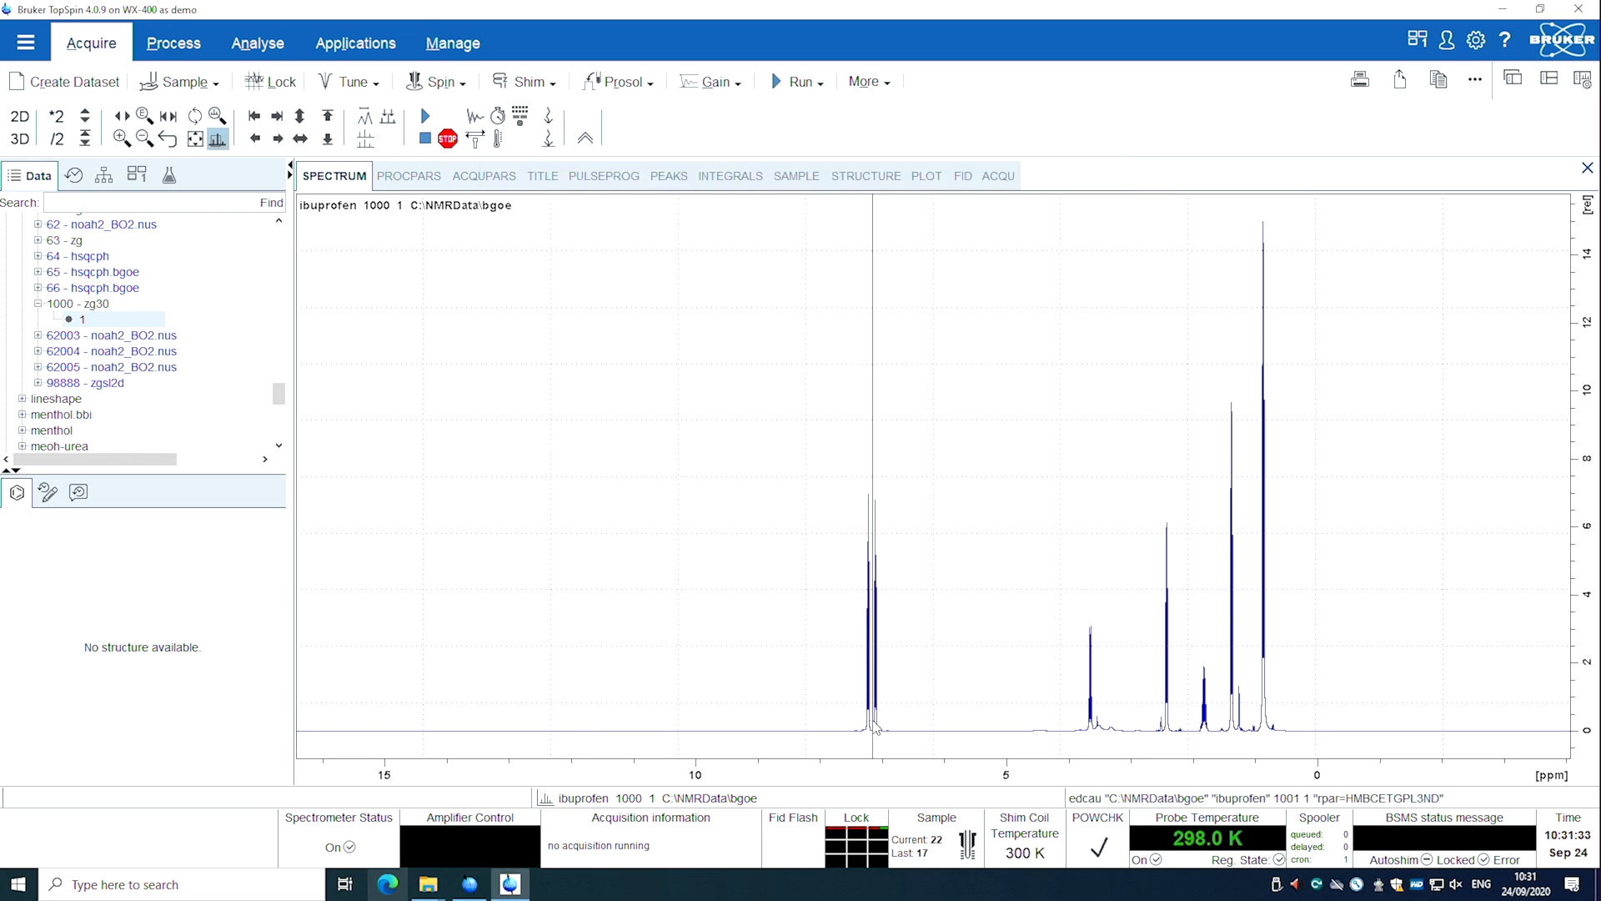
Step: Set the HMBC dataset to 8 scans and save its parameters as user set NUS_HMBC
left_click(483, 176)
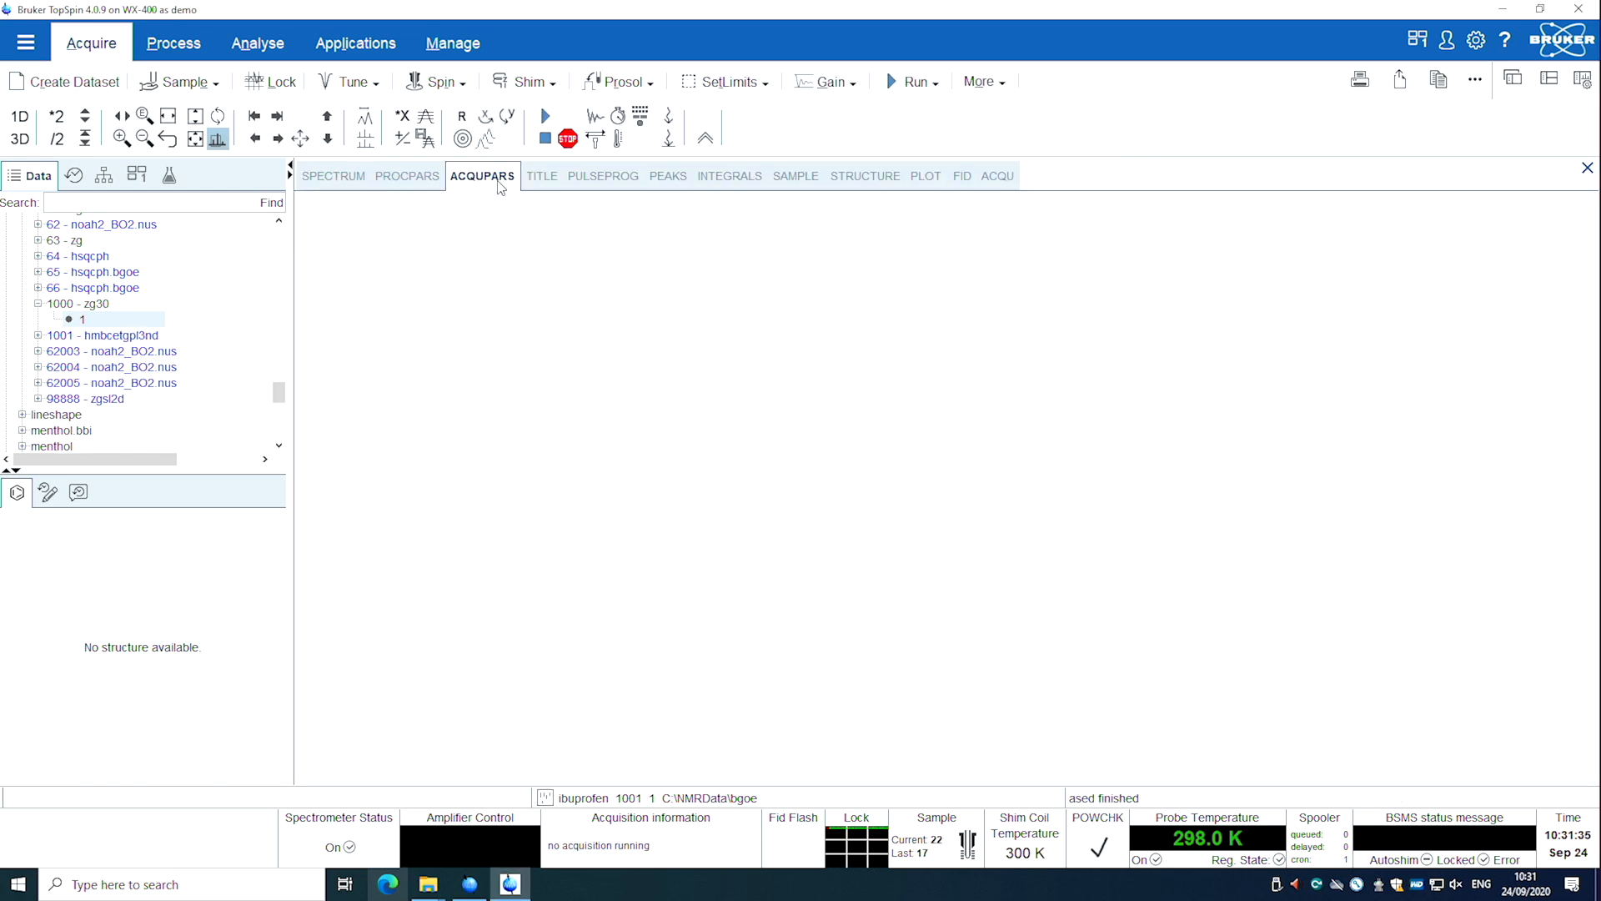
left_click(483, 175)
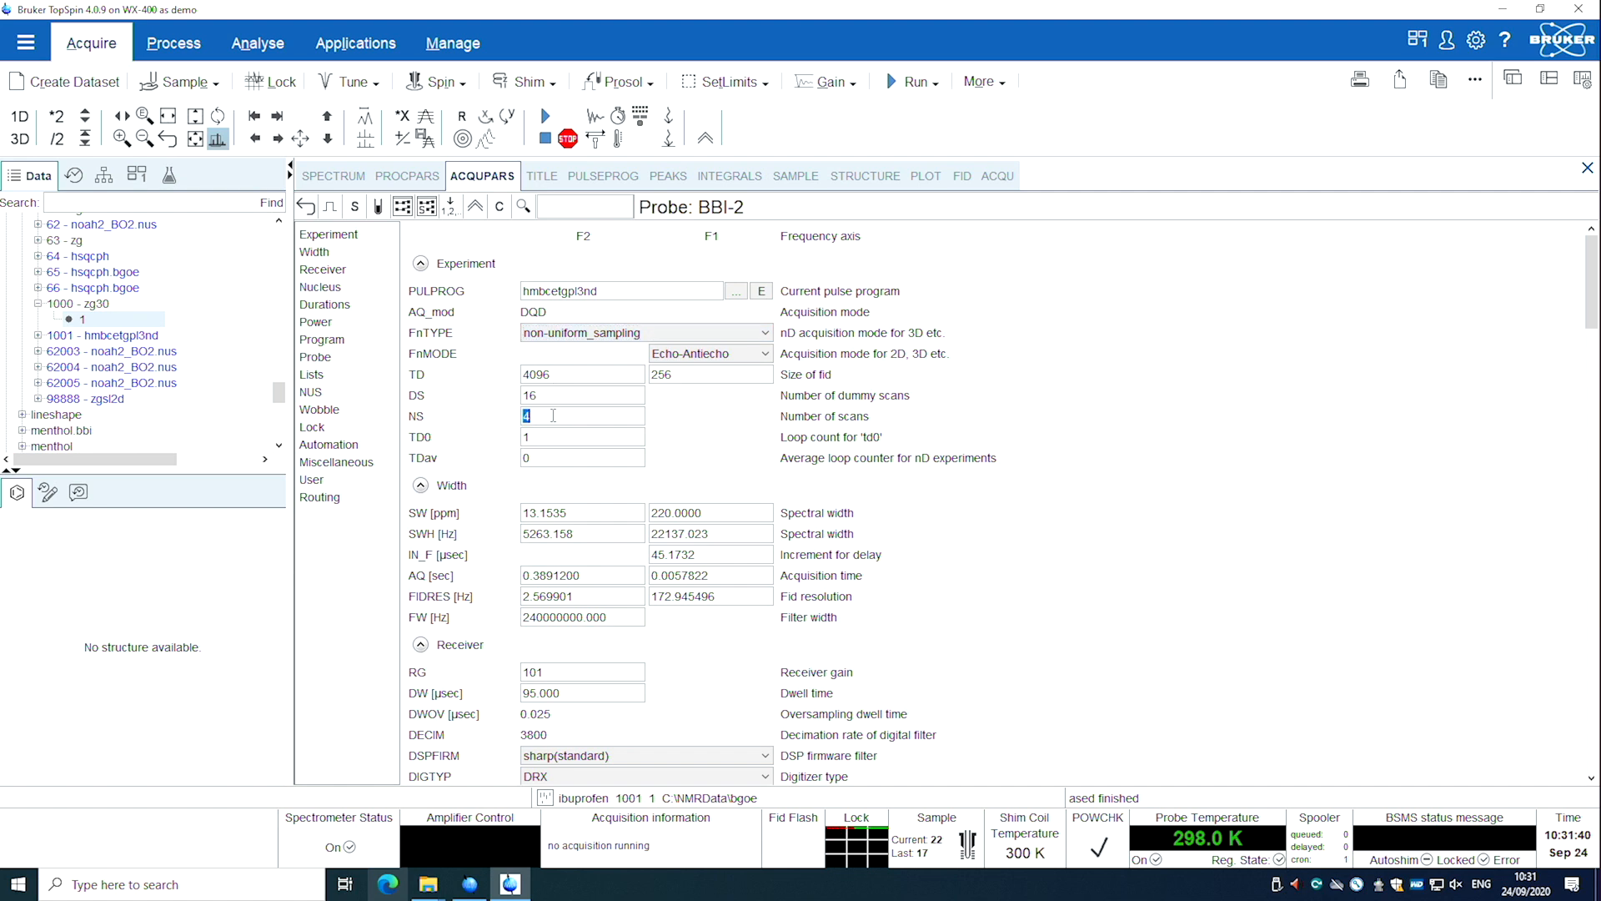
type("8")
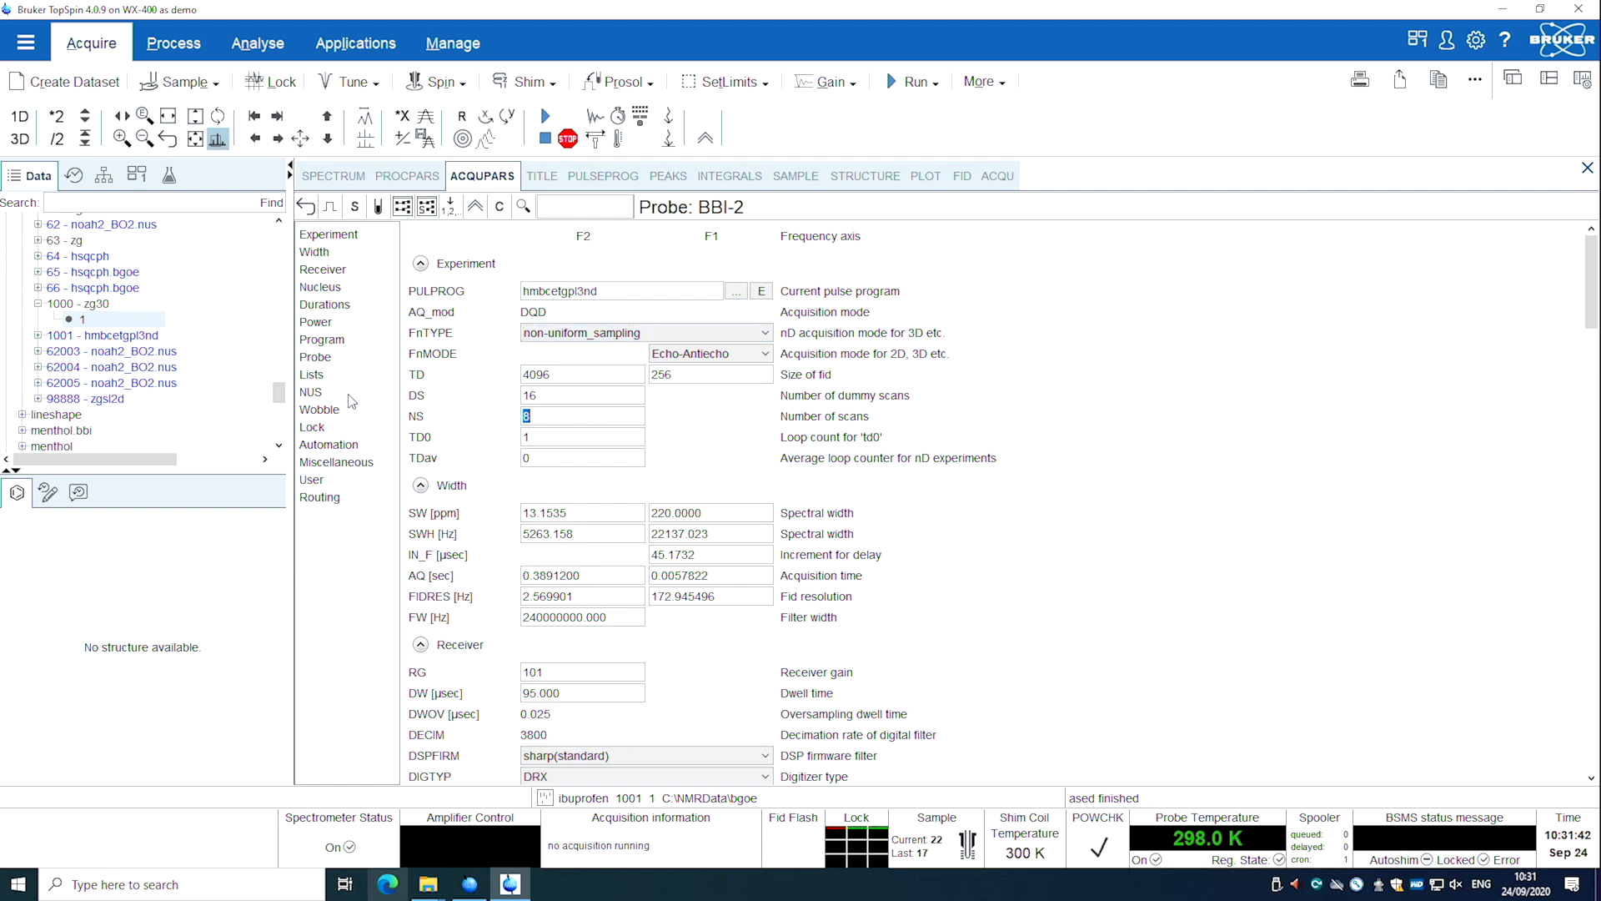
left_click(310, 392)
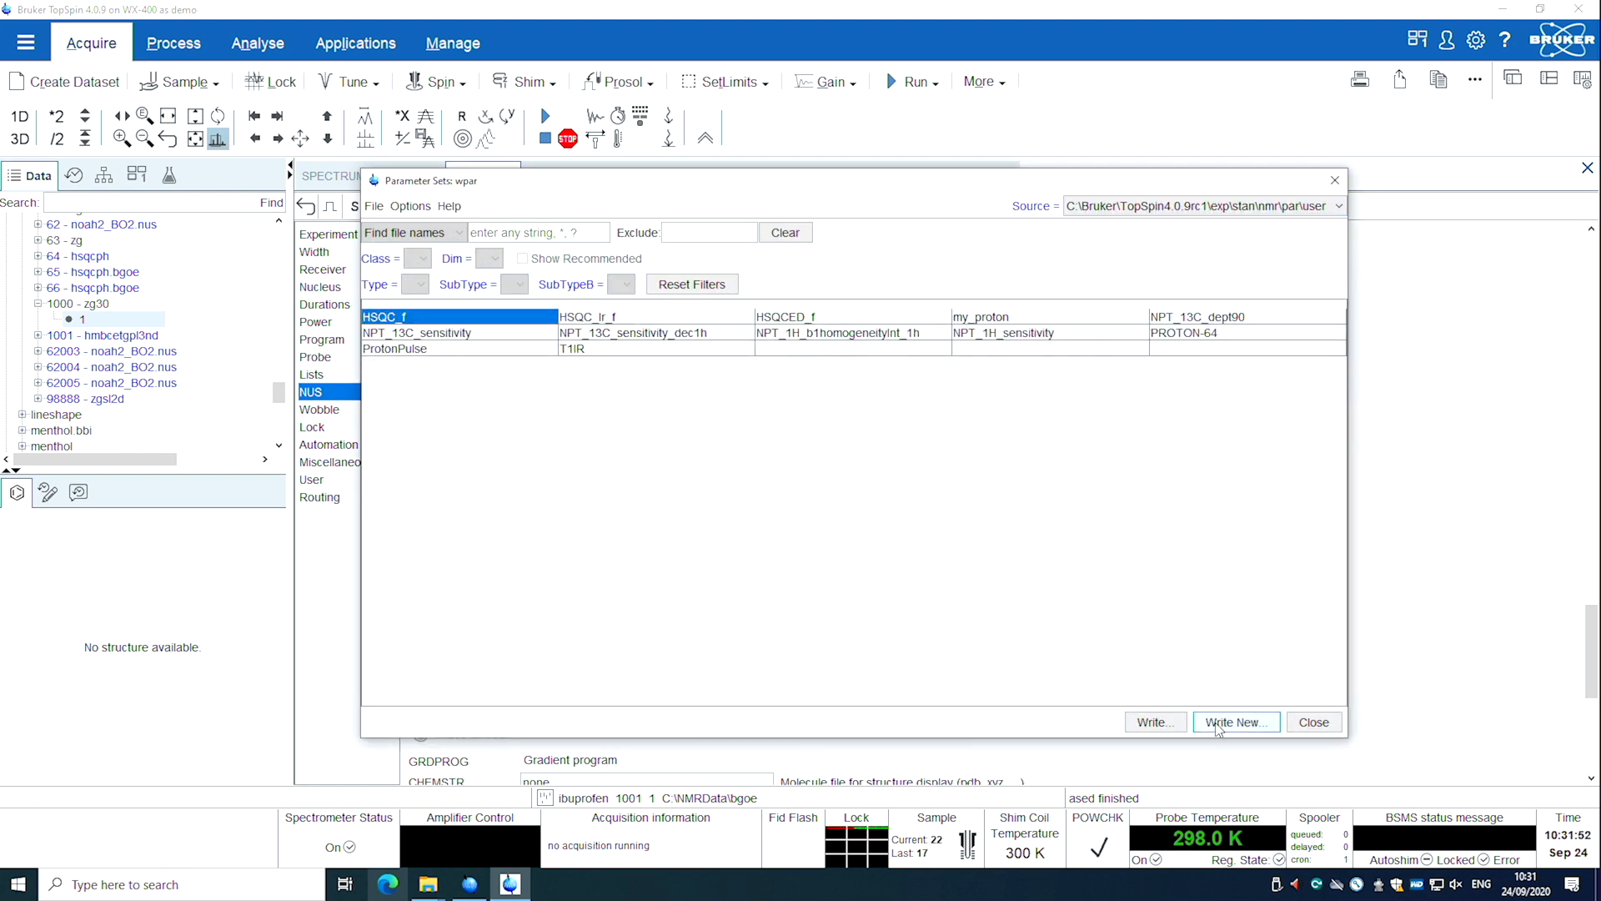
left_click(1236, 723)
type("NUS_HMBC")
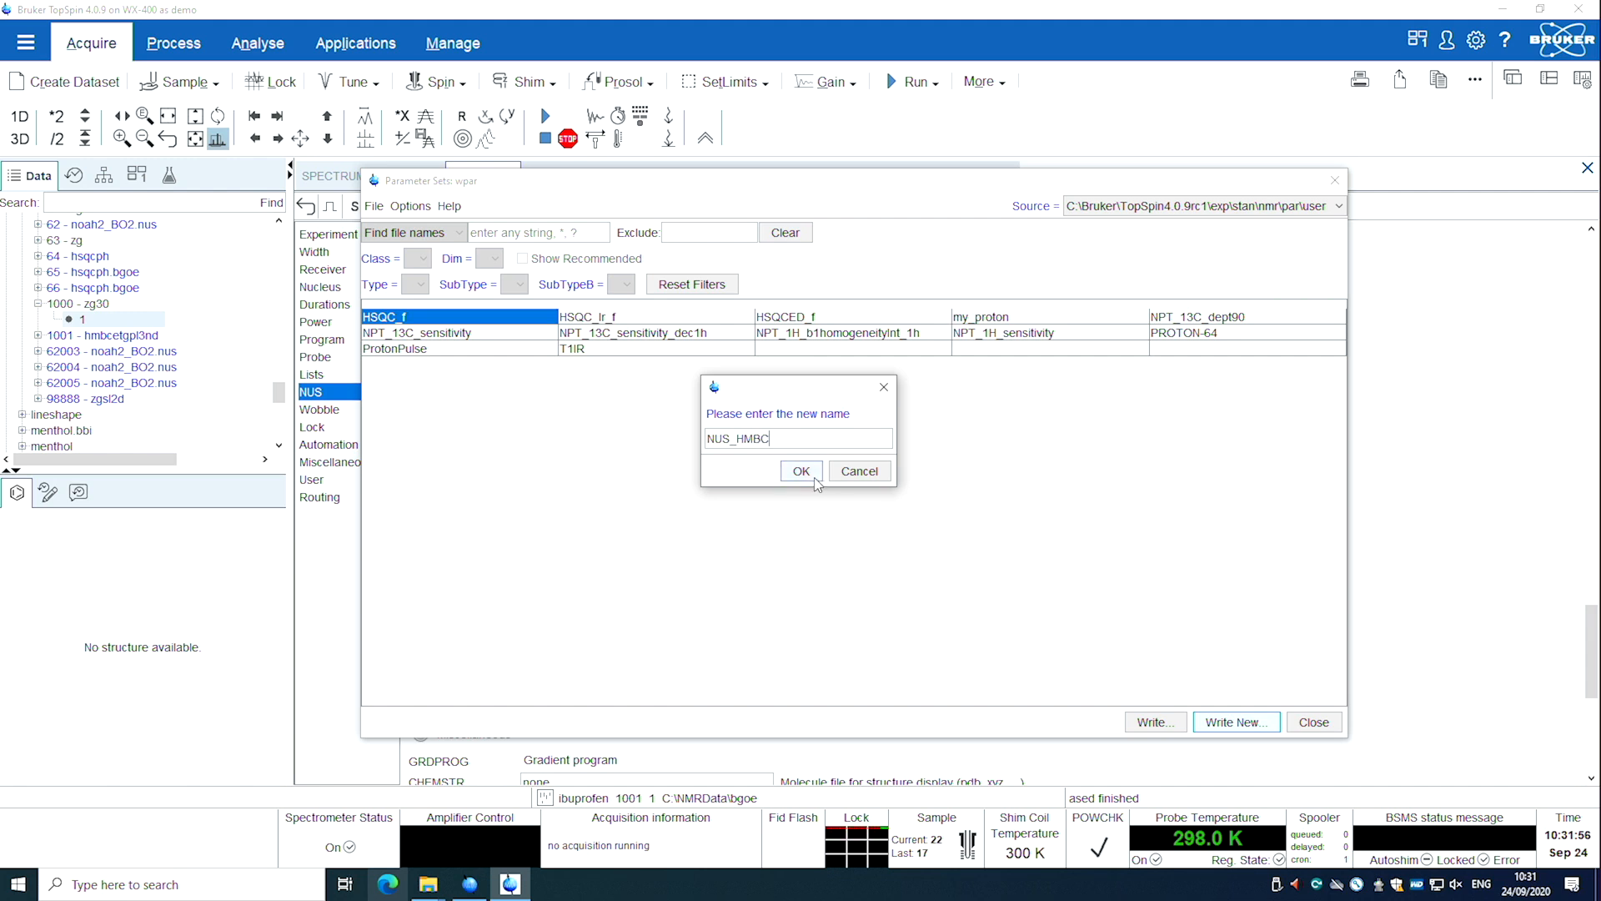
left_click(801, 472)
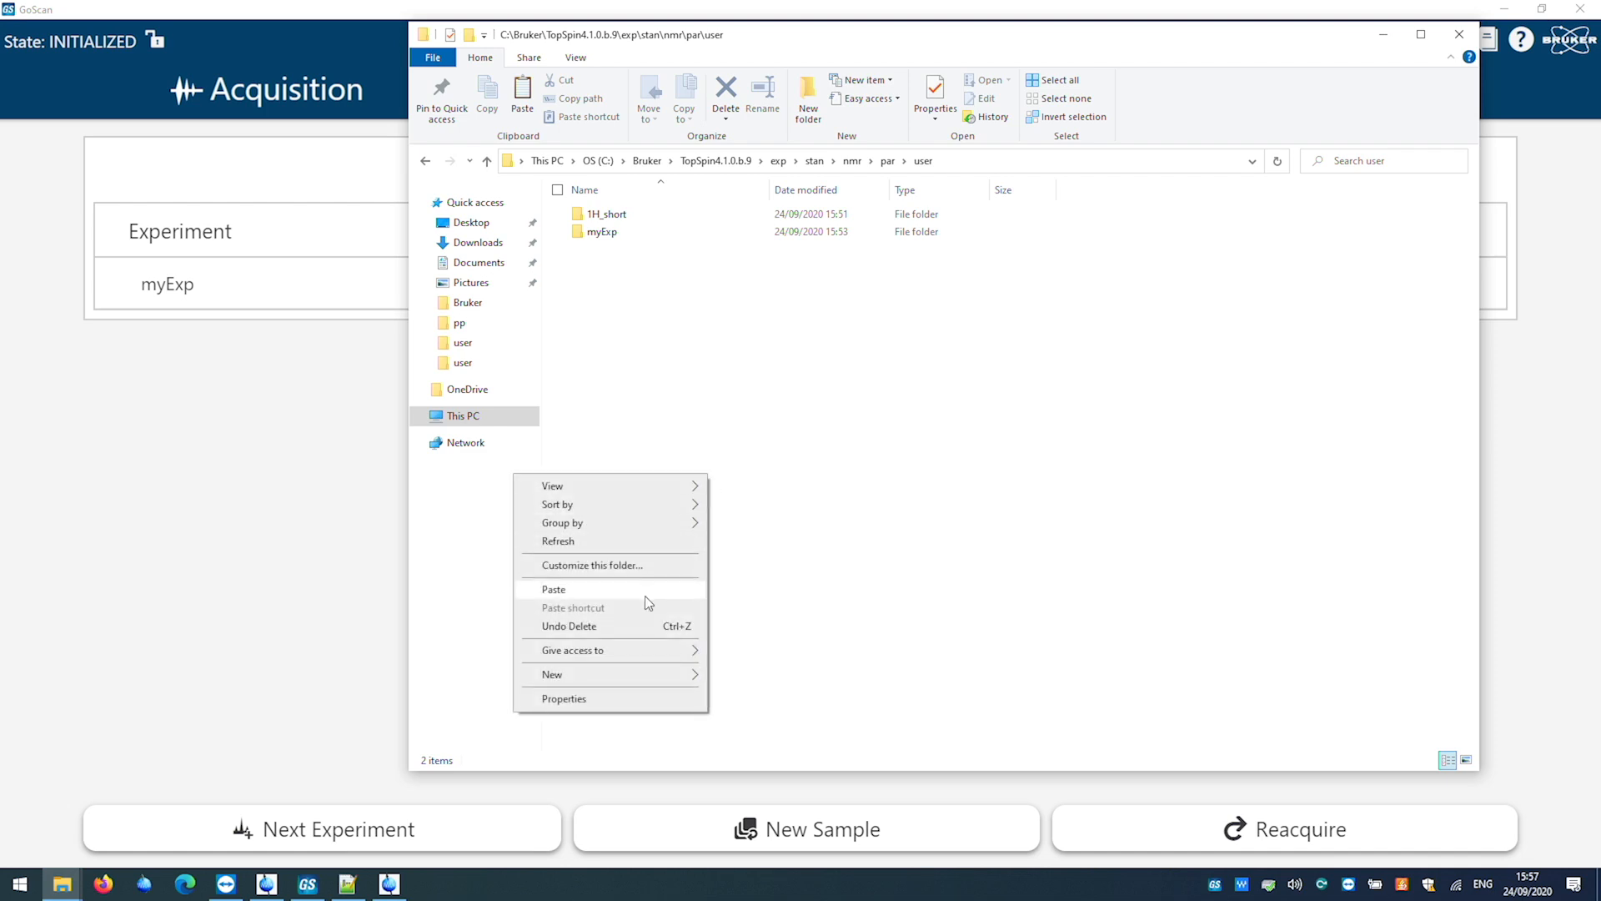
Step: Paste the copied parameter set into exp\stan\nmr\par\user alongside 1H_short and myExp
left_click(554, 589)
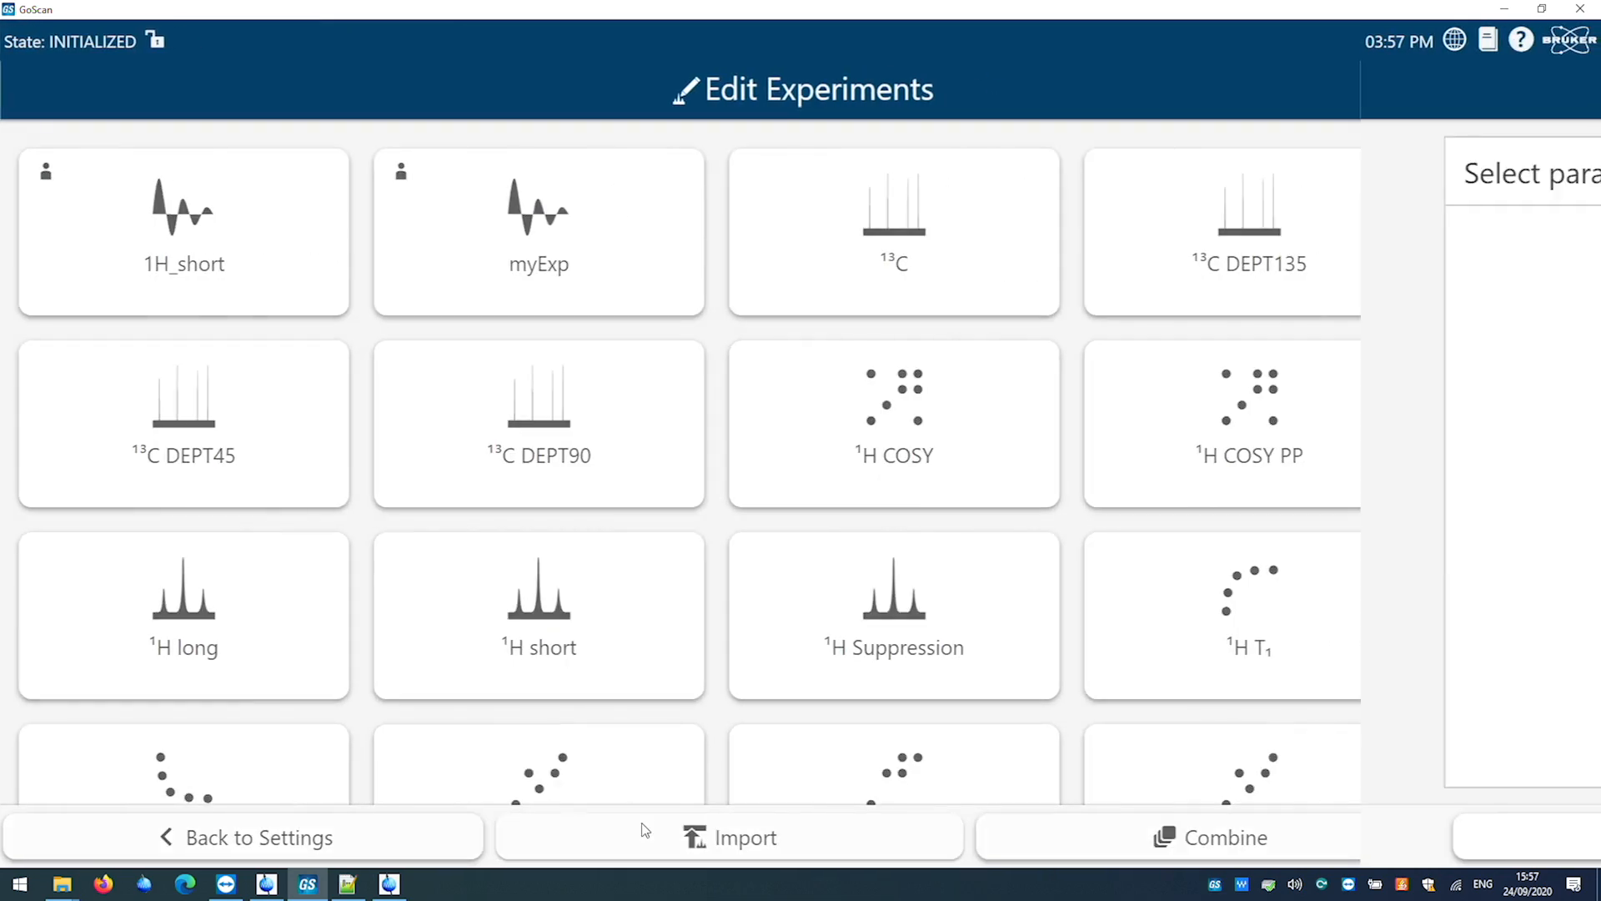
Step: Import the NUS_HMBC parameter set into GoScan's catalogue and return to Settings
left_click(749, 838)
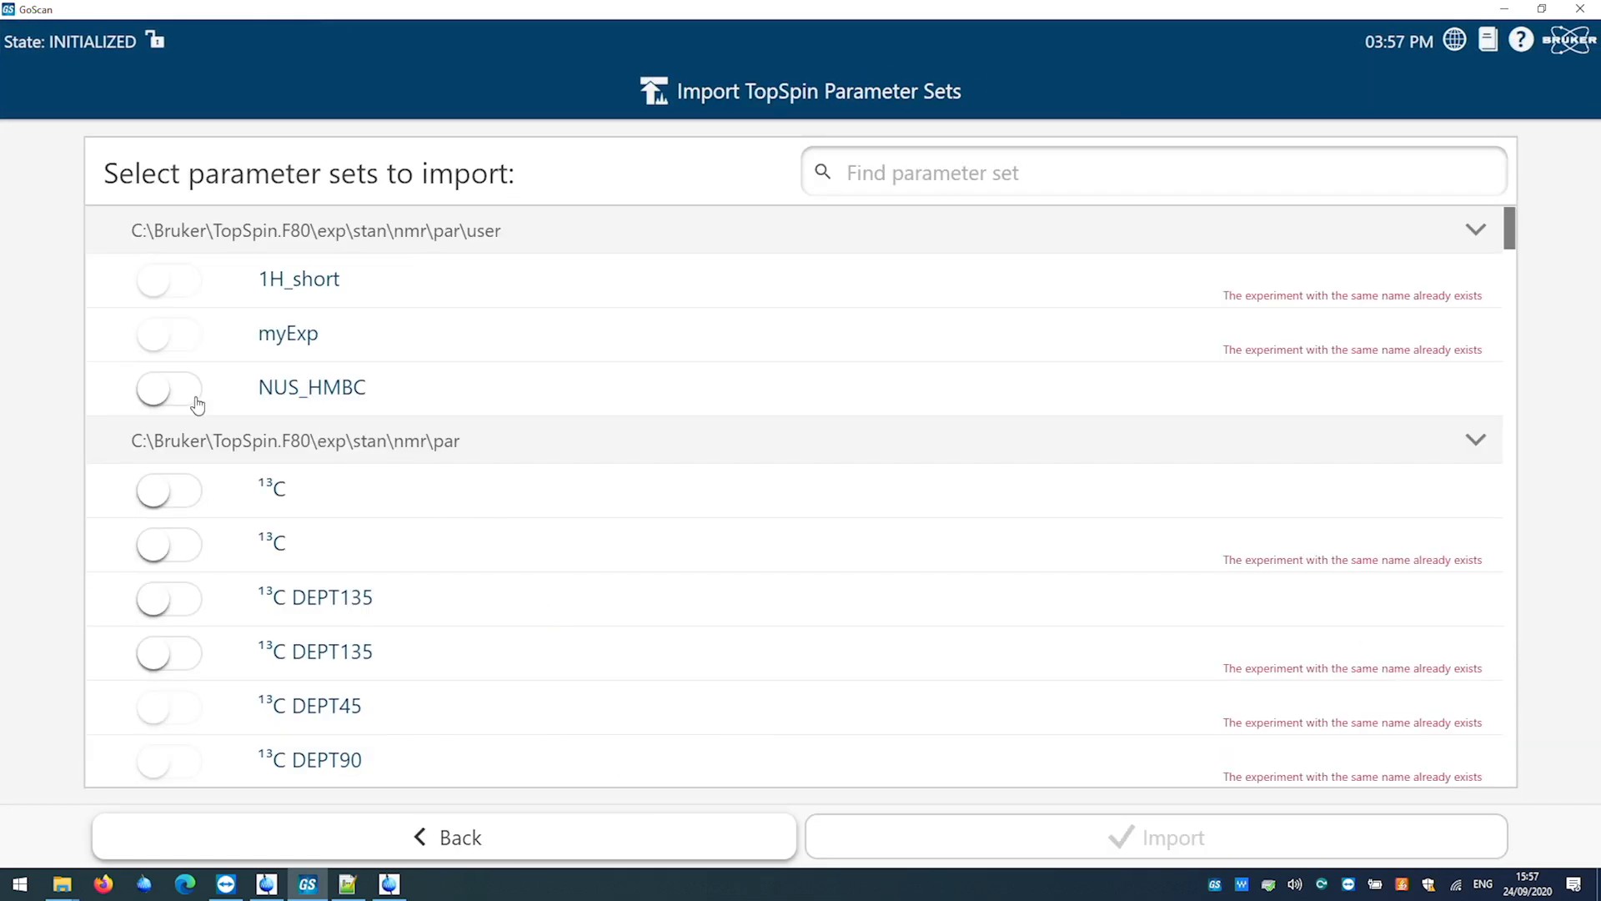
left_click(168, 389)
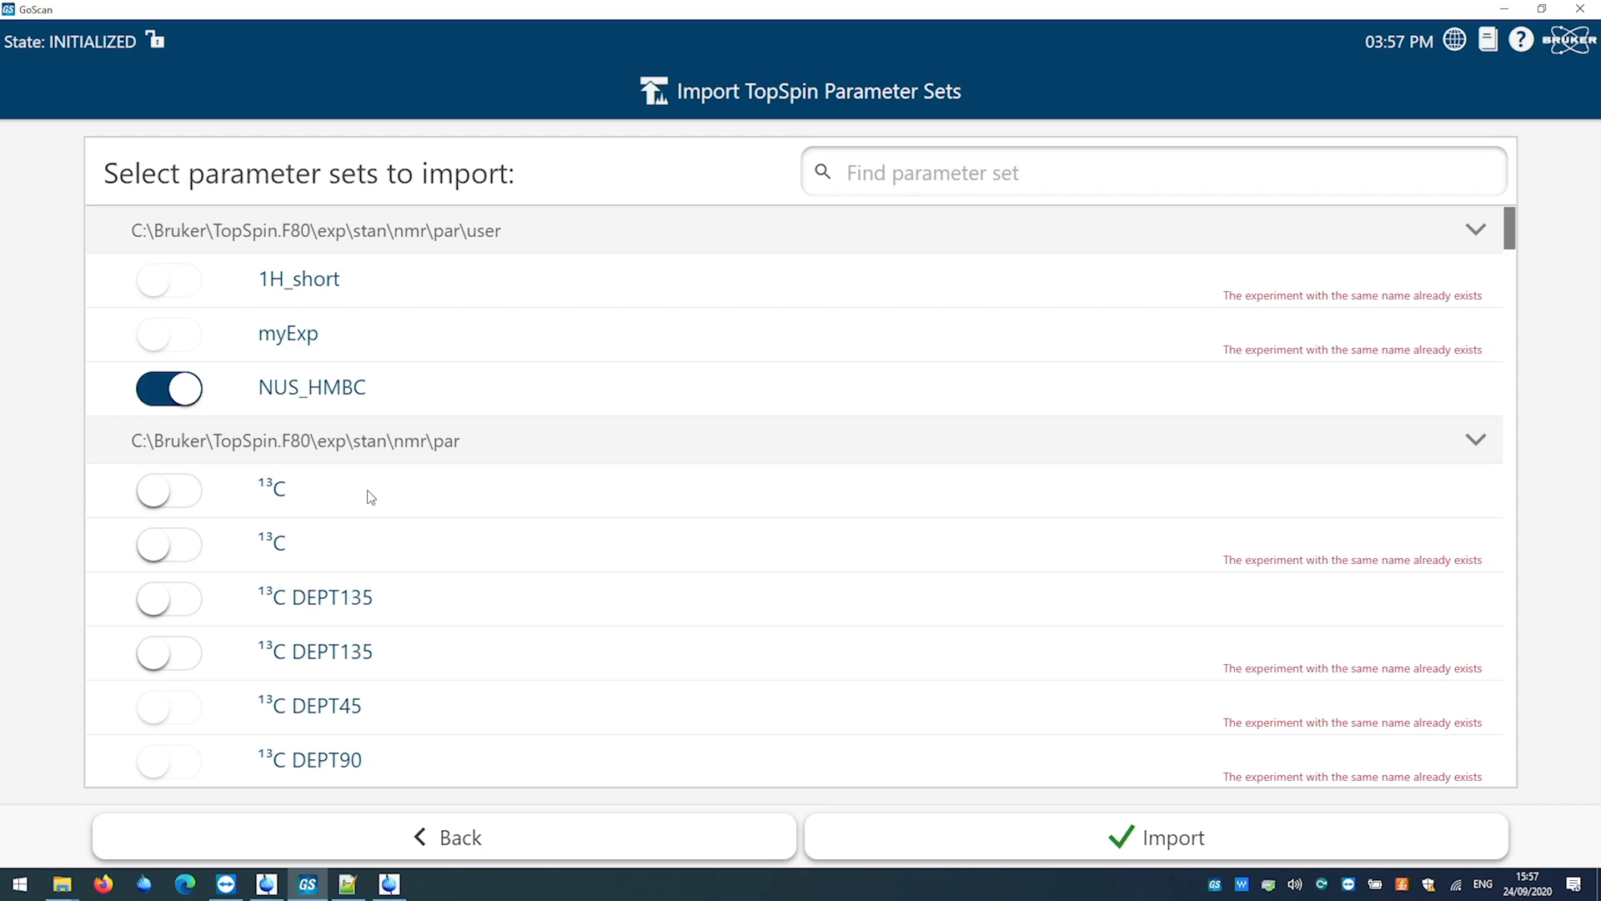
left_click(1171, 837)
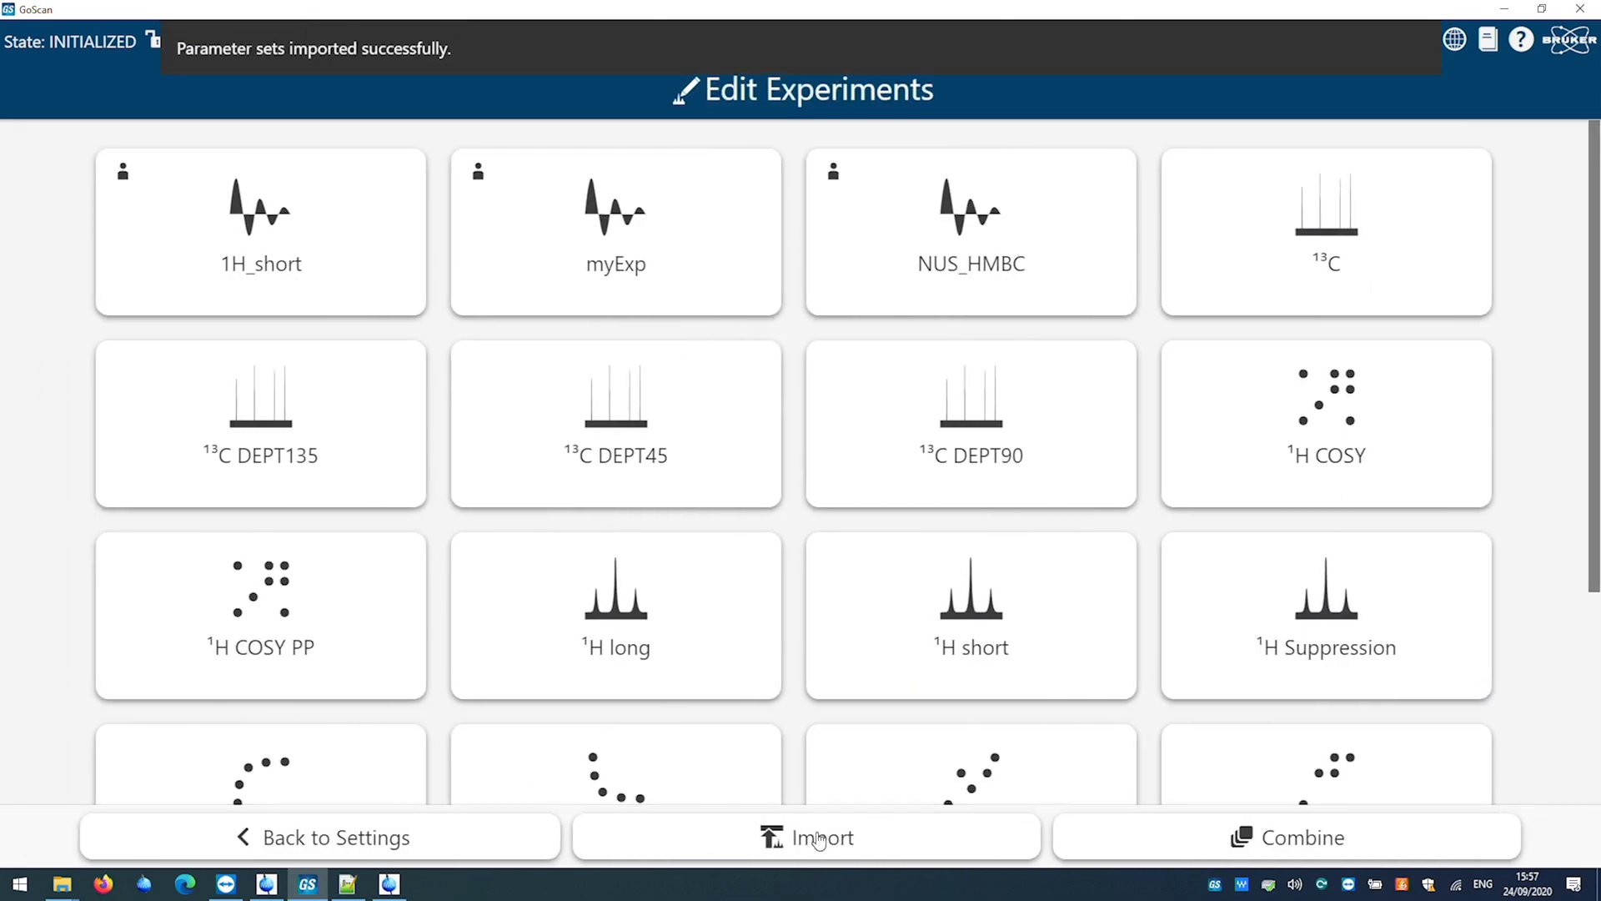
left_click(321, 837)
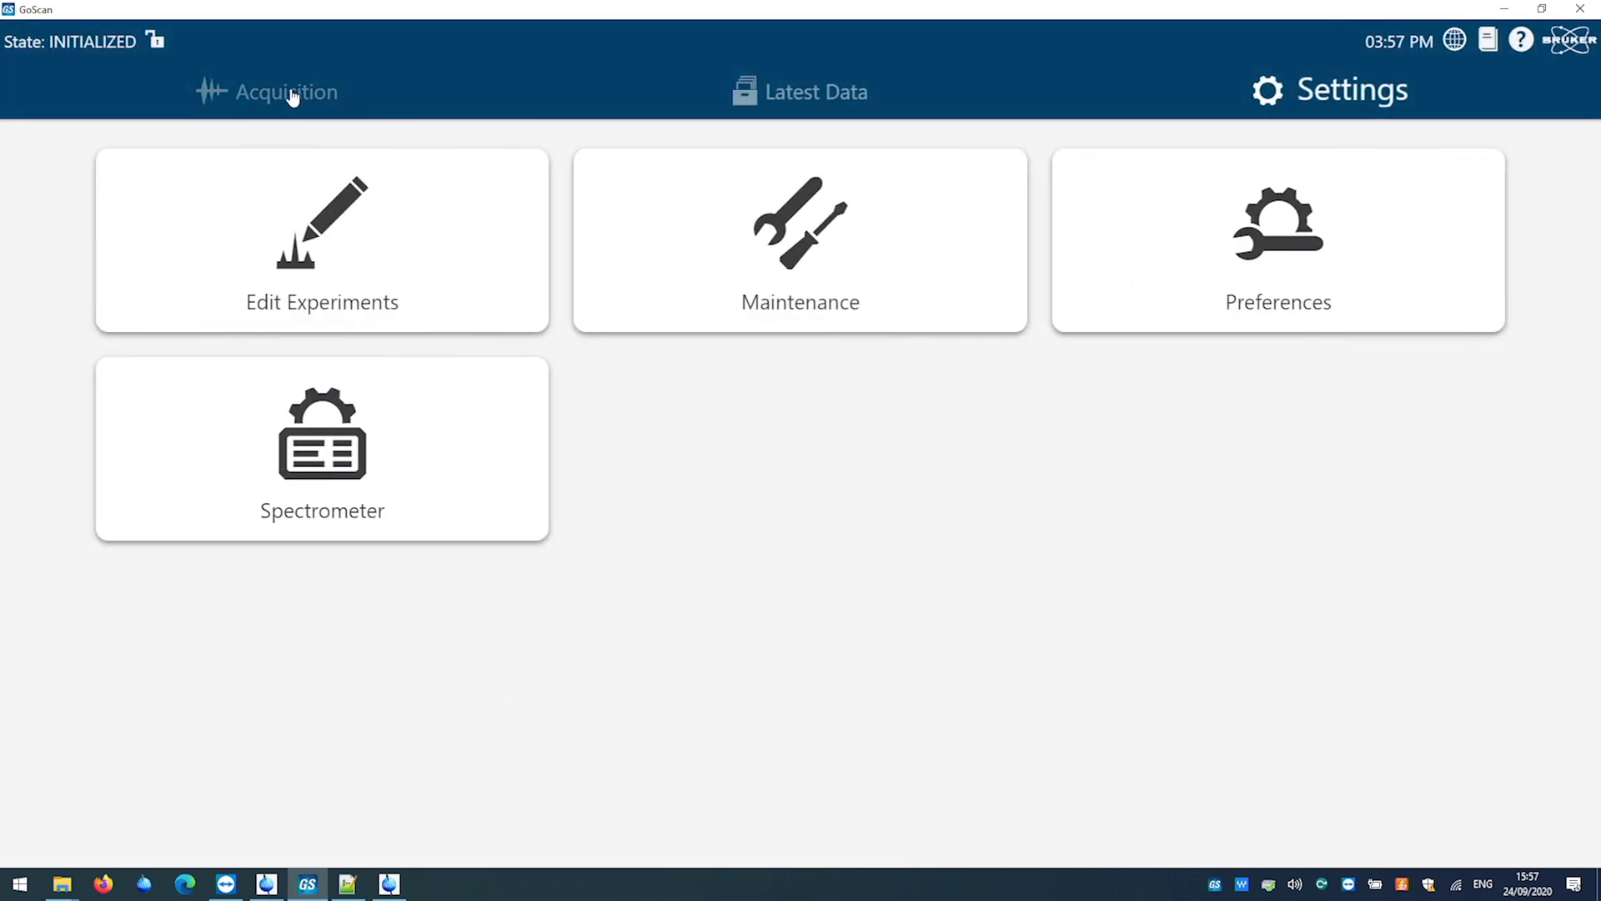
Step: Queue NUS_HMBC as the next ibuprofen experiment and start acquisition
left_click(286, 91)
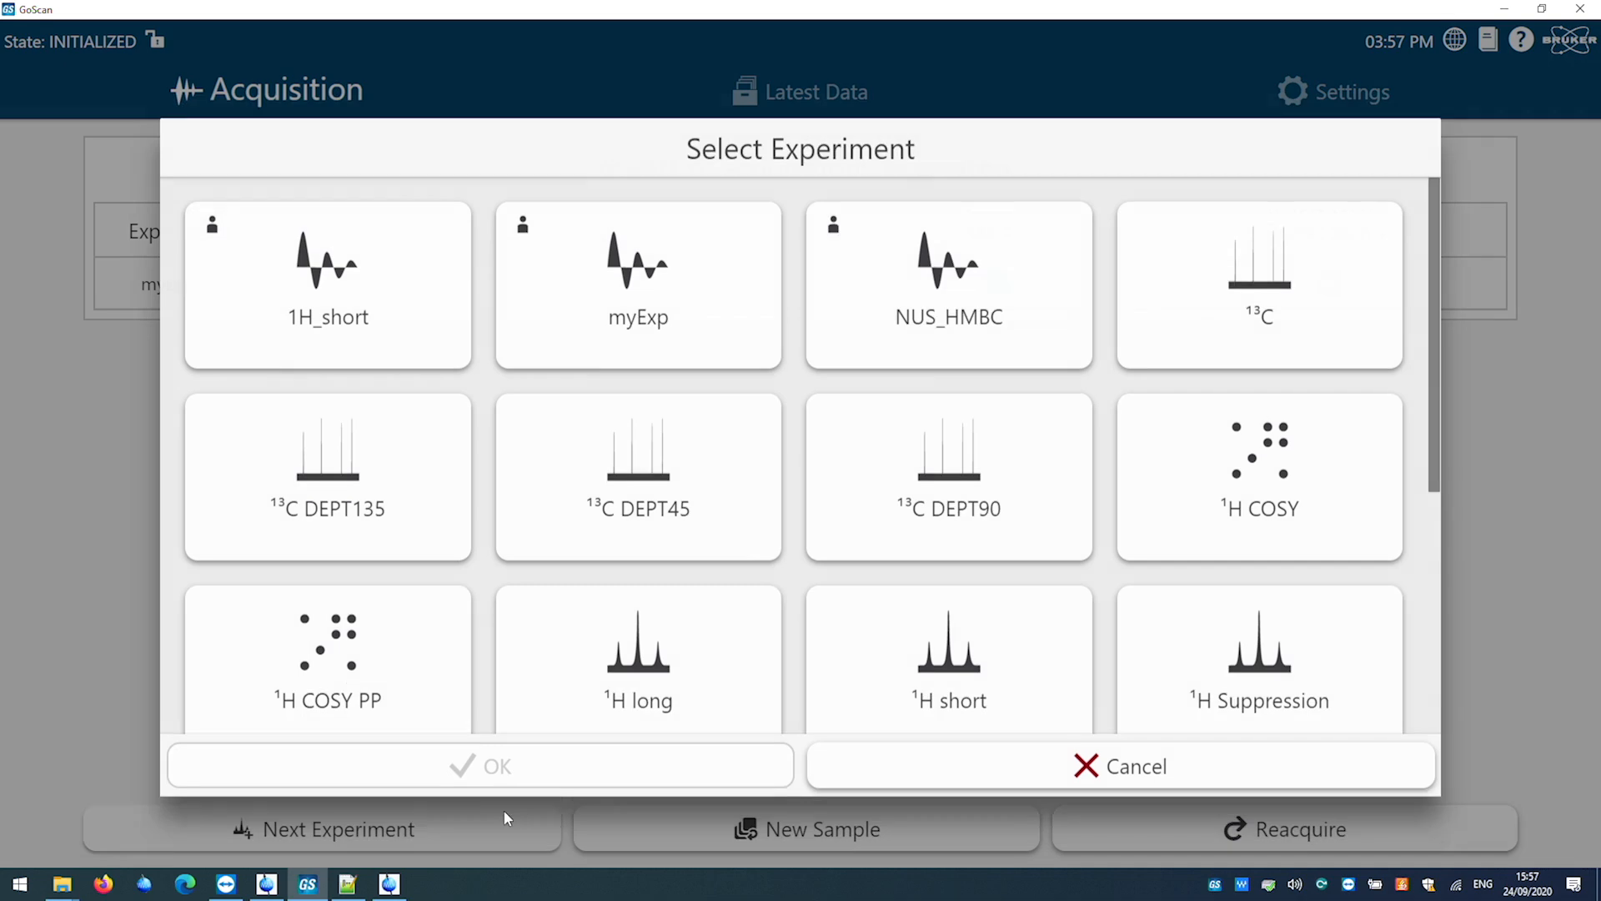
left_click(949, 284)
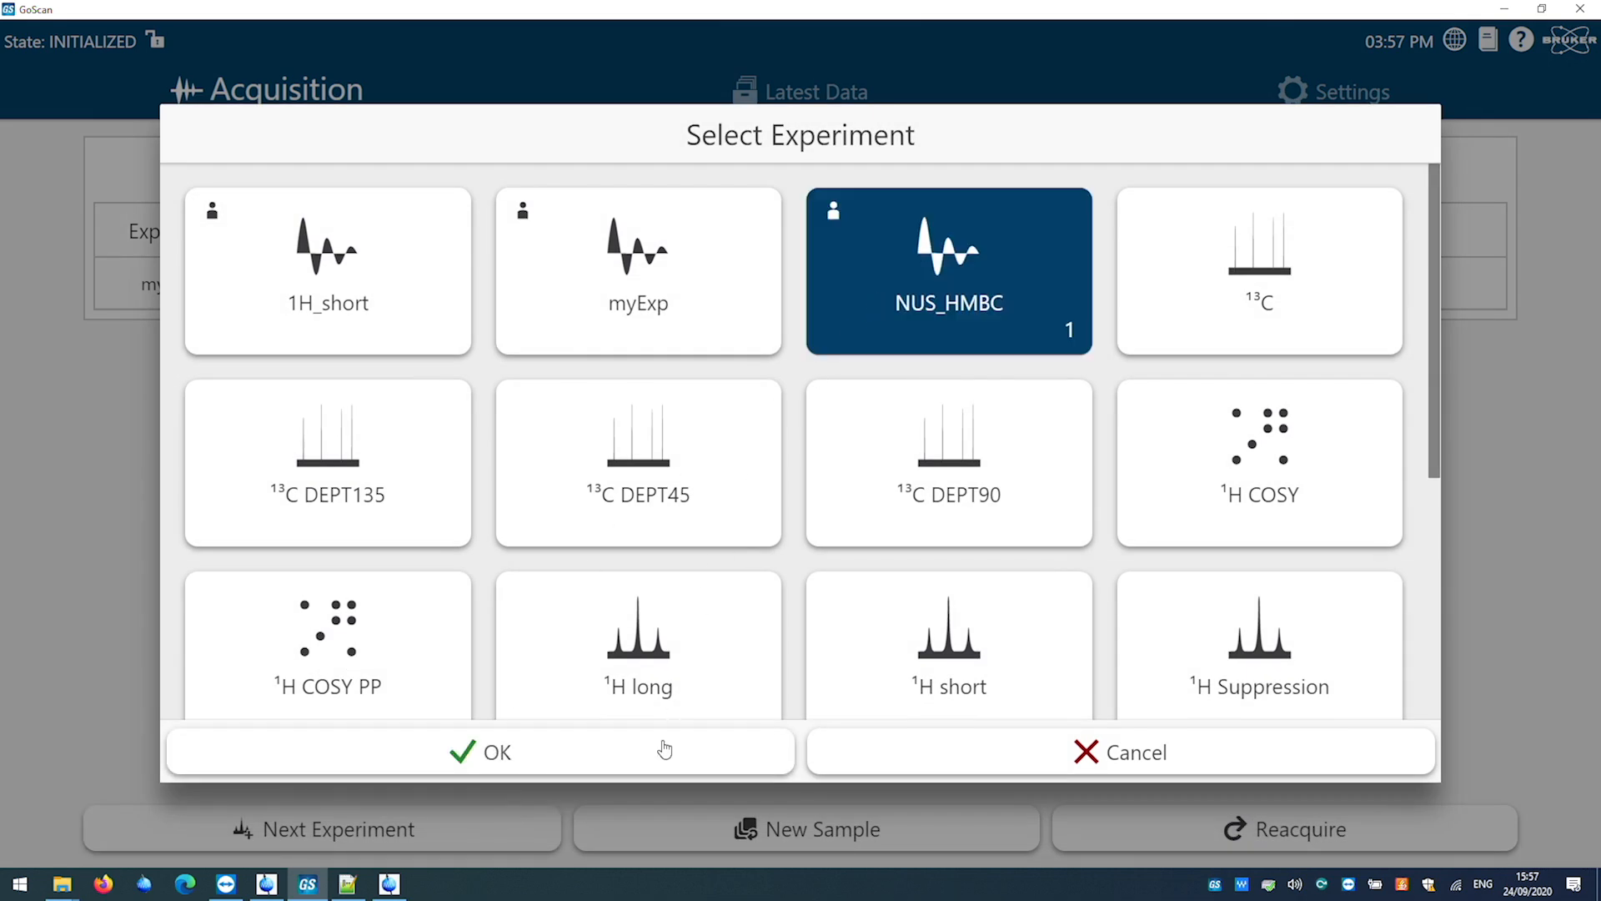
left_click(496, 752)
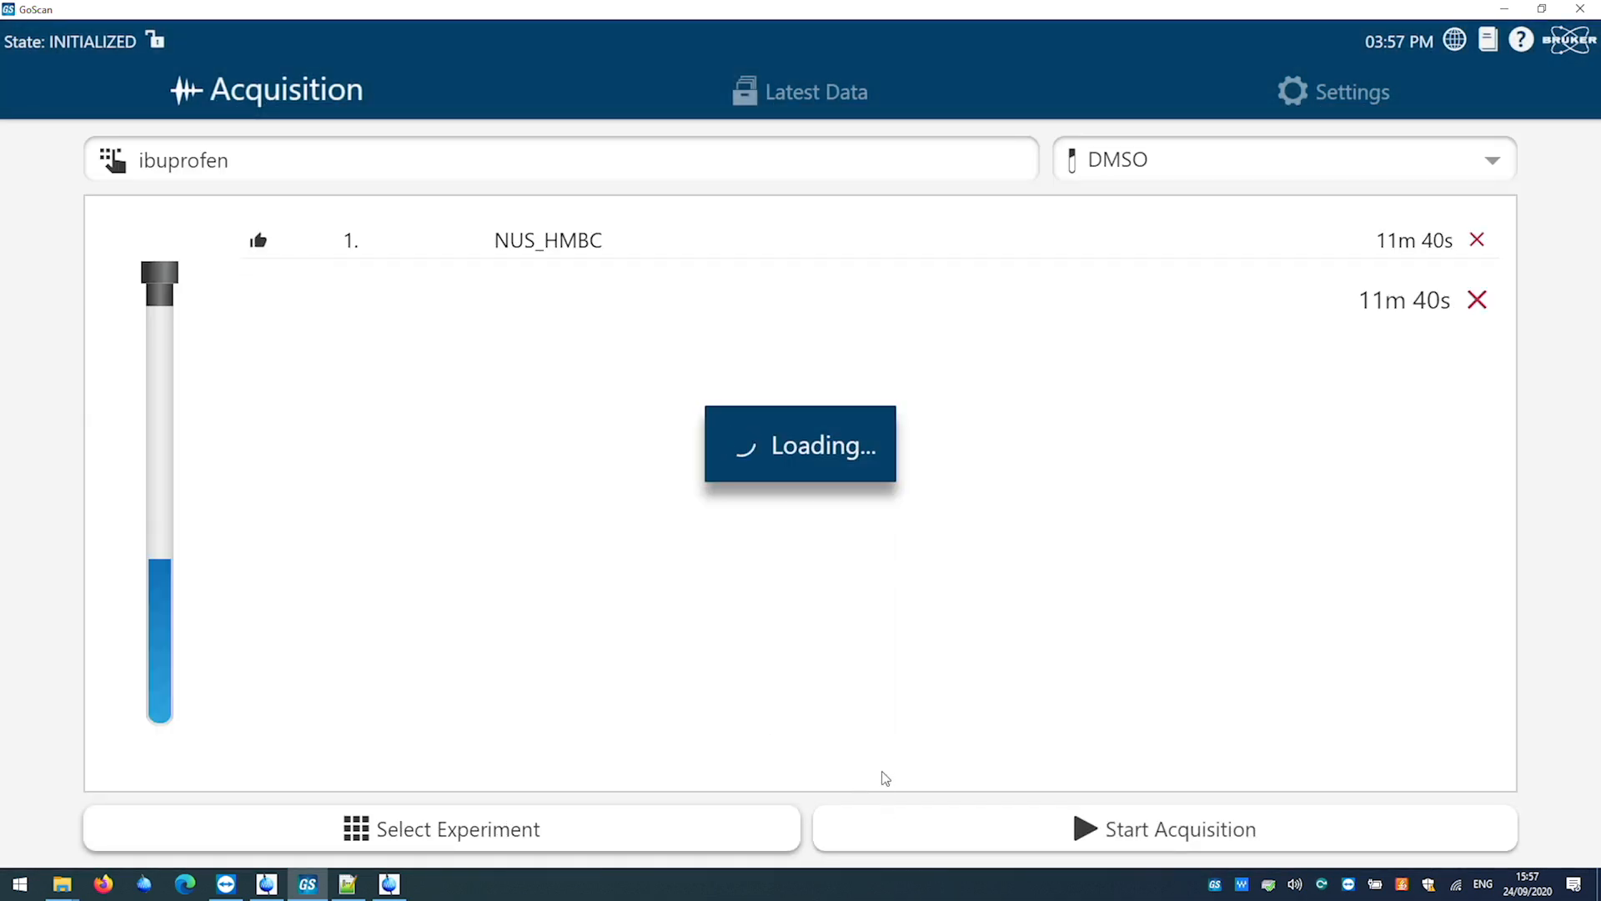
left_click(1164, 829)
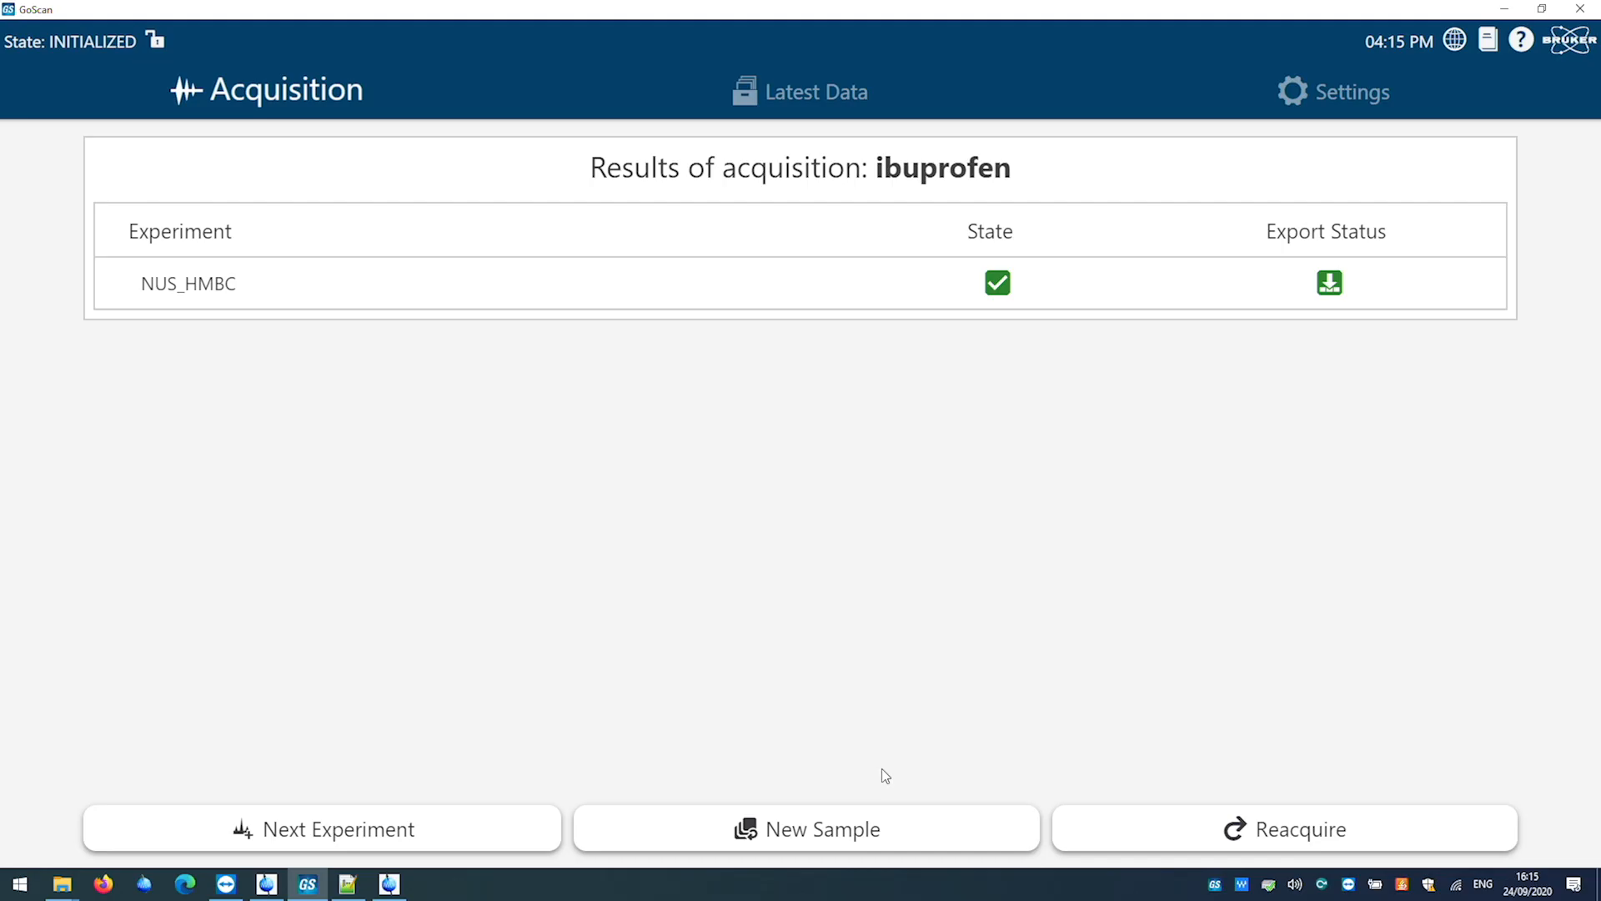
mouse_move(826, 93)
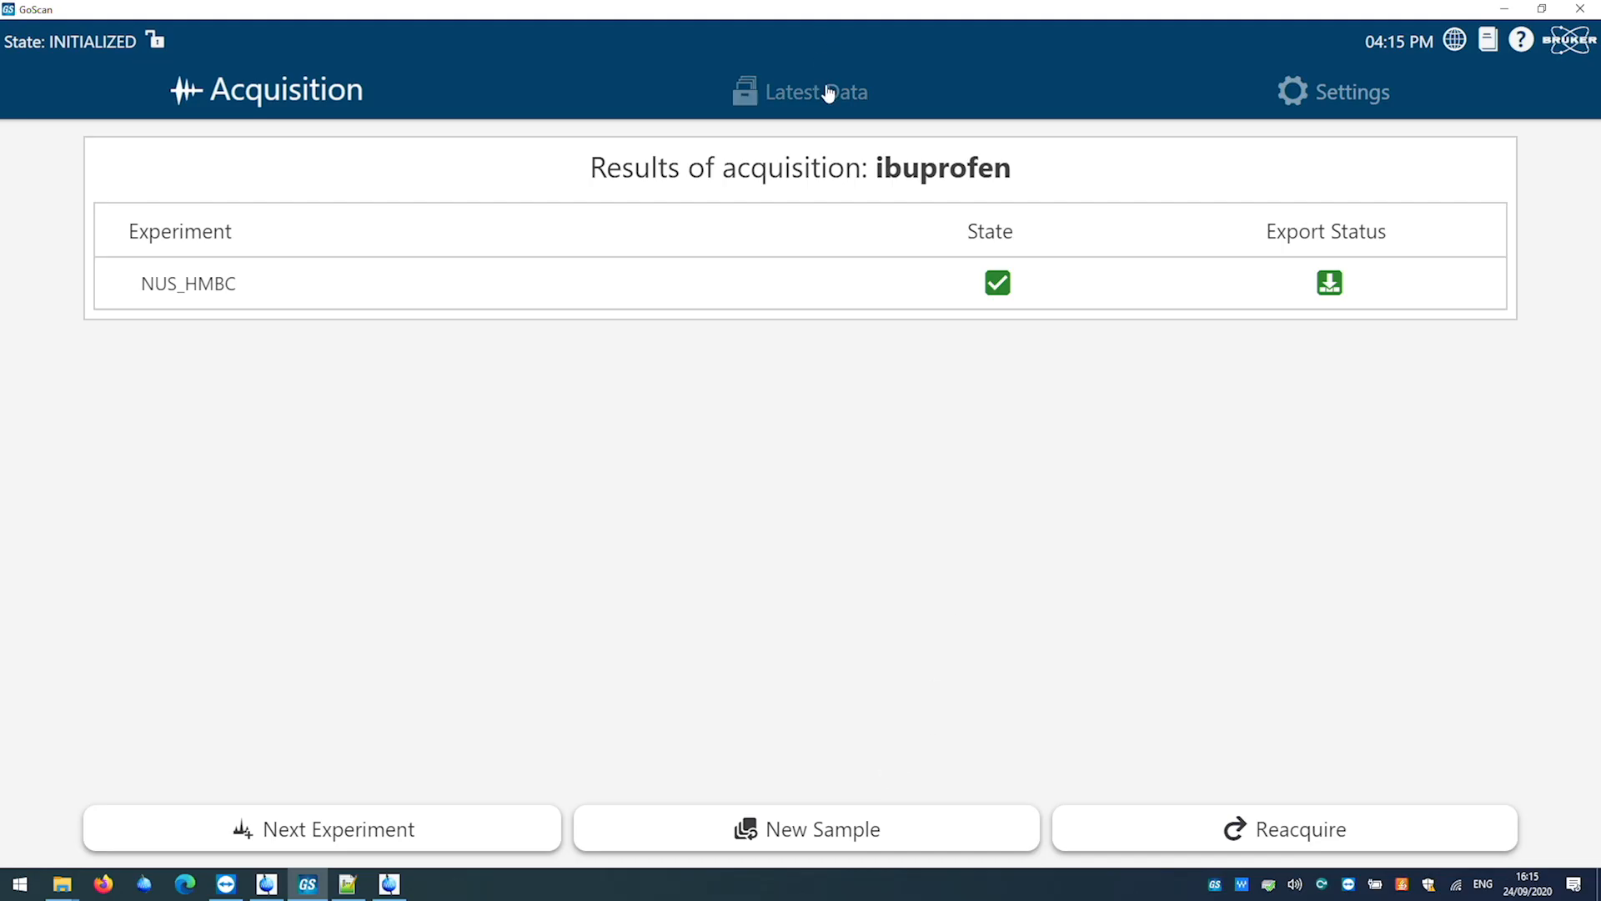
Step: Open Latest Data to view the ibuprofen NUS_HMBC 2D spectrum and export folder
left_click(189, 284)
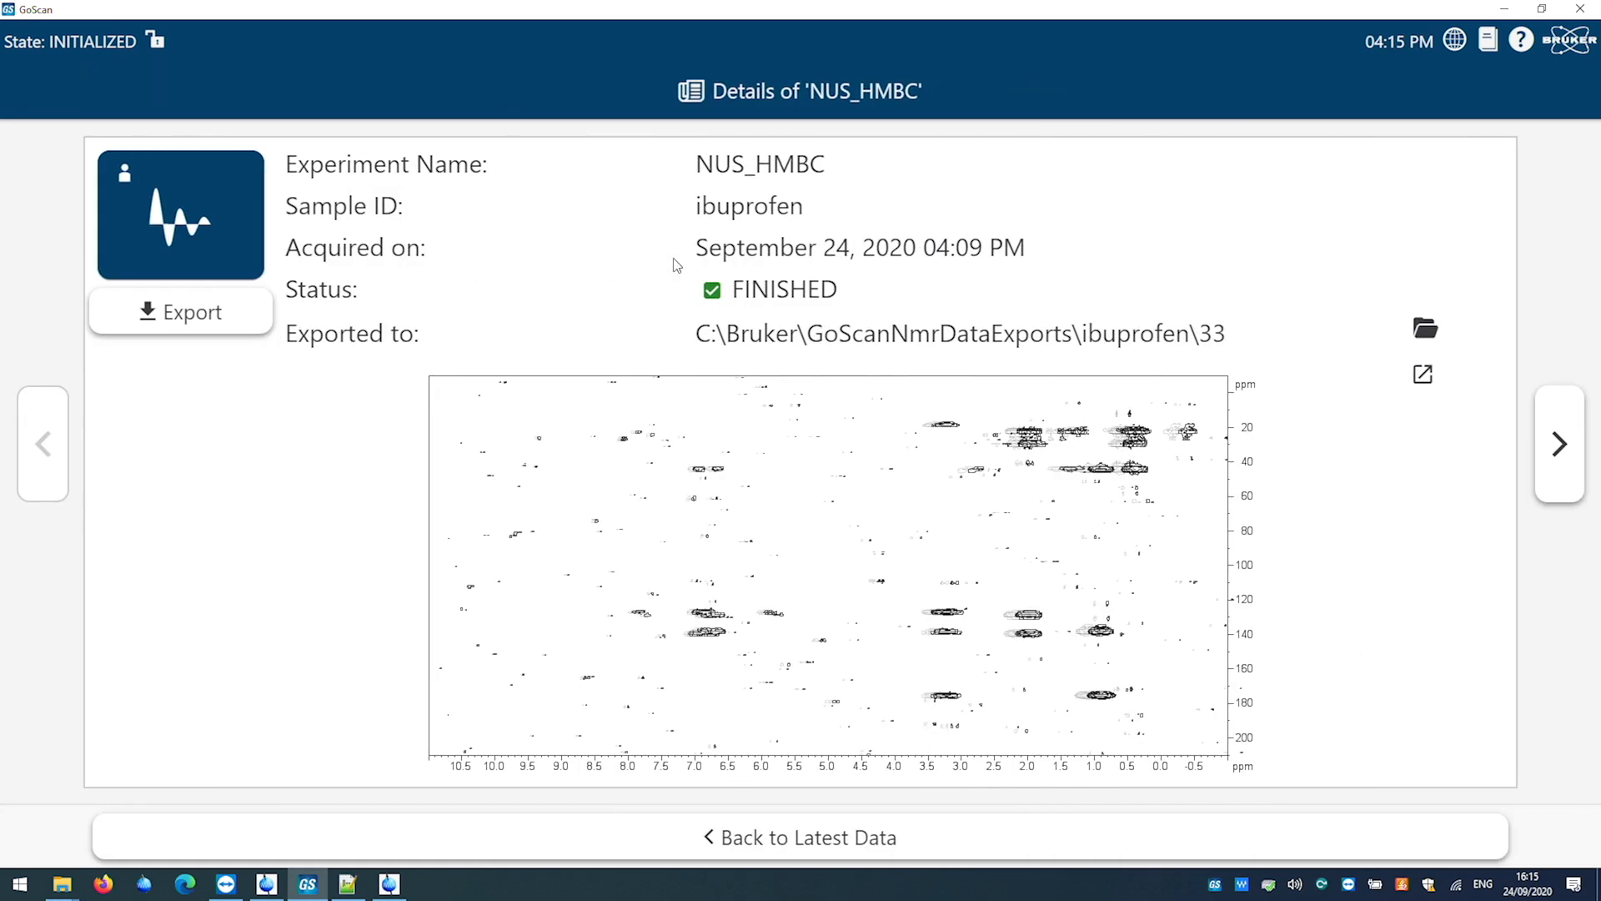